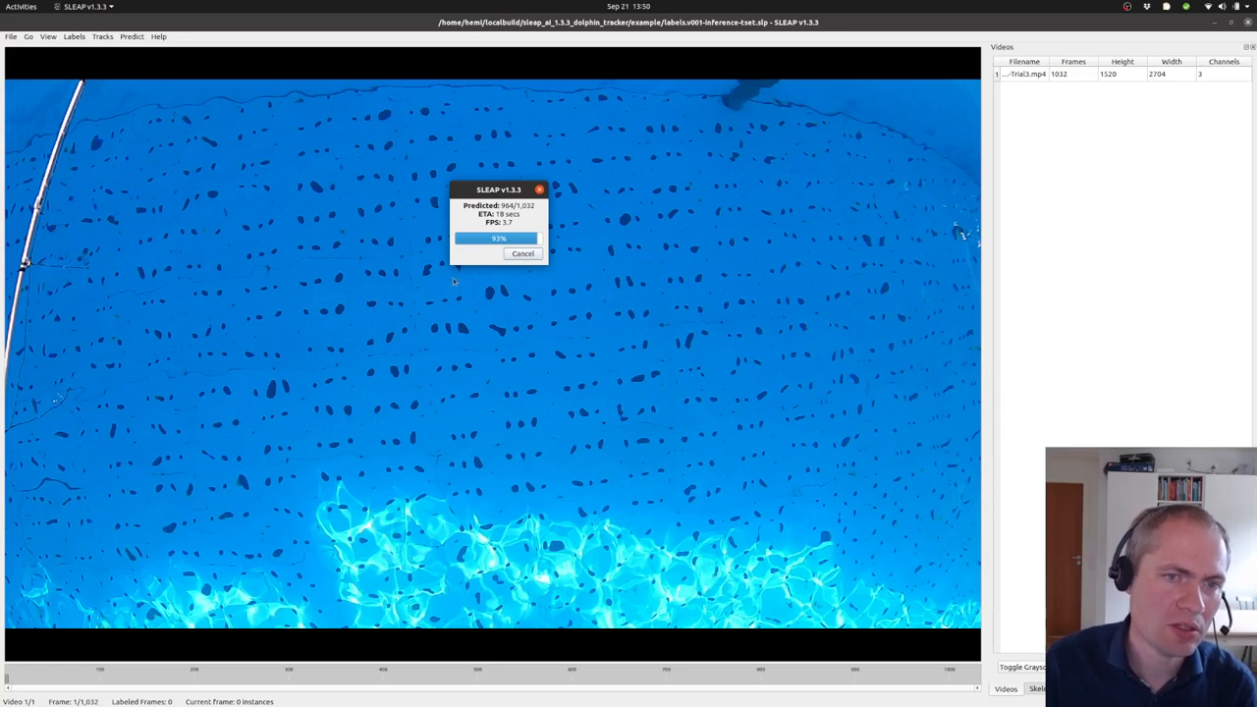
mouse_move(643, 423)
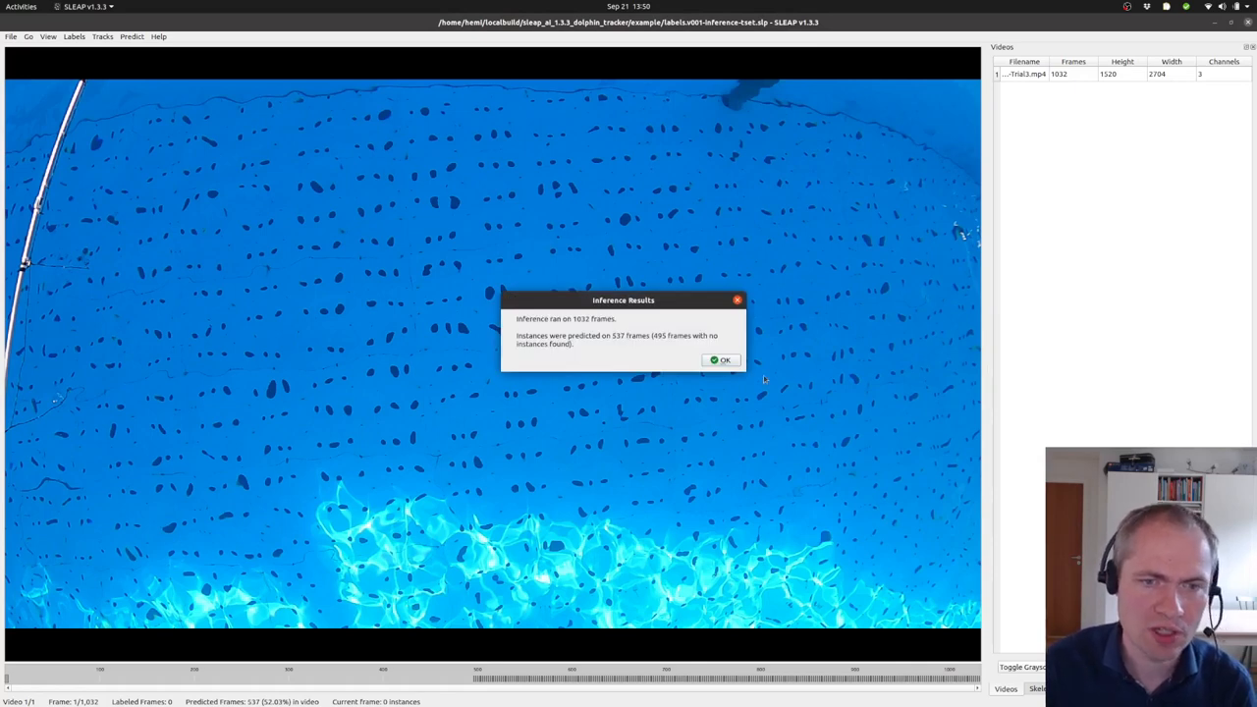
mouse_move(570, 329)
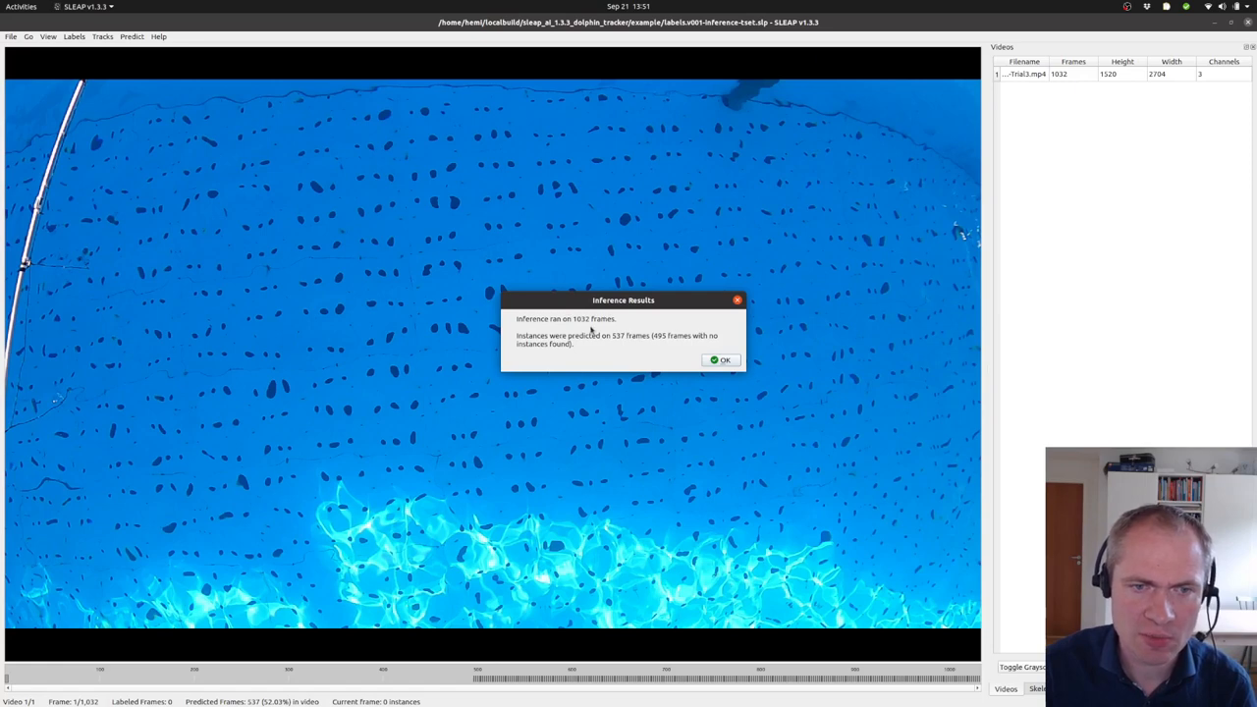
mouse_move(638, 340)
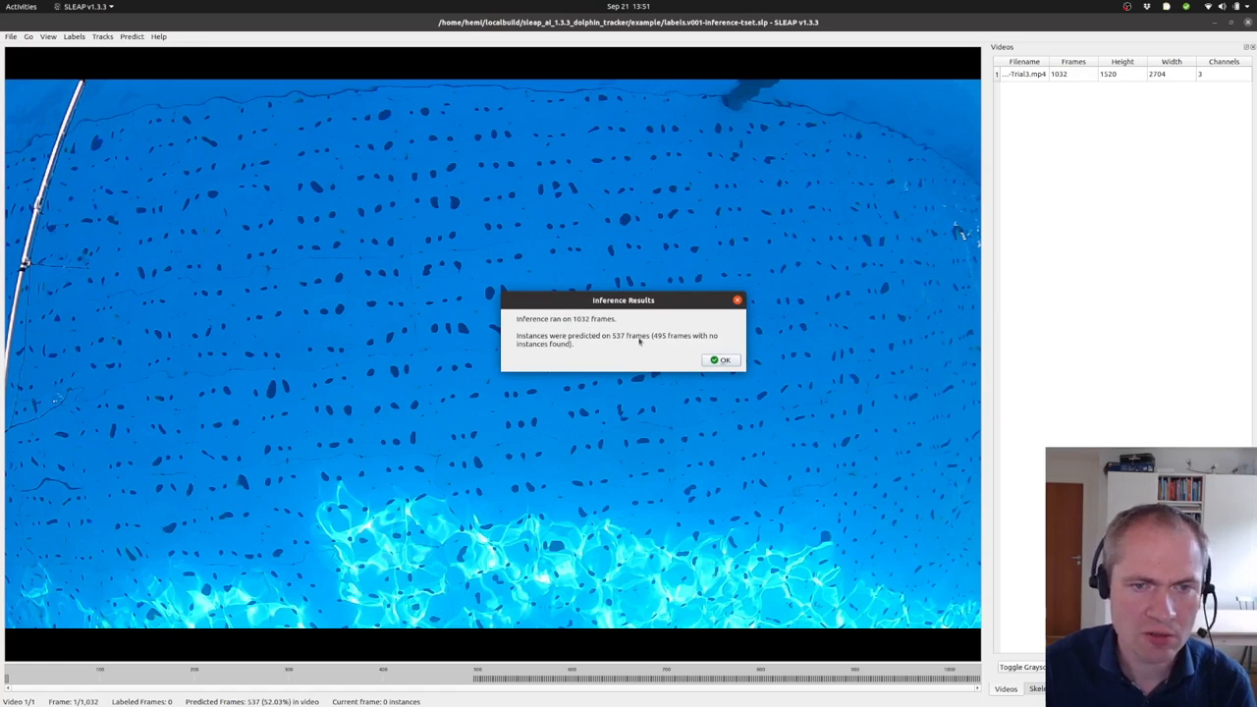
mouse_move(623, 345)
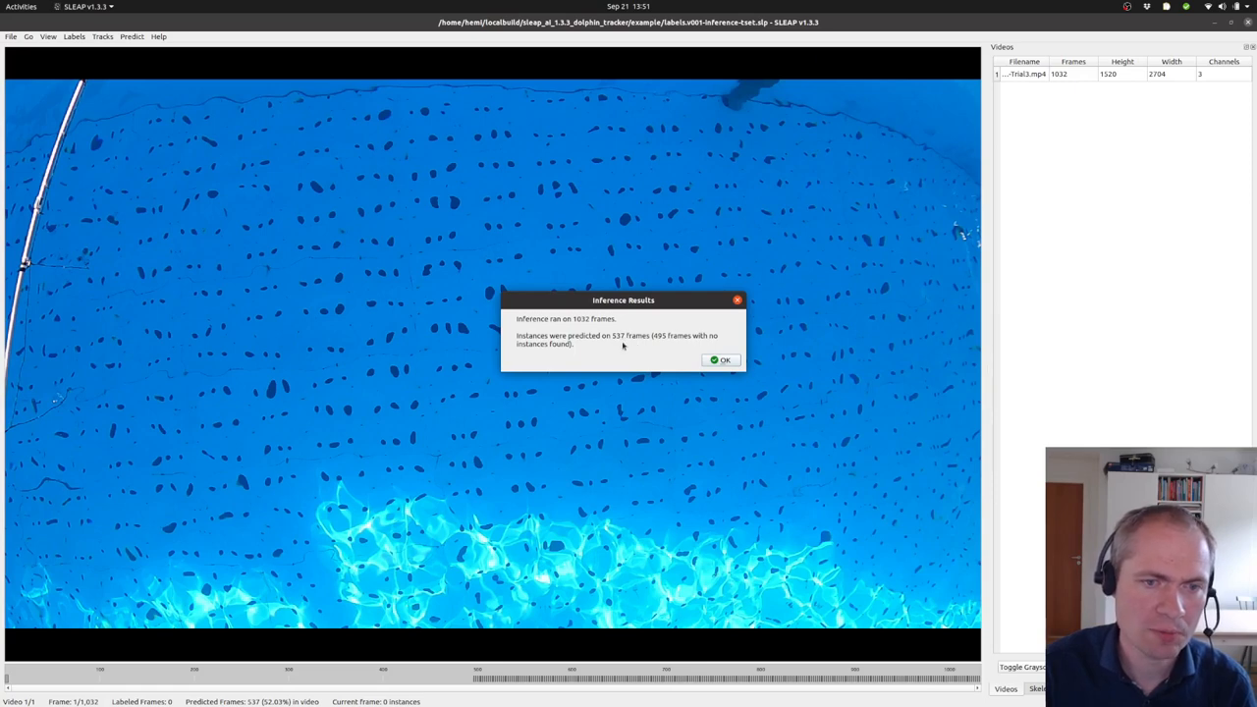
mouse_move(578, 344)
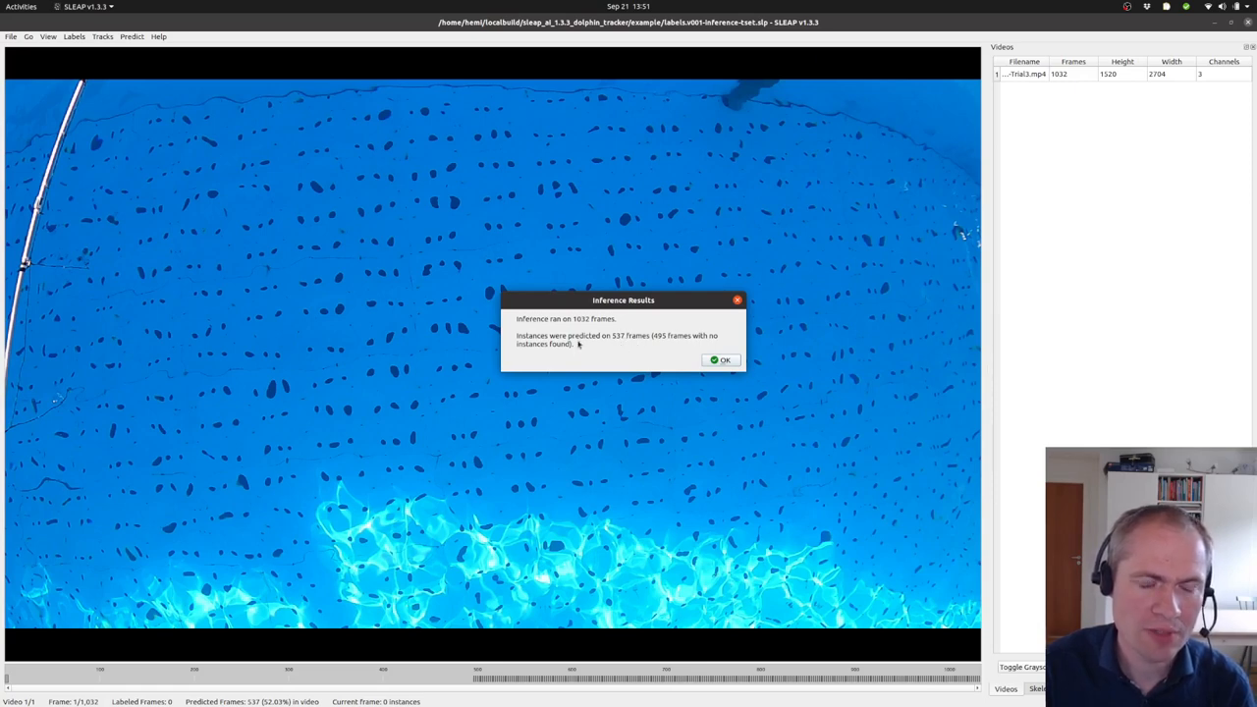
mouse_move(660, 353)
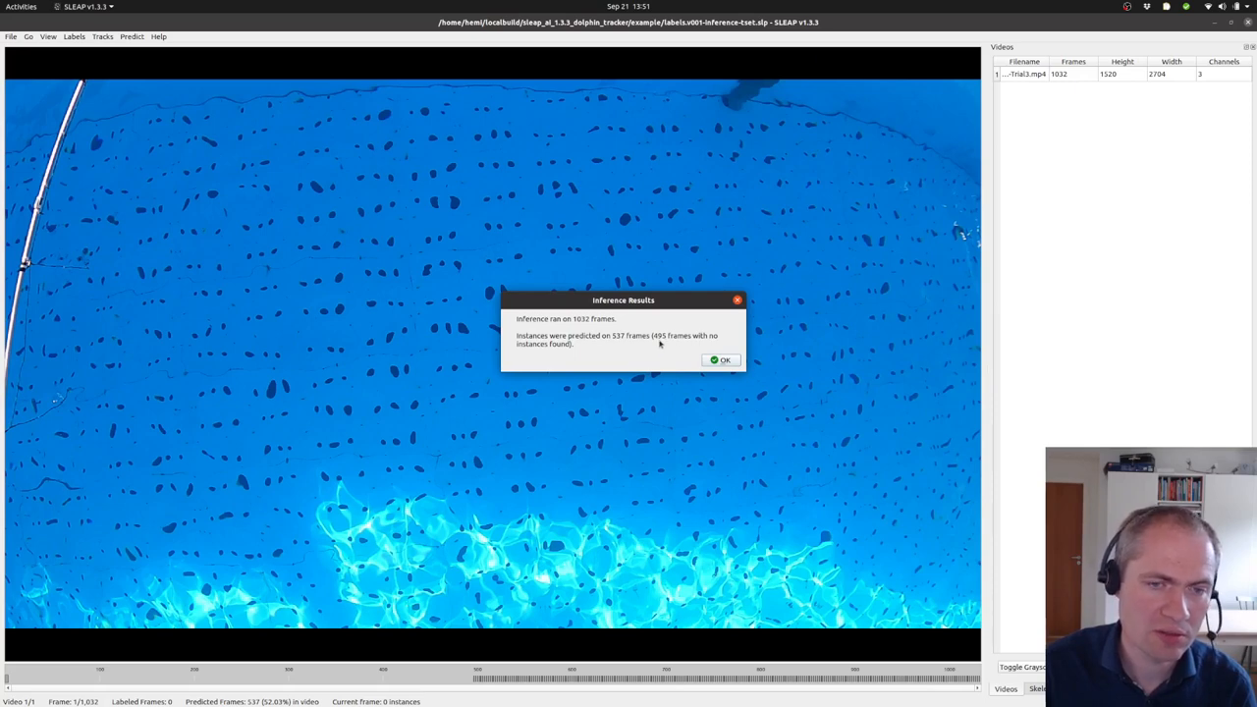
mouse_move(648, 352)
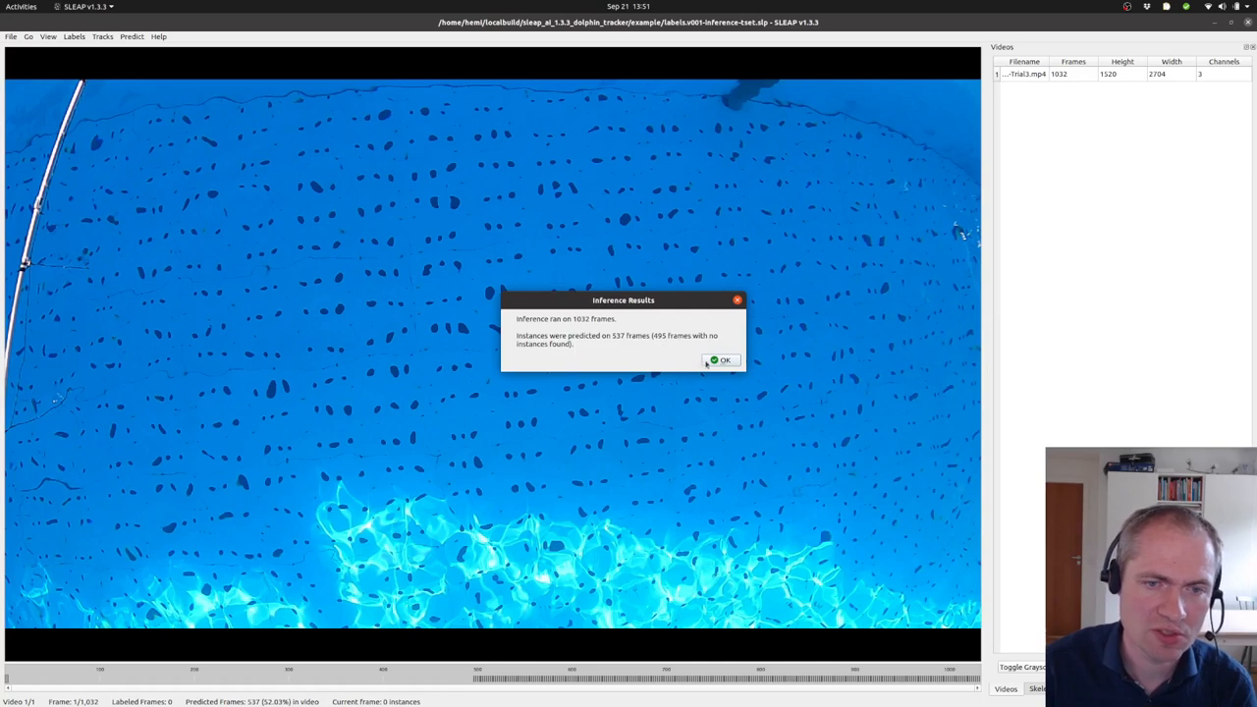
Step: Dismiss the inference results and jump to frame 679 showing the full predicted dolphin skeleton
left_click(721, 360)
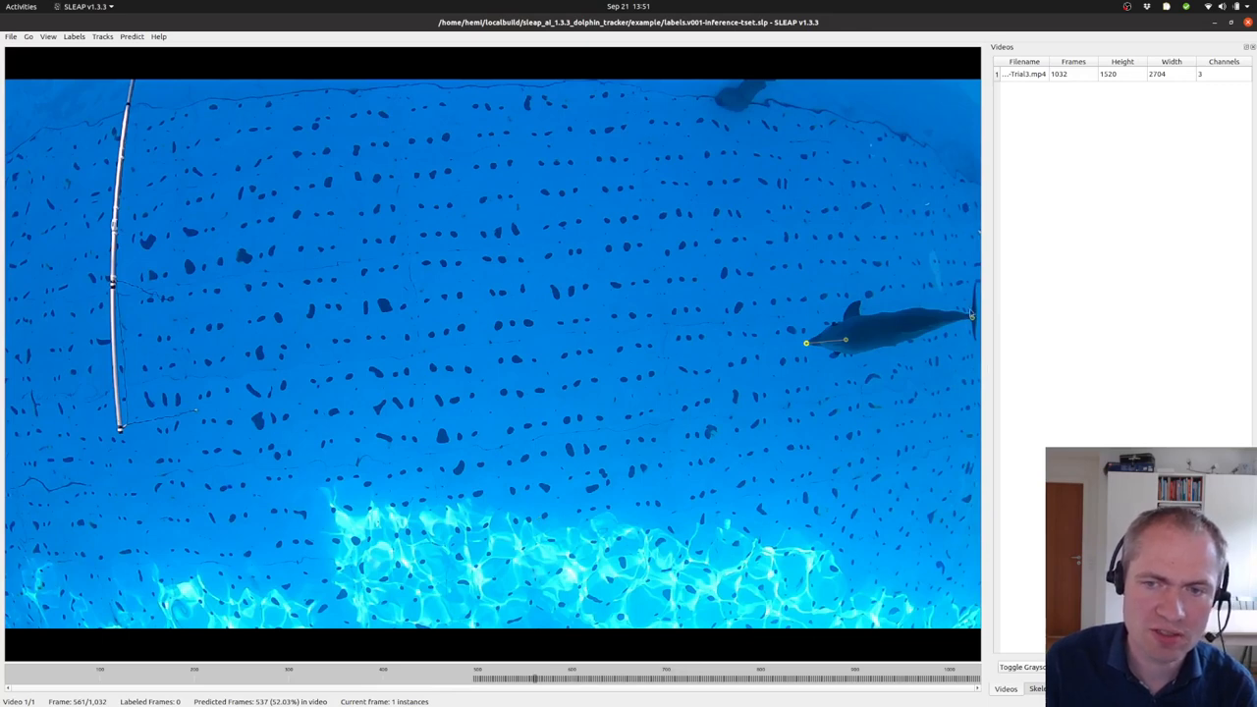
mouse_move(724, 477)
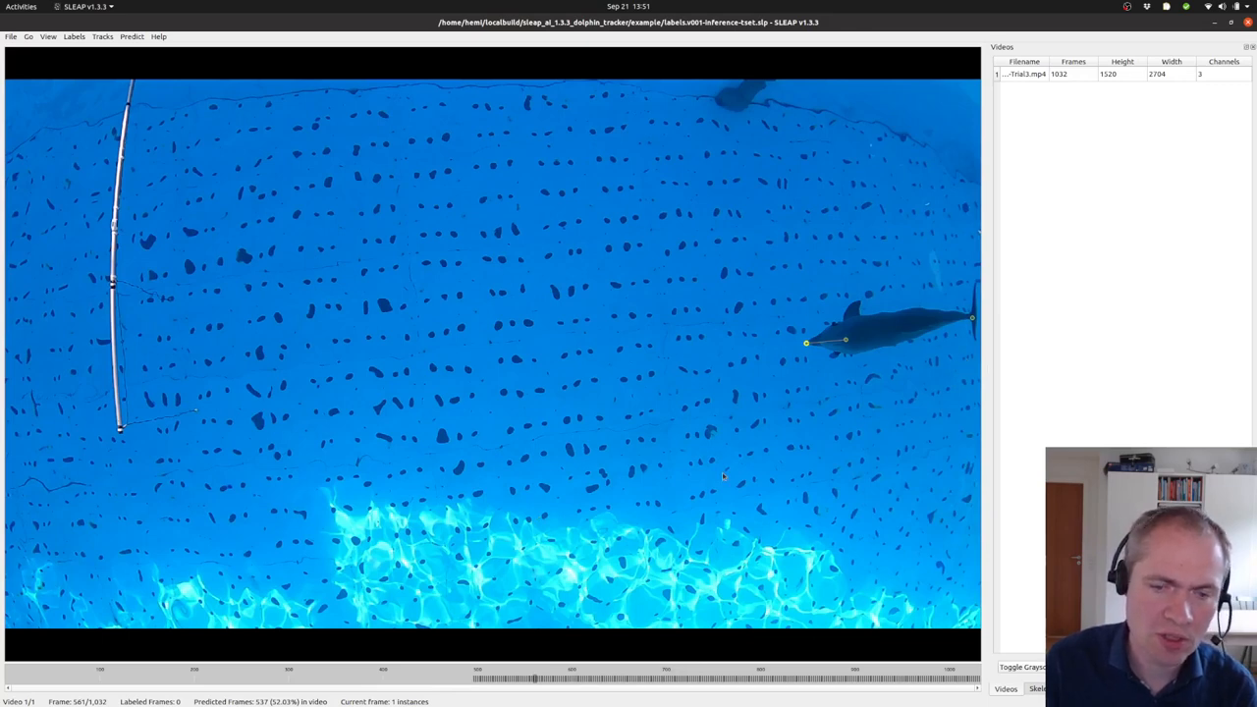
mouse_move(685, 496)
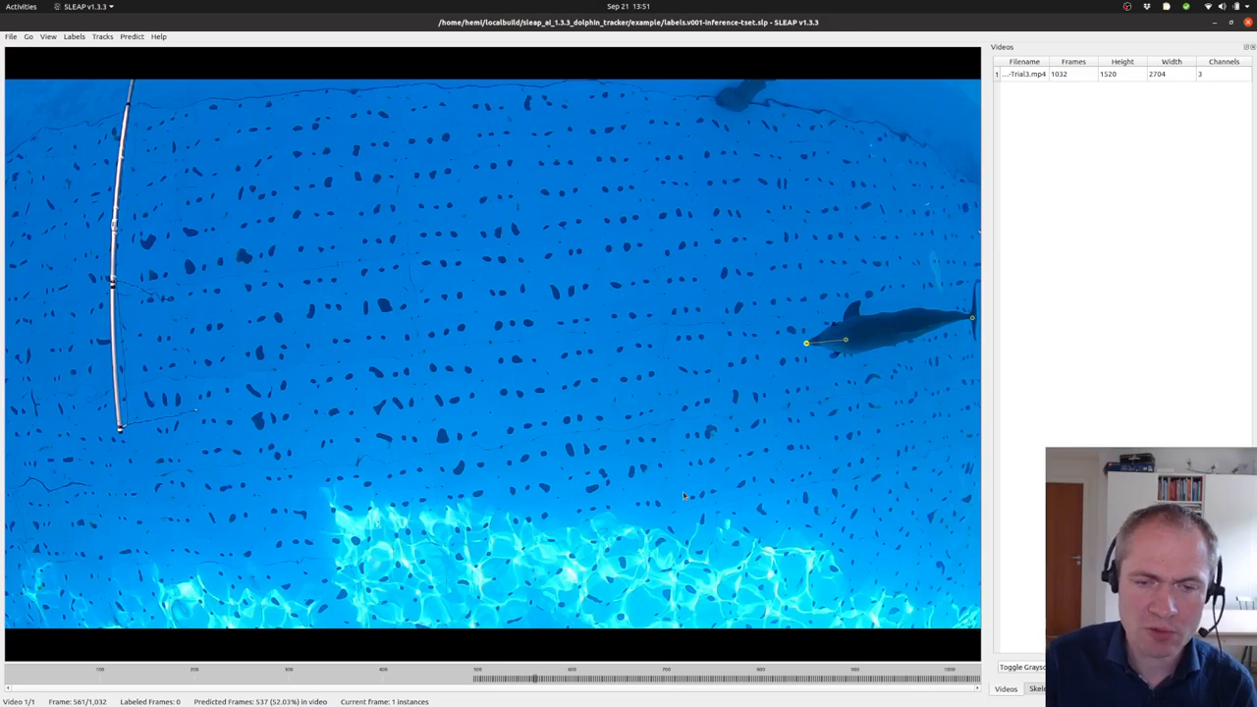
mouse_move(959, 318)
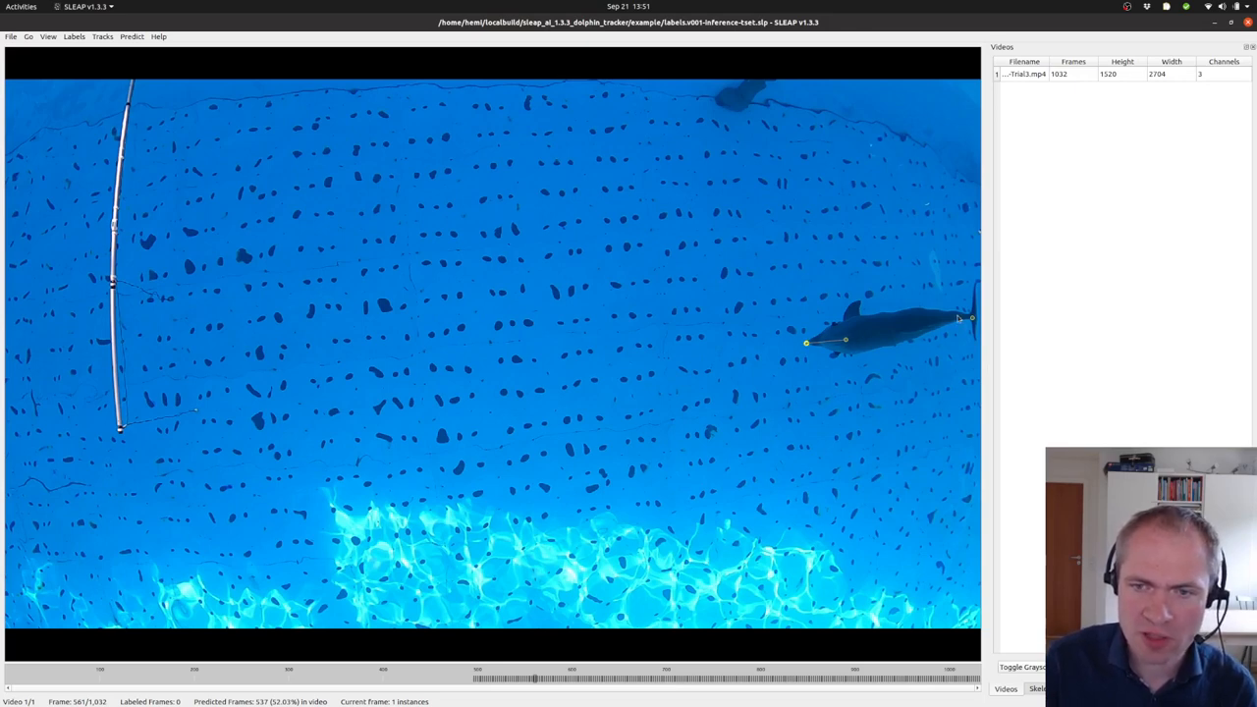
mouse_move(626, 678)
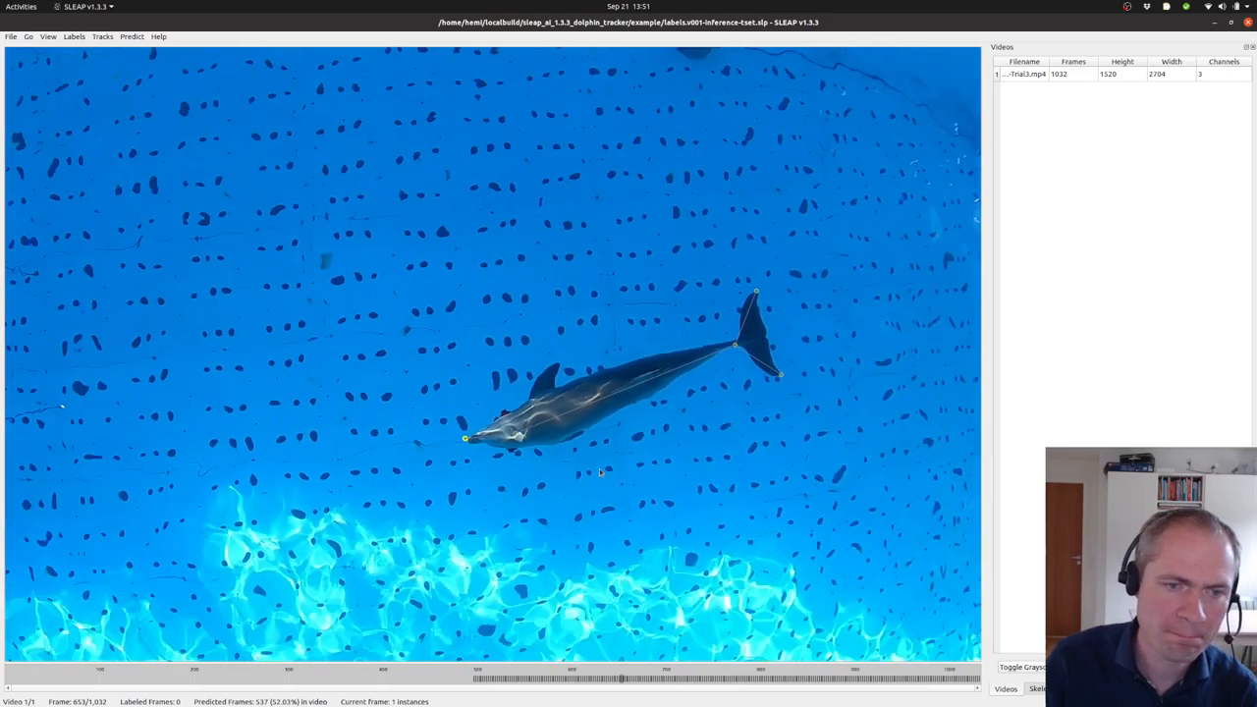
mouse_move(619, 684)
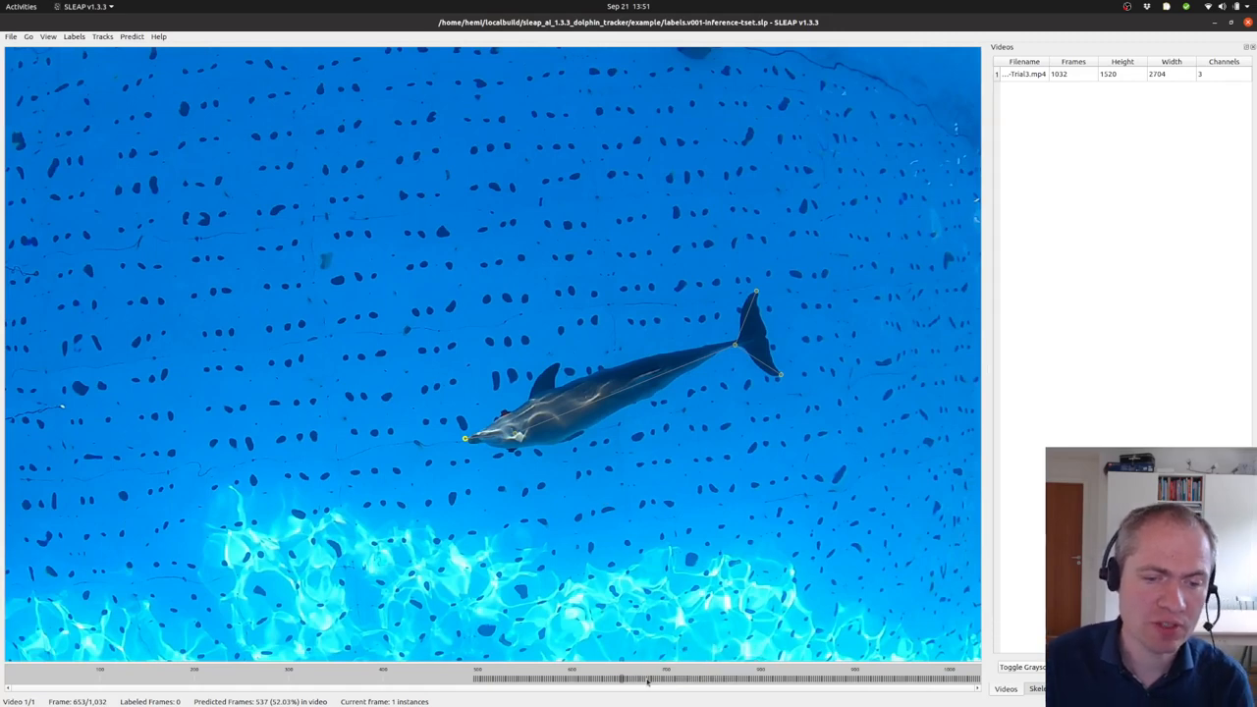
left_click(649, 679)
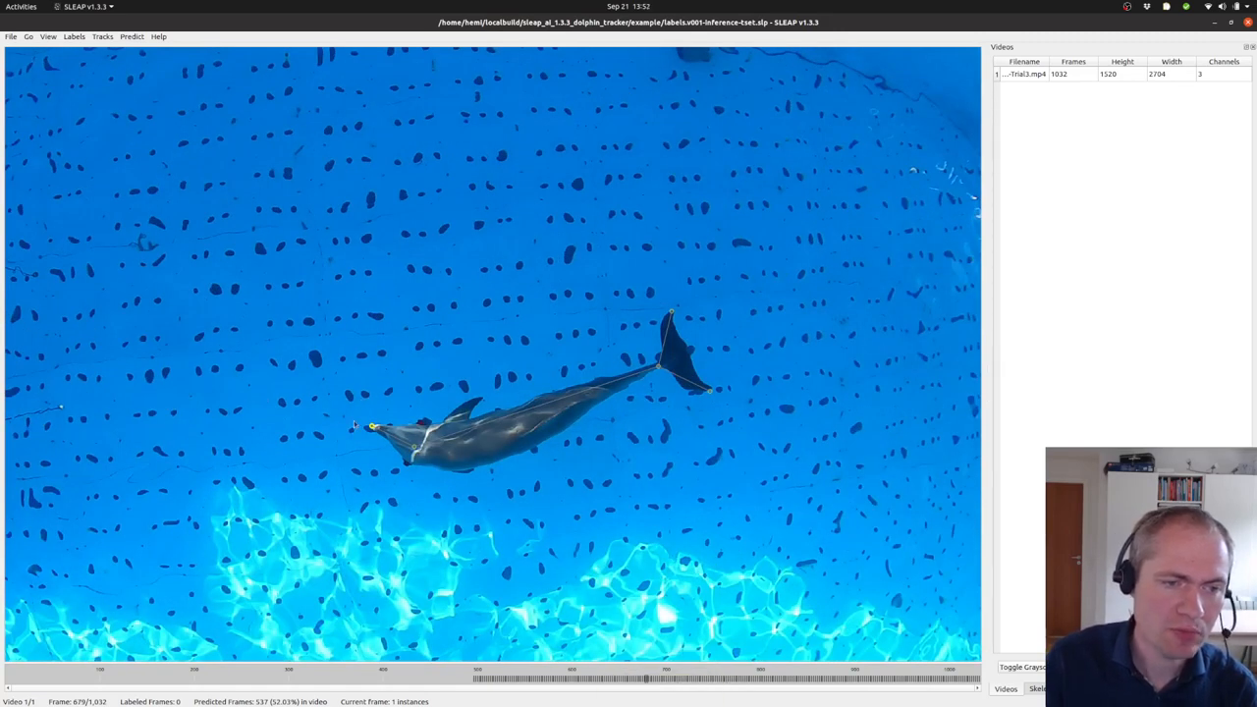
Step: Export the current video's Analysis CSV and save it into the predictions folder
left_click(11, 36)
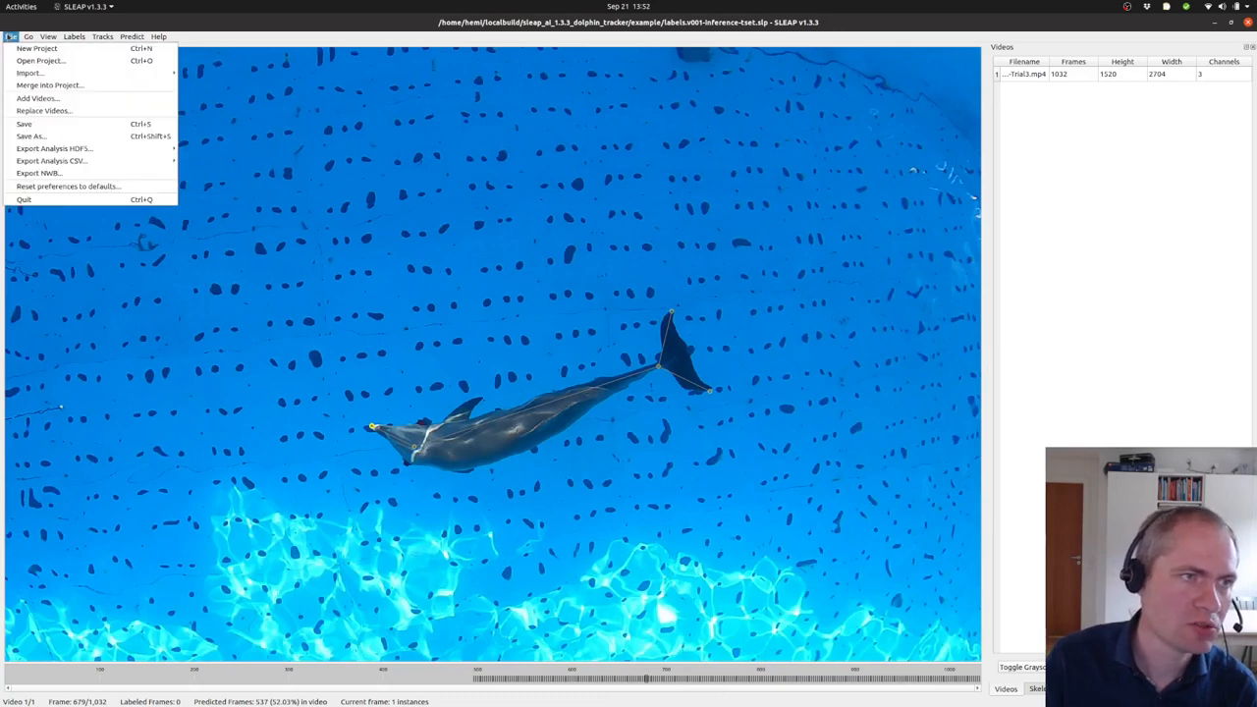
mouse_move(51, 161)
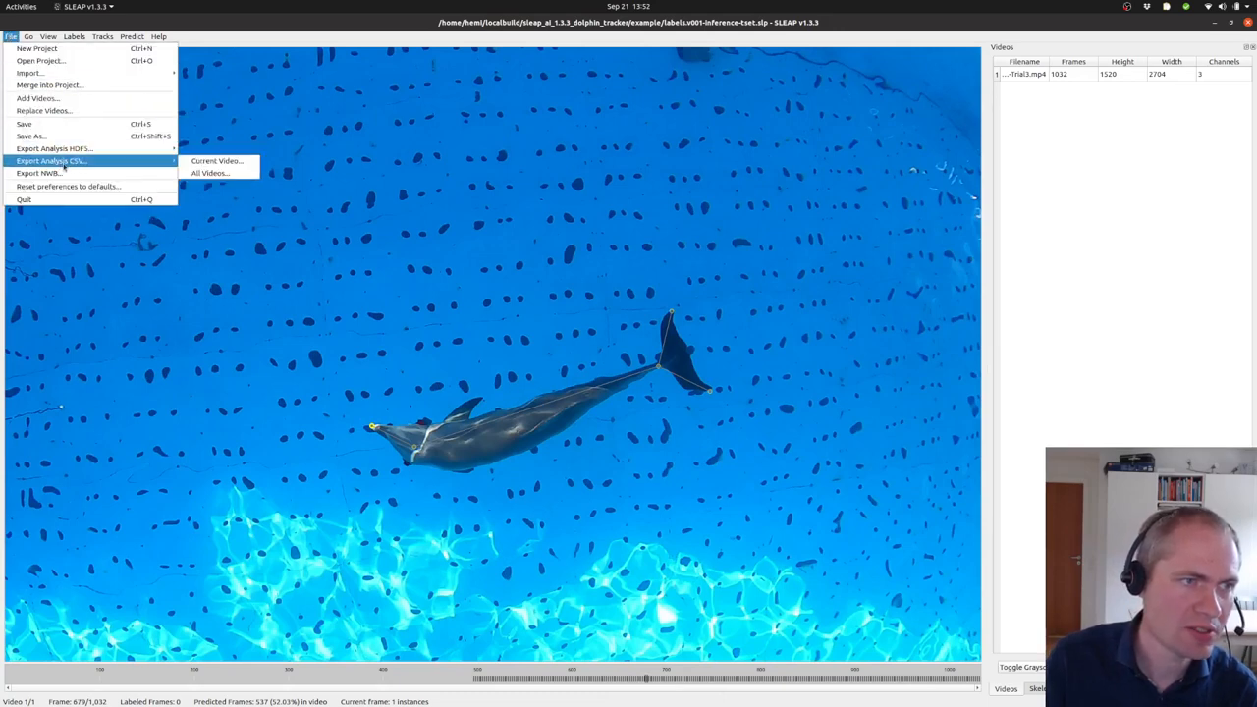
mouse_move(214, 160)
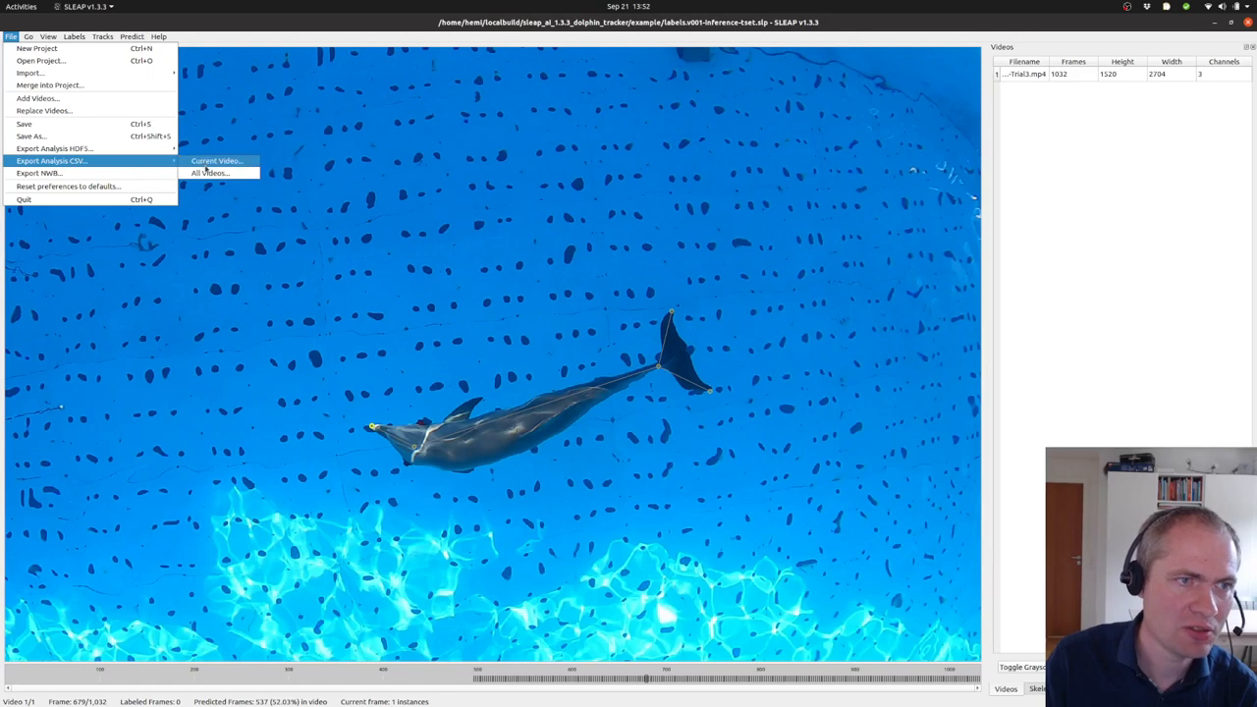
left_click(214, 161)
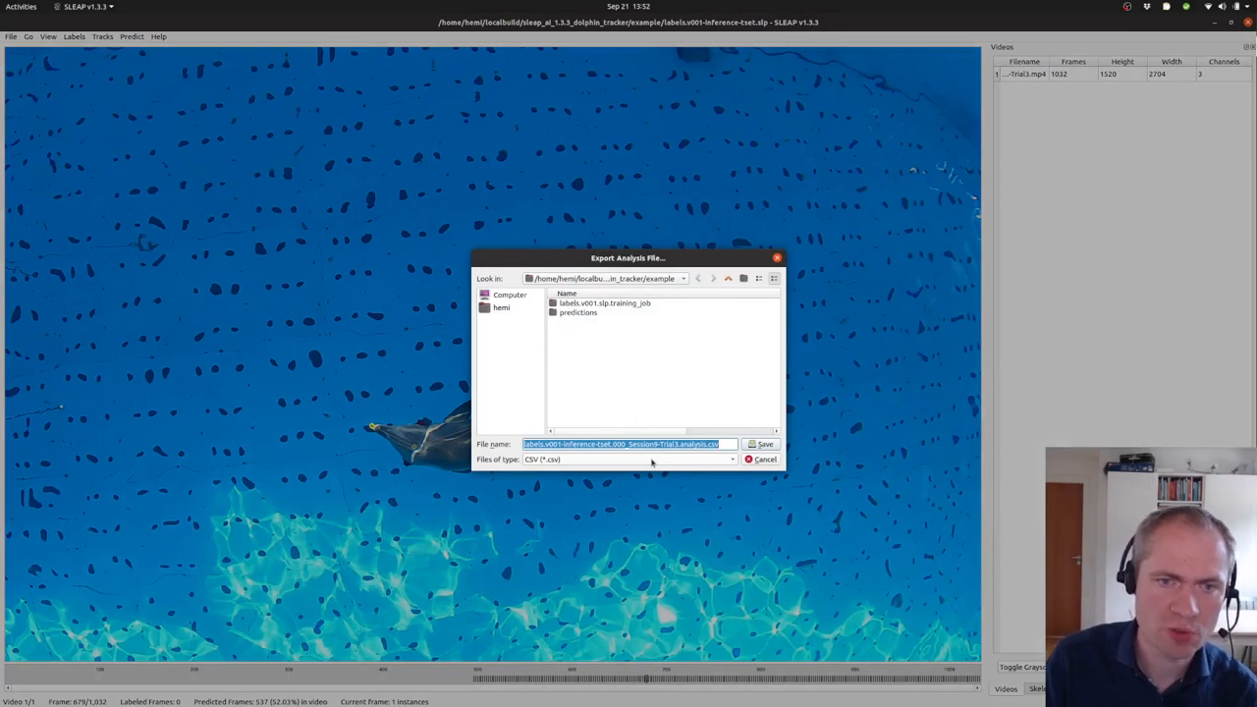
mouse_move(742, 428)
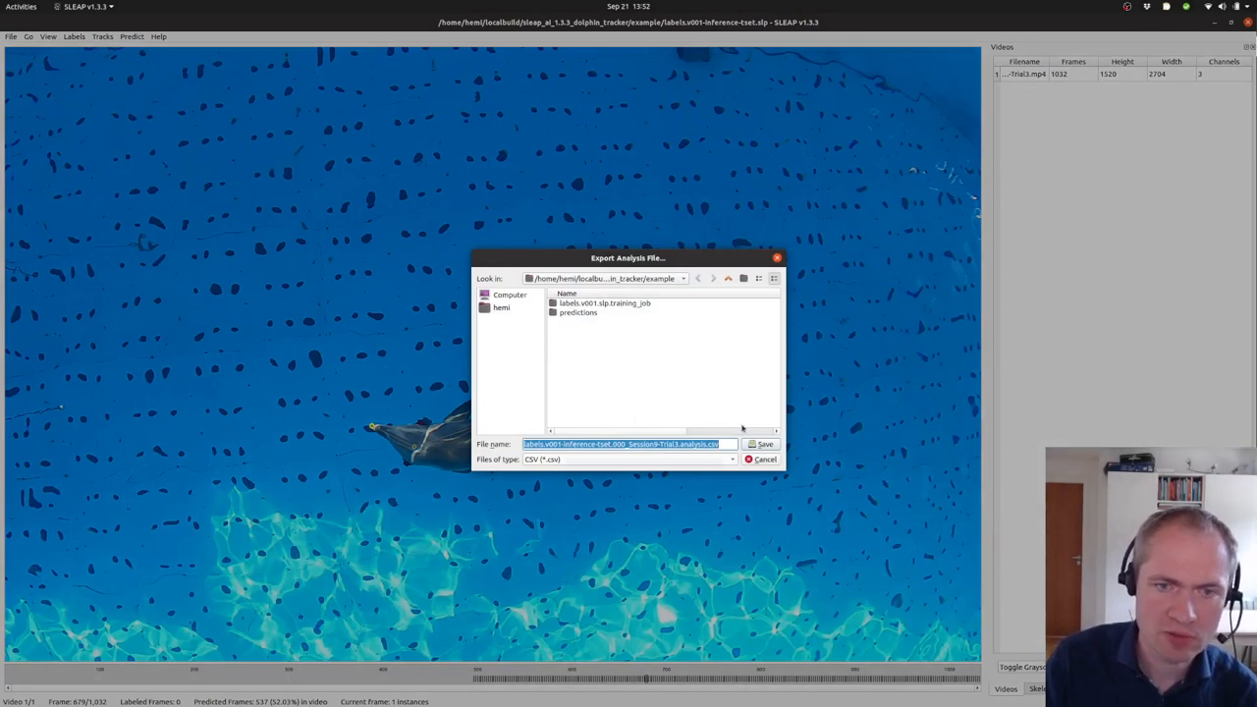
double_click(578, 312)
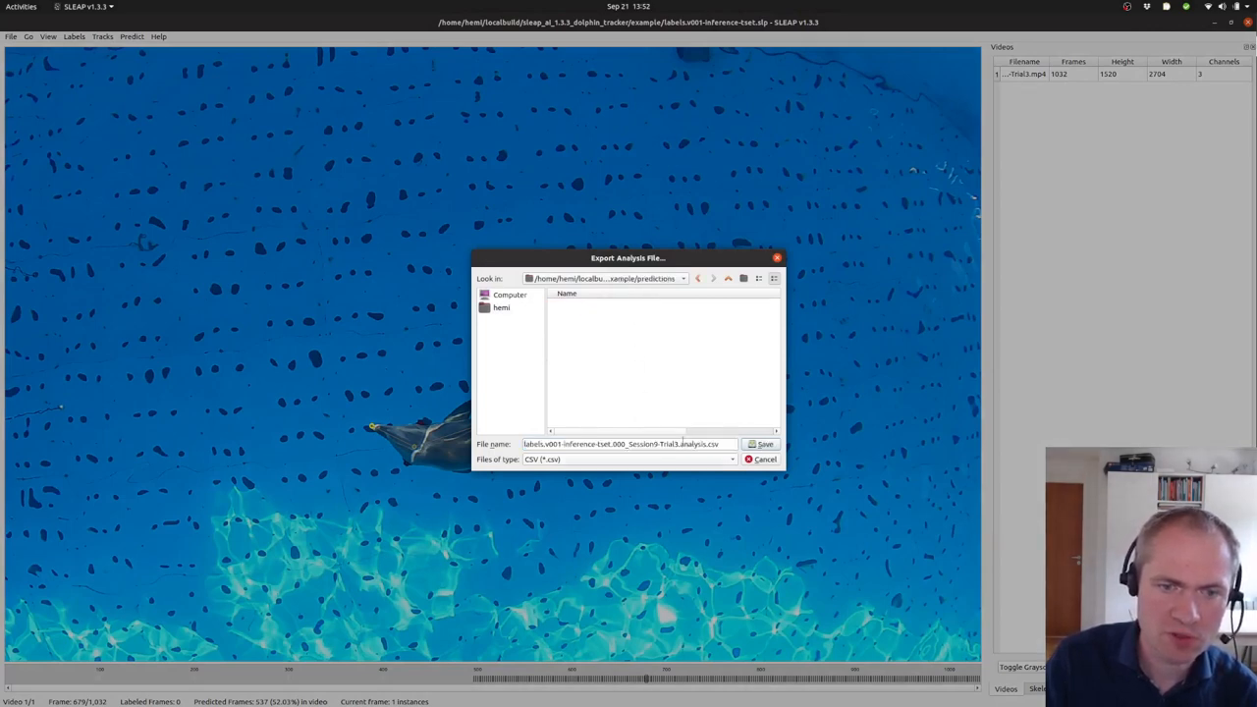
left_click(763, 444)
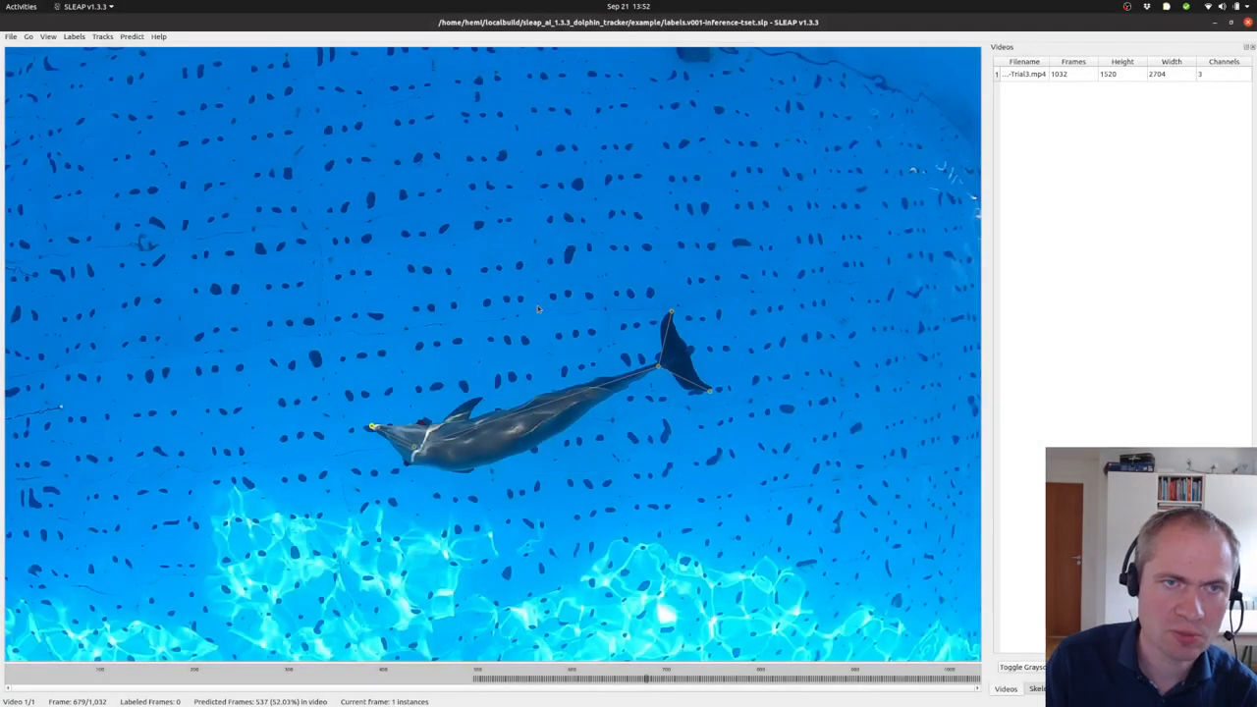
Step: Open the .analysis.csv file in the predictions folder with GVim as another application
key("alt+Tab")
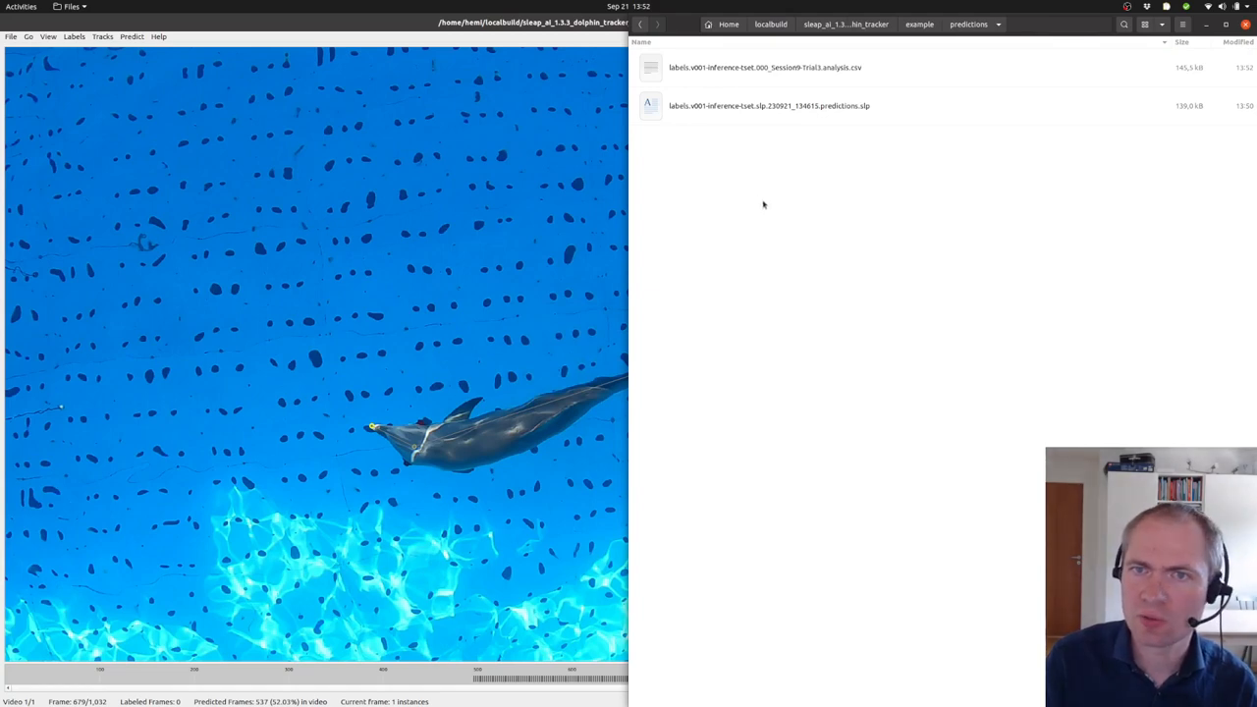
right_click(765, 67)
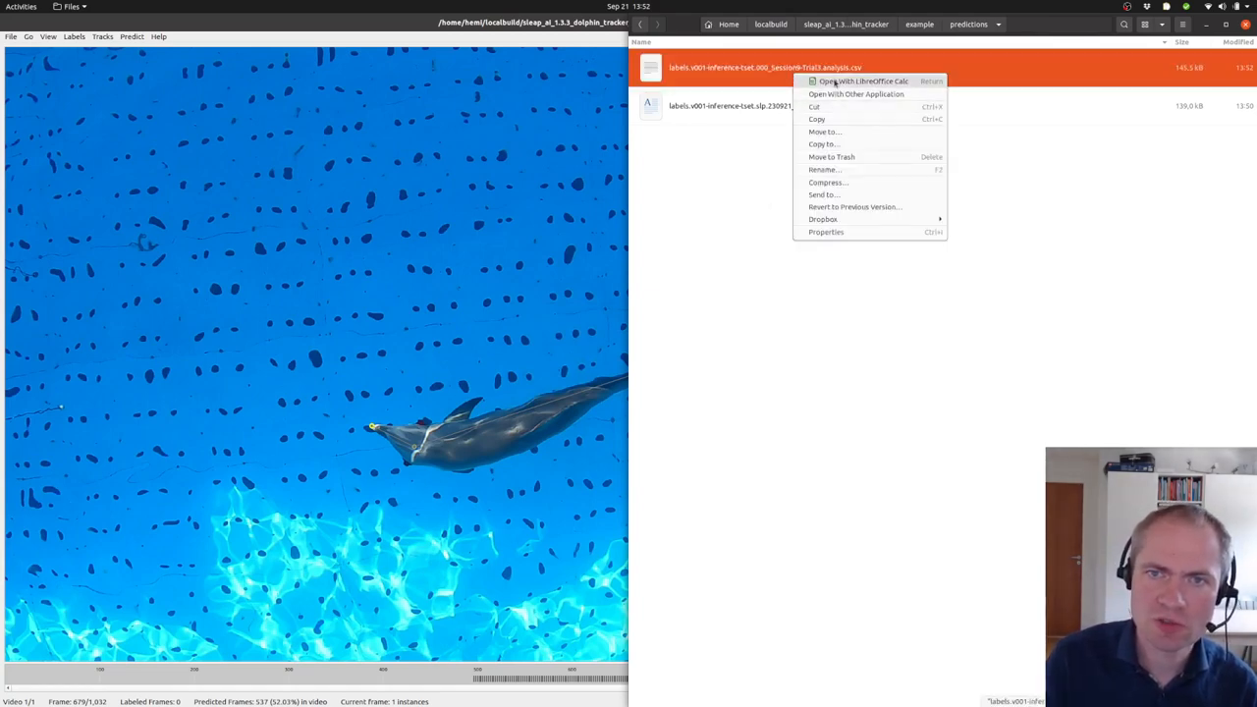
left_click(747, 177)
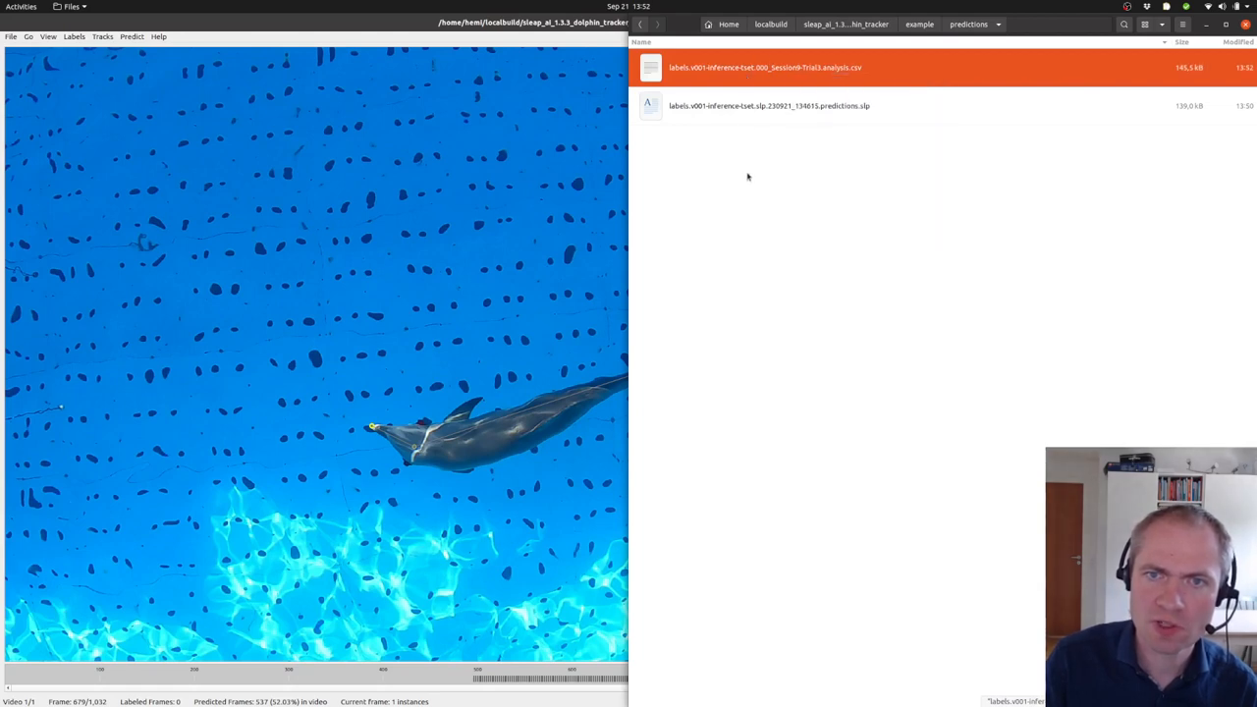
right_click(764, 67)
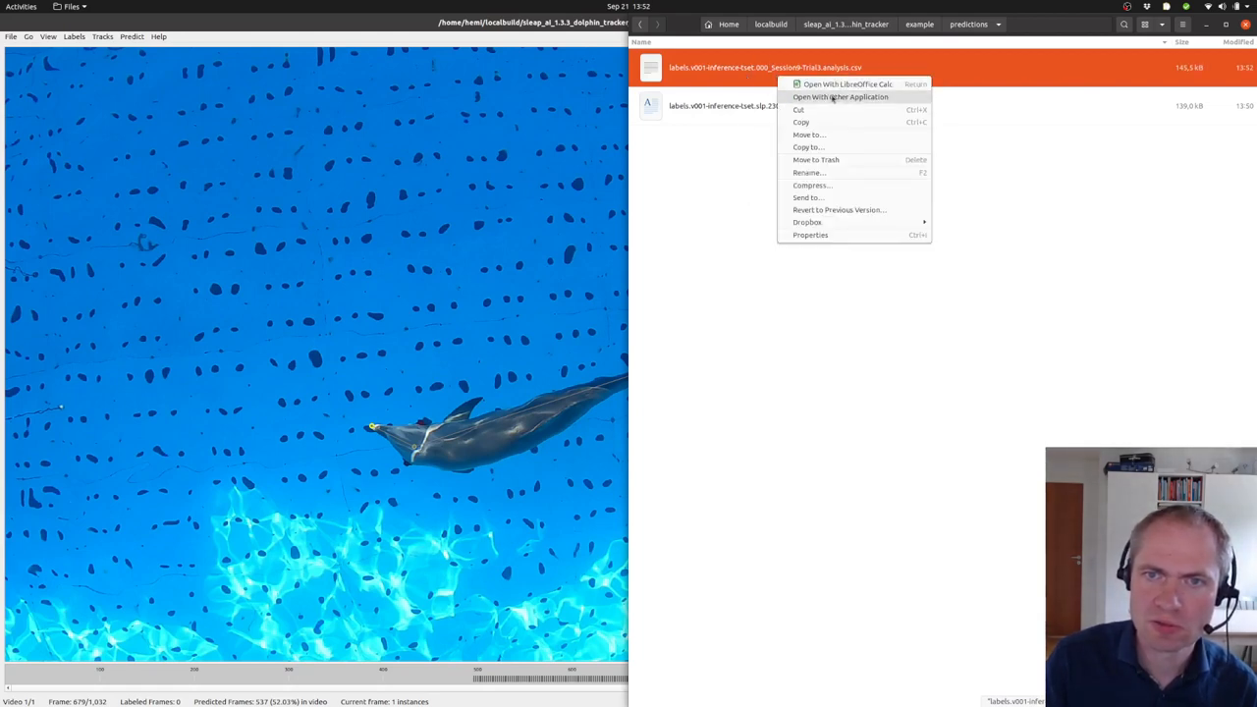
left_click(840, 96)
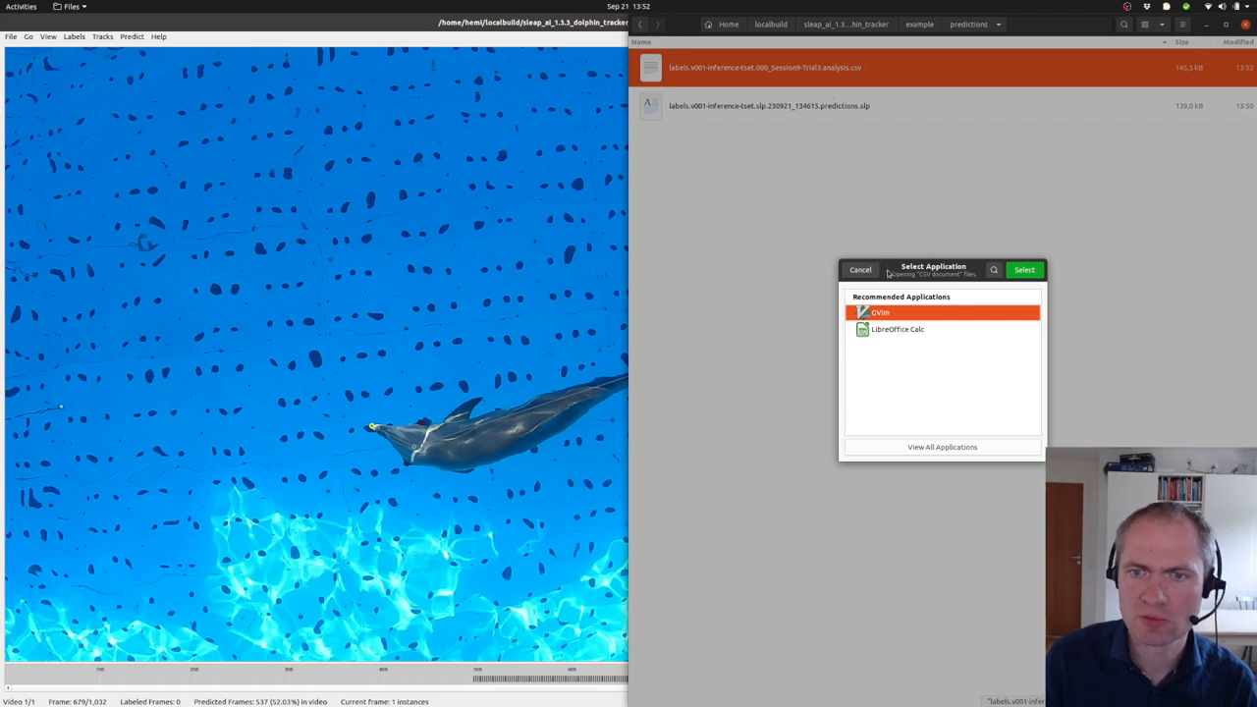
left_click(1024, 269)
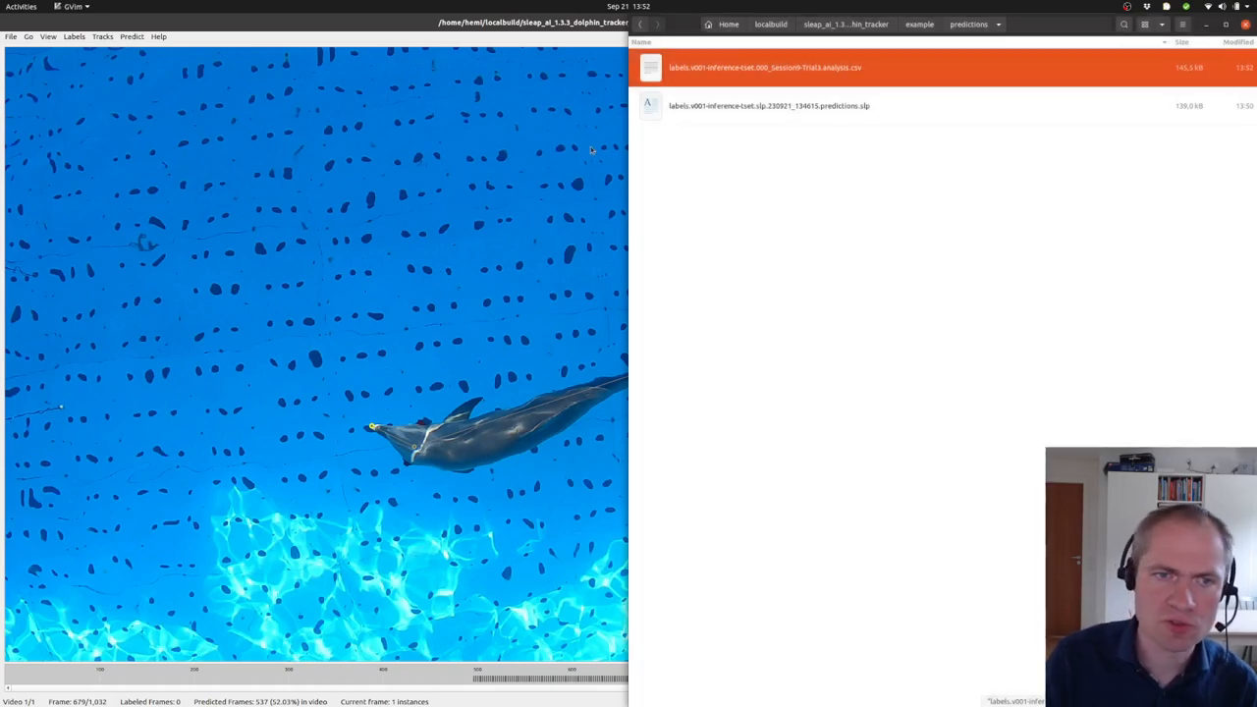
double_click(765, 67)
type("rstud")
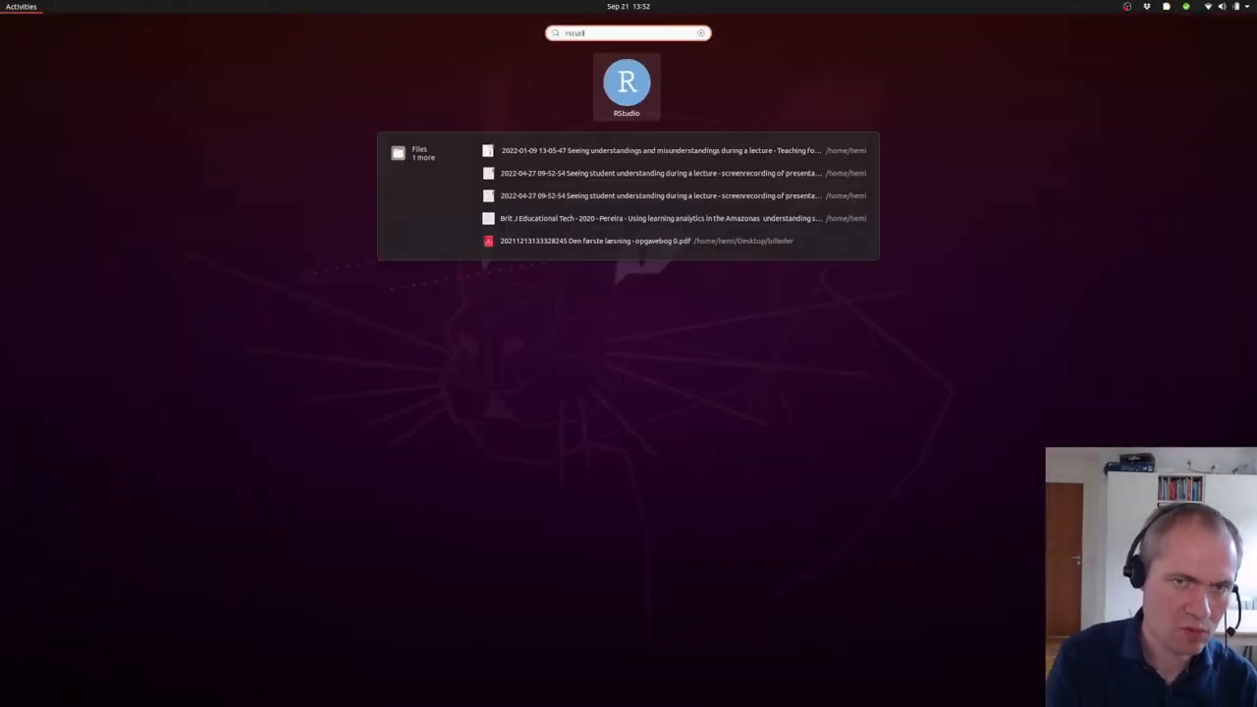
Step: Launch RStudio and create a new R Markdown Document with the default HTML output
left_click(627, 82)
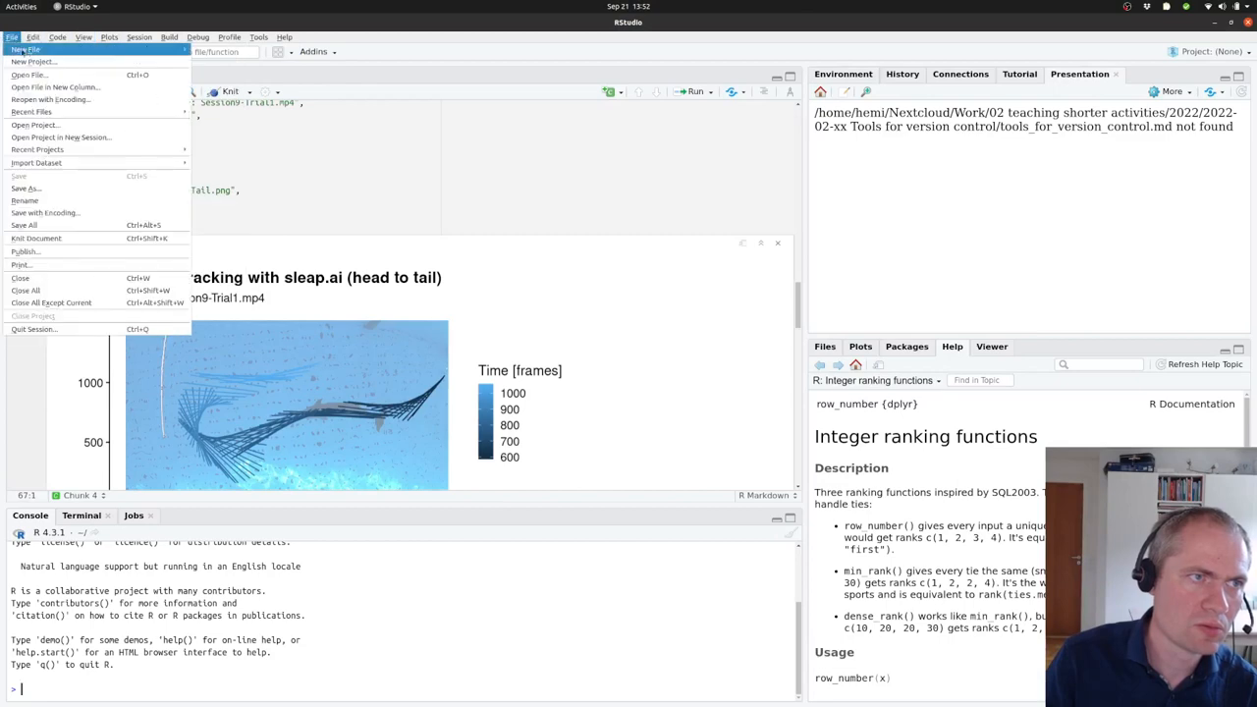
left_click(26, 50)
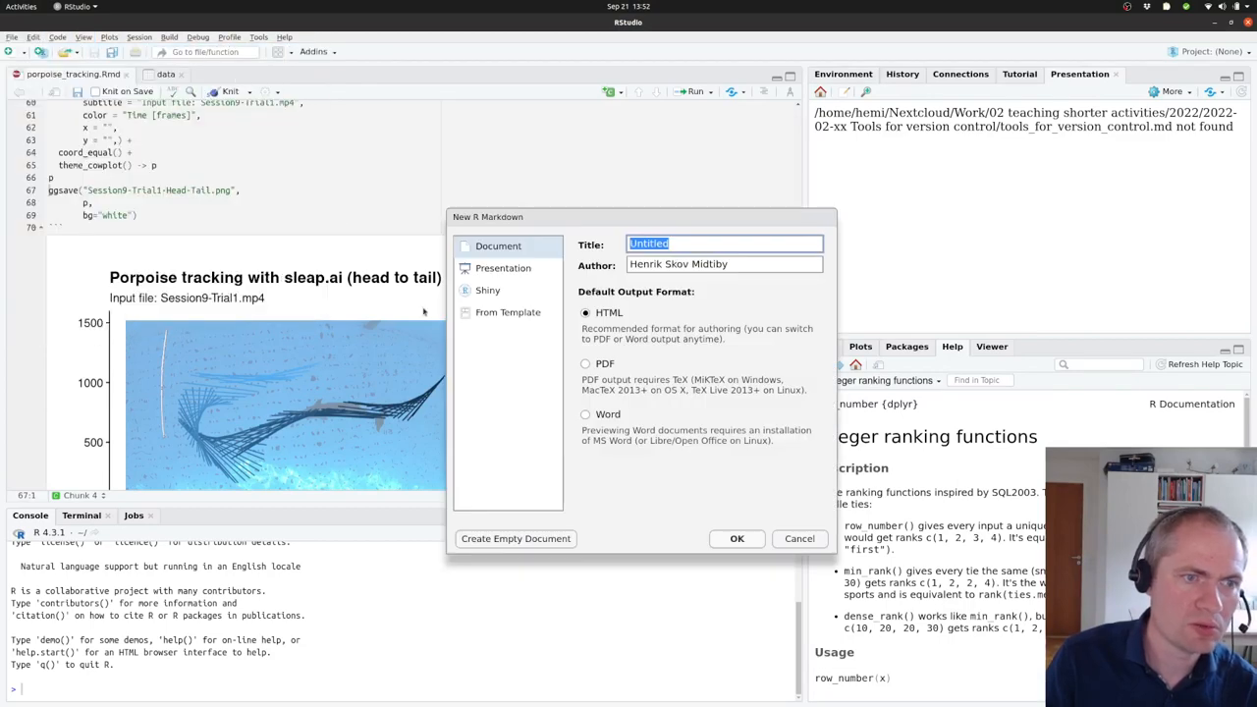
left_click(800, 538)
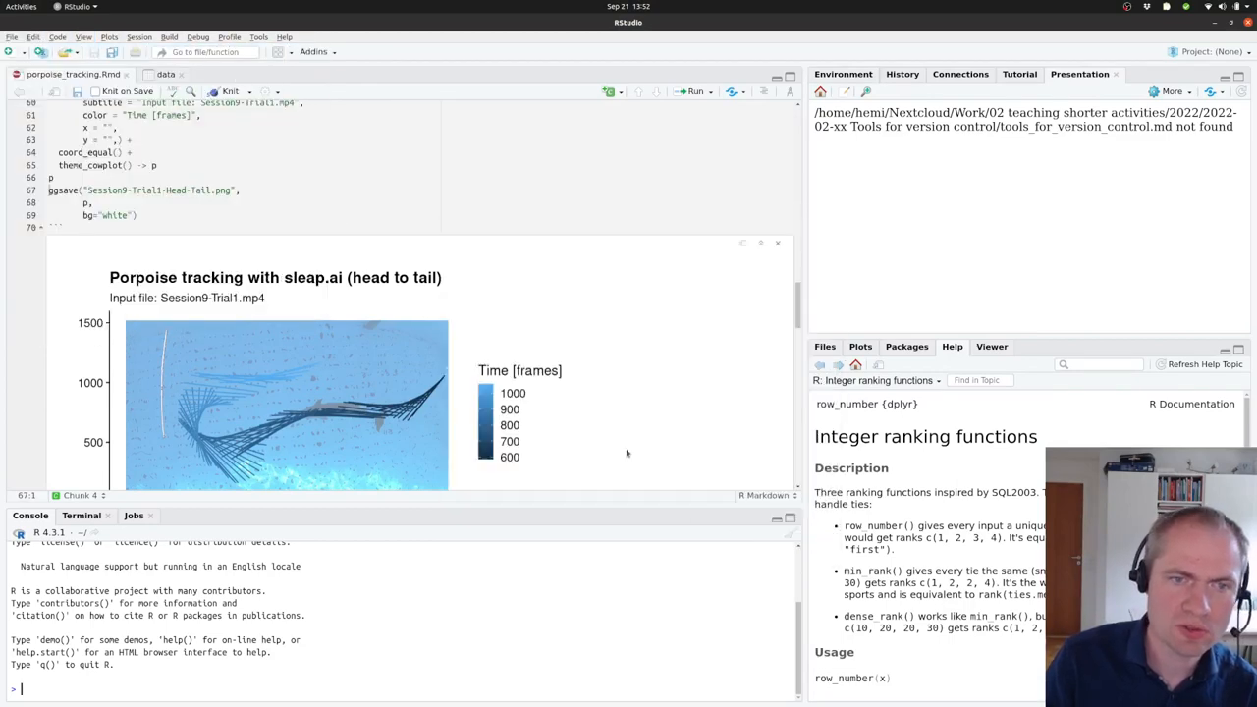
Step: Save the document as visualization.Rmd in localbuild/sleap_ai_1.3.3_dolphin_tracker/example/predictions
left_click(12, 37)
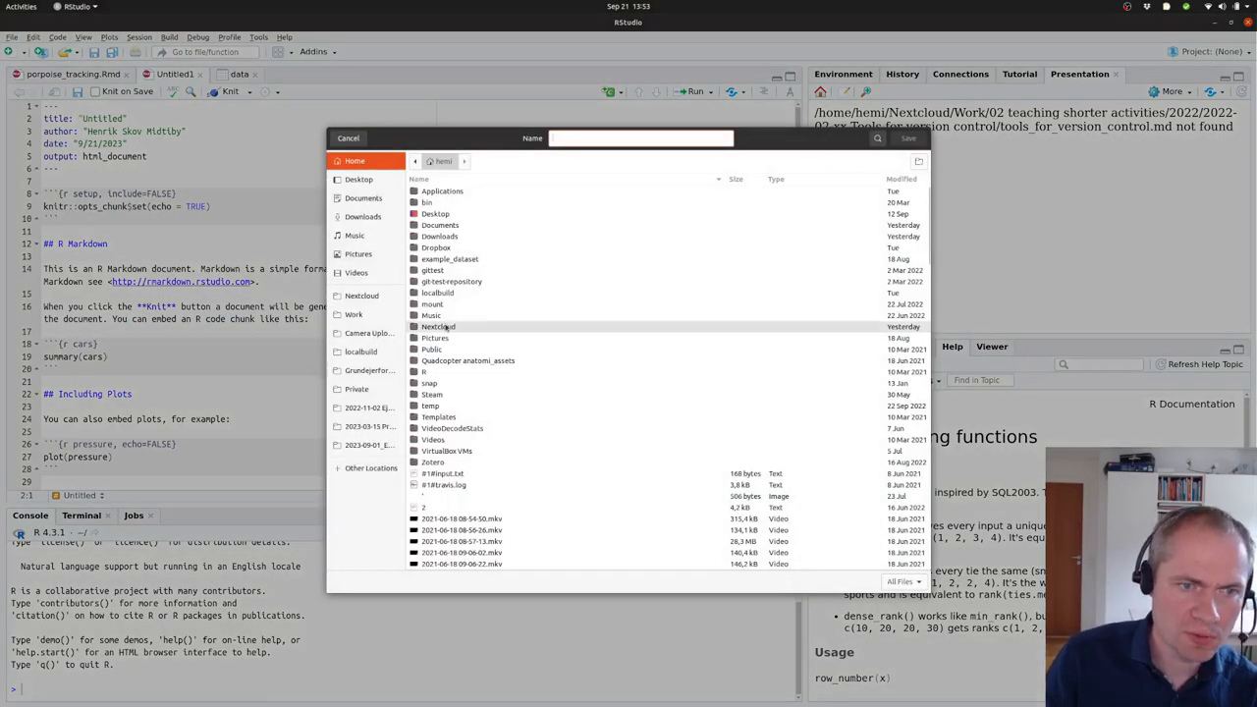
left_click(361, 351)
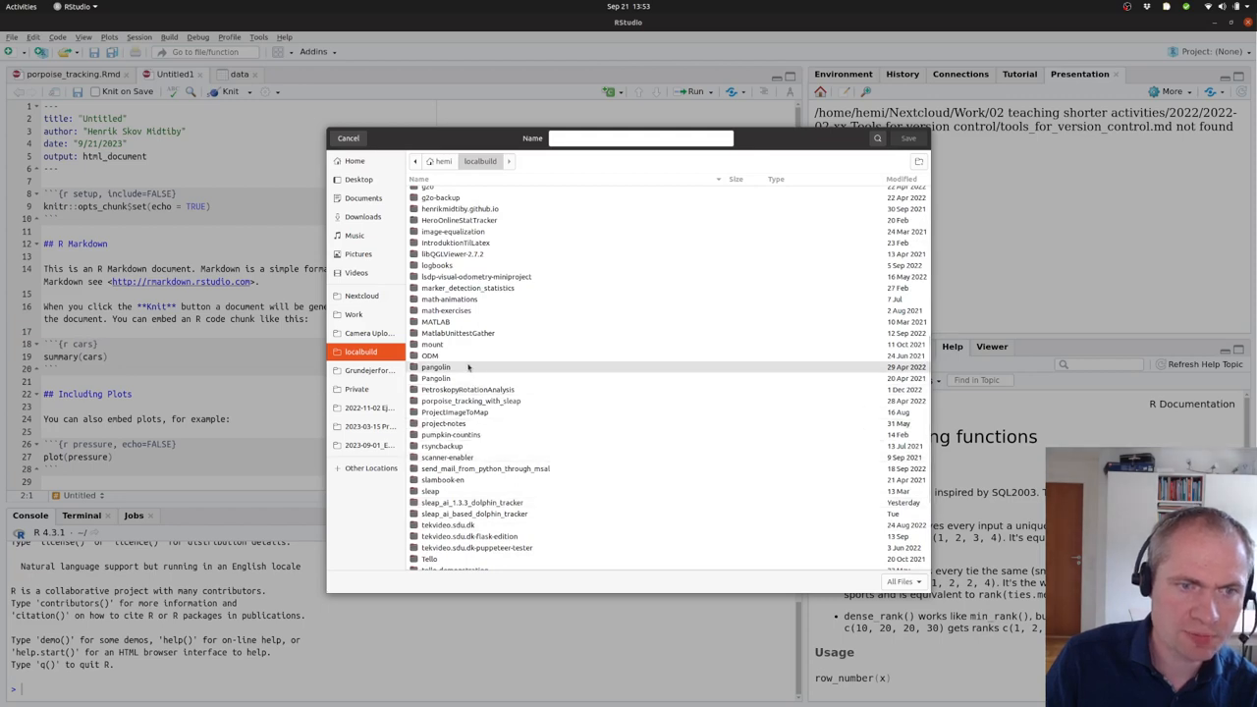
scroll("down", 3)
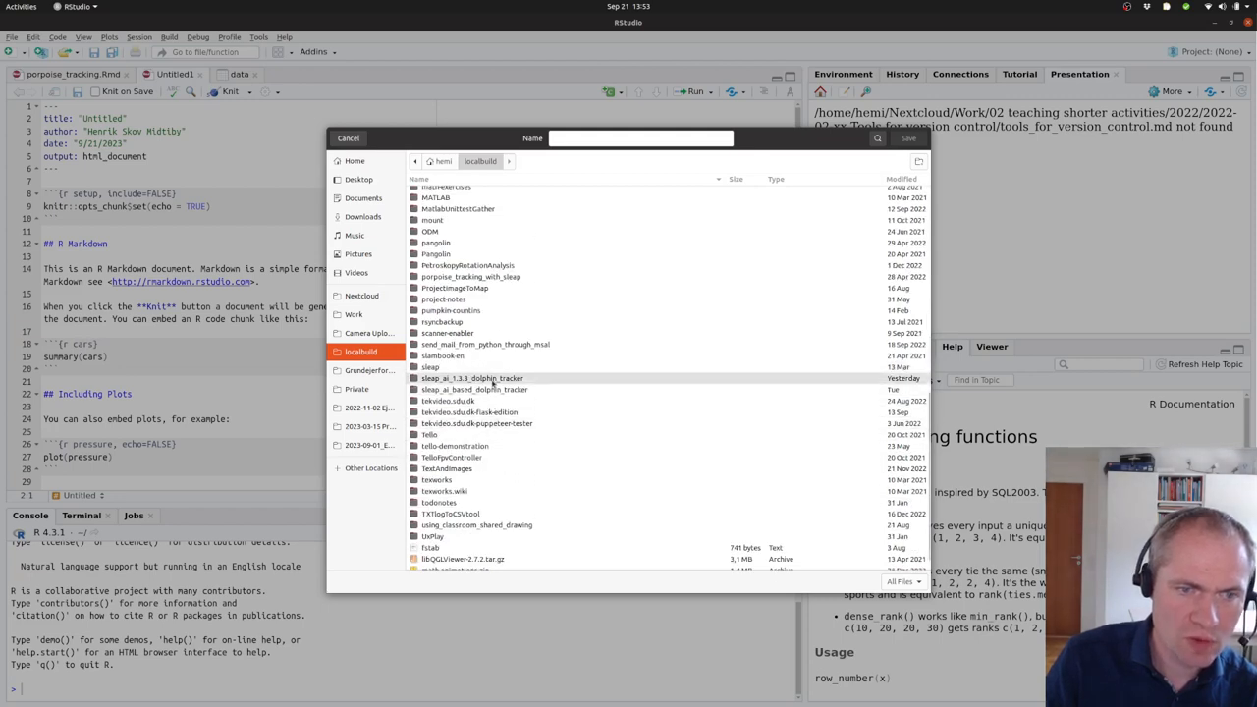
double_click(472, 378)
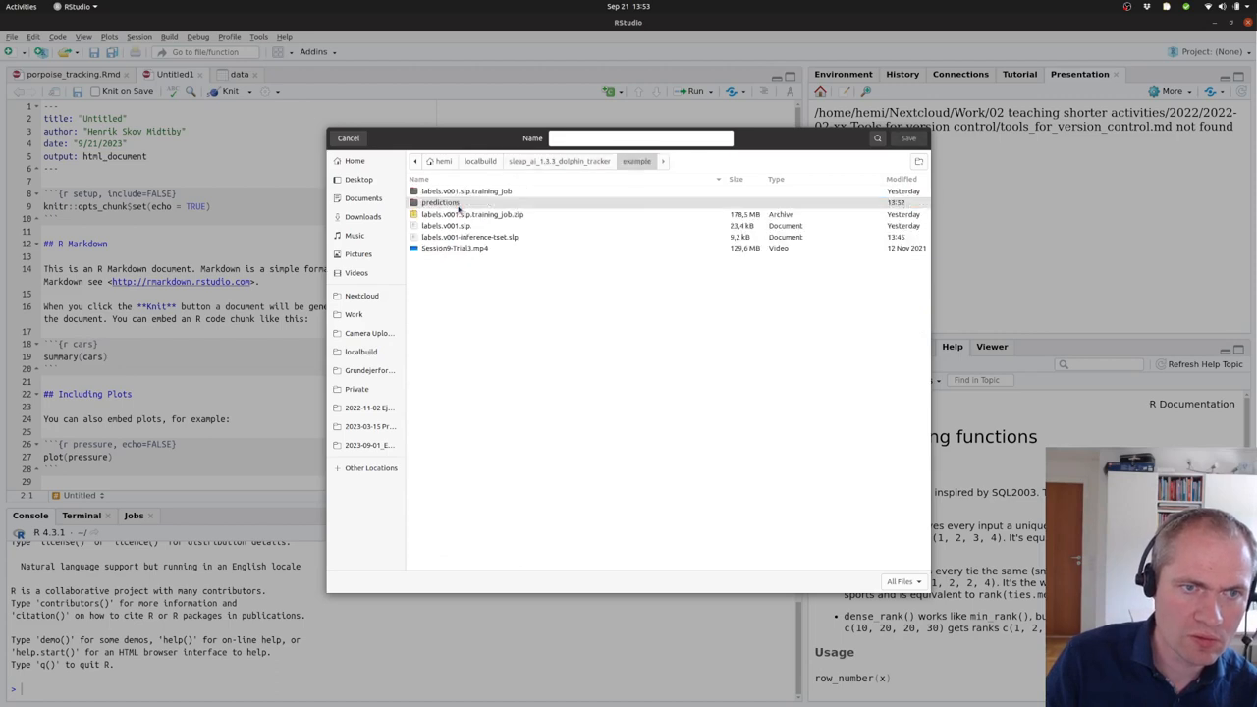
double_click(440, 202)
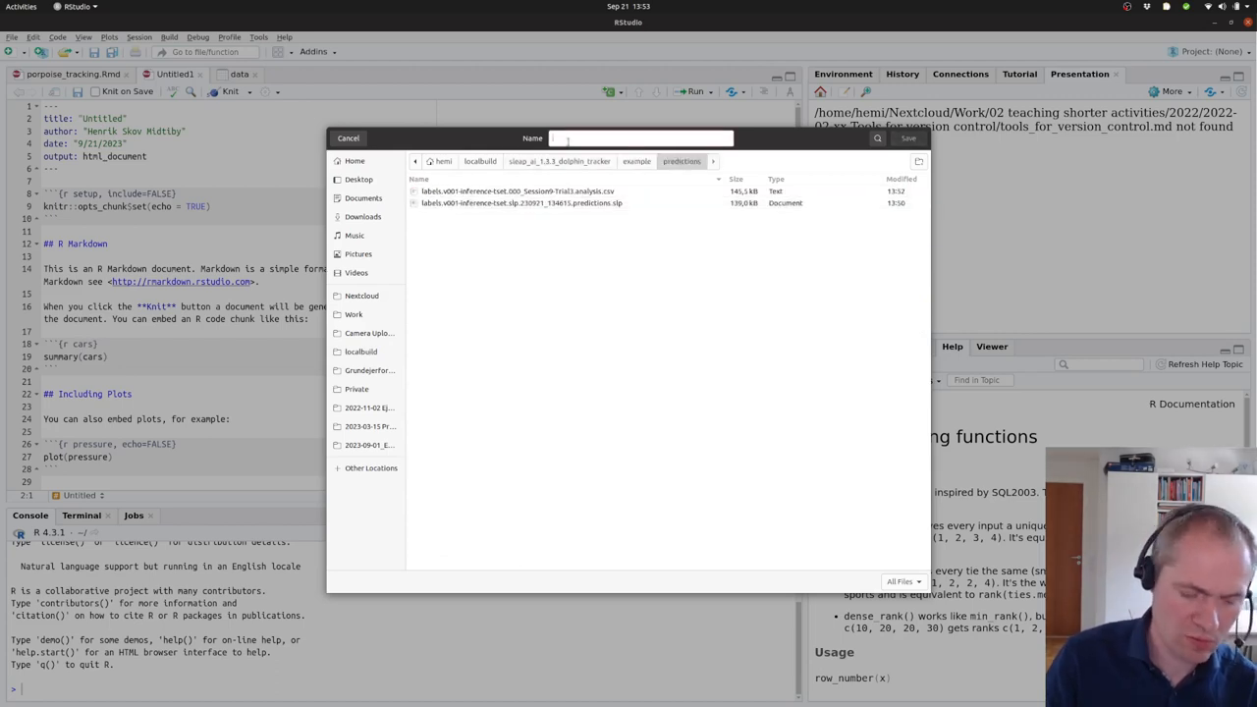
type("visualization")
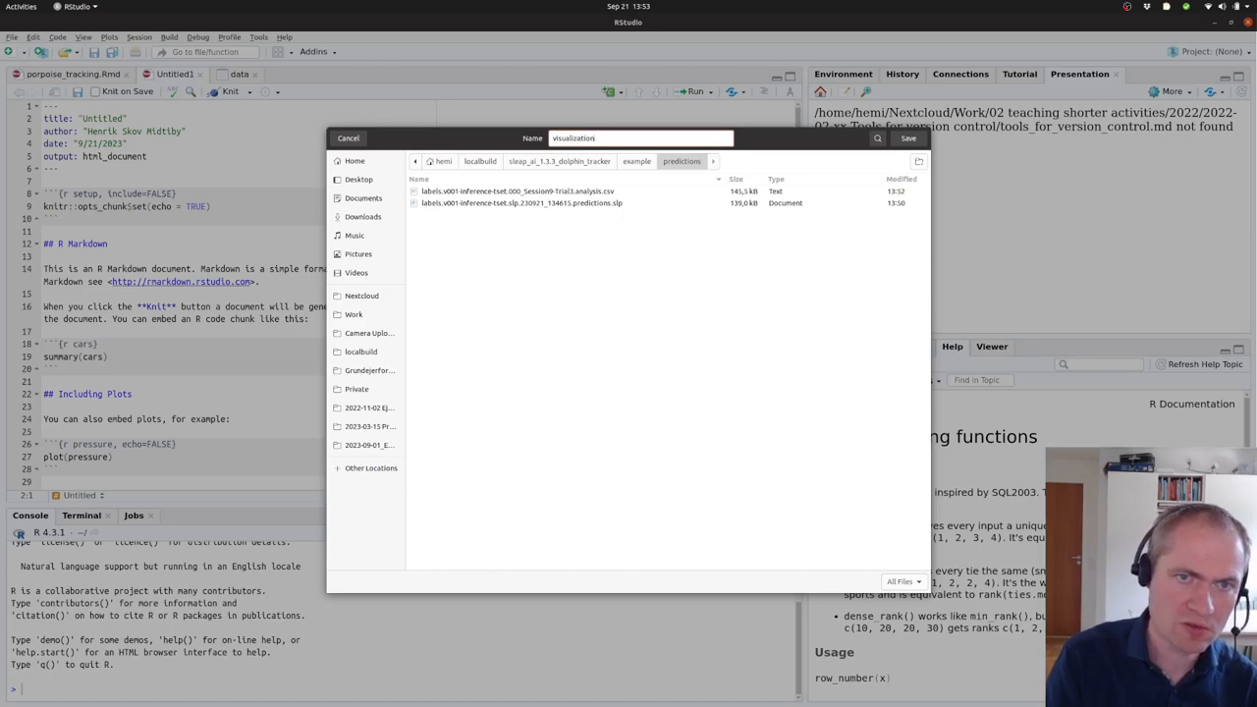
left_click(907, 138)
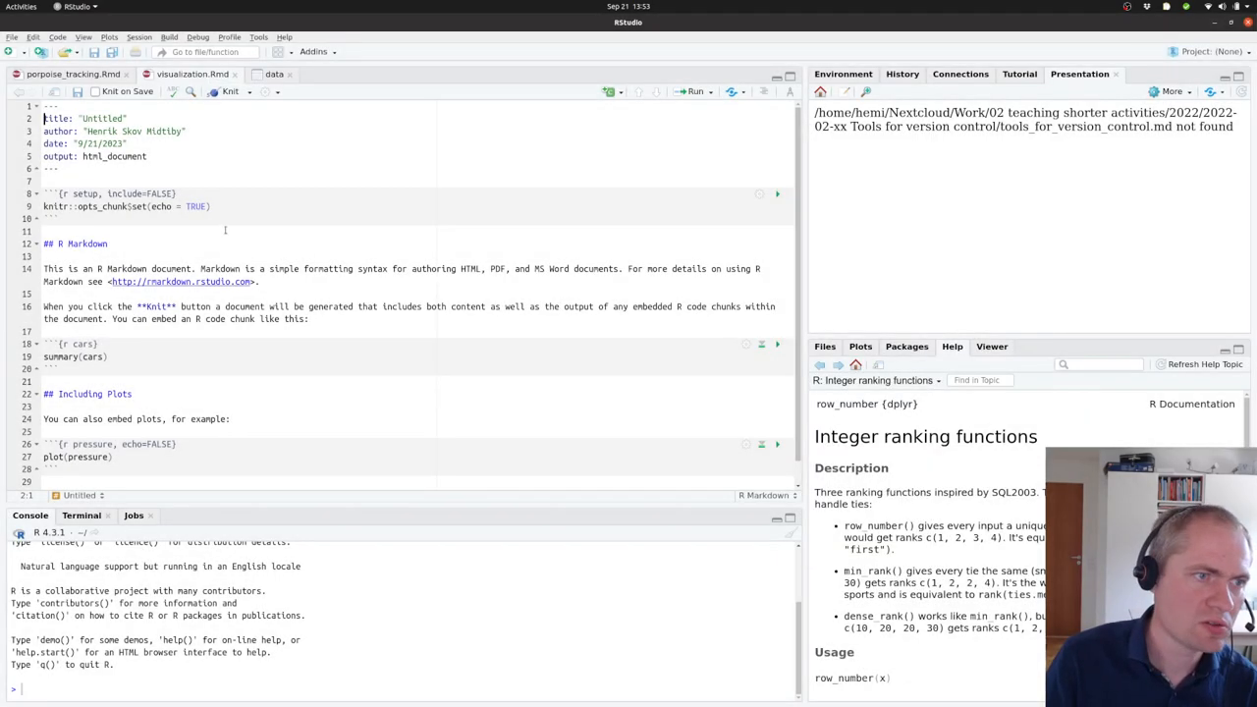
Step: Add library(tidyverse) to setup and start a chunk with data <- readr::read_csv(...)
type("liba")
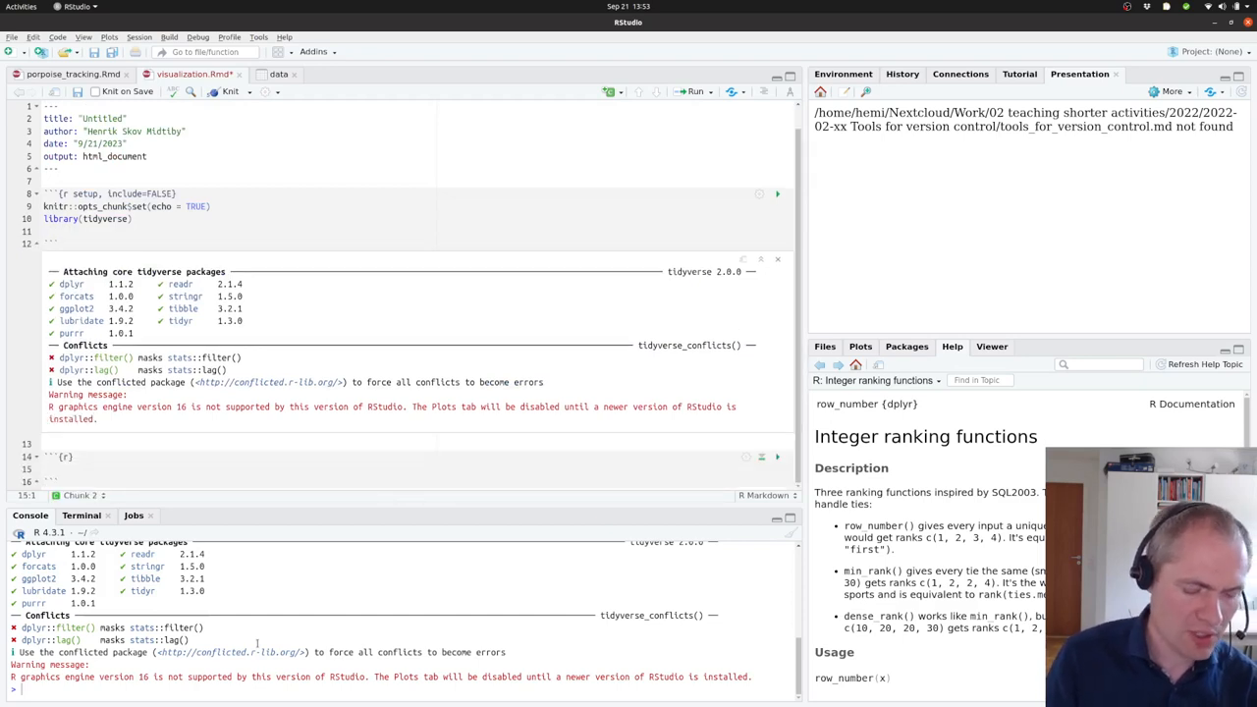
type("data <- readr::r")
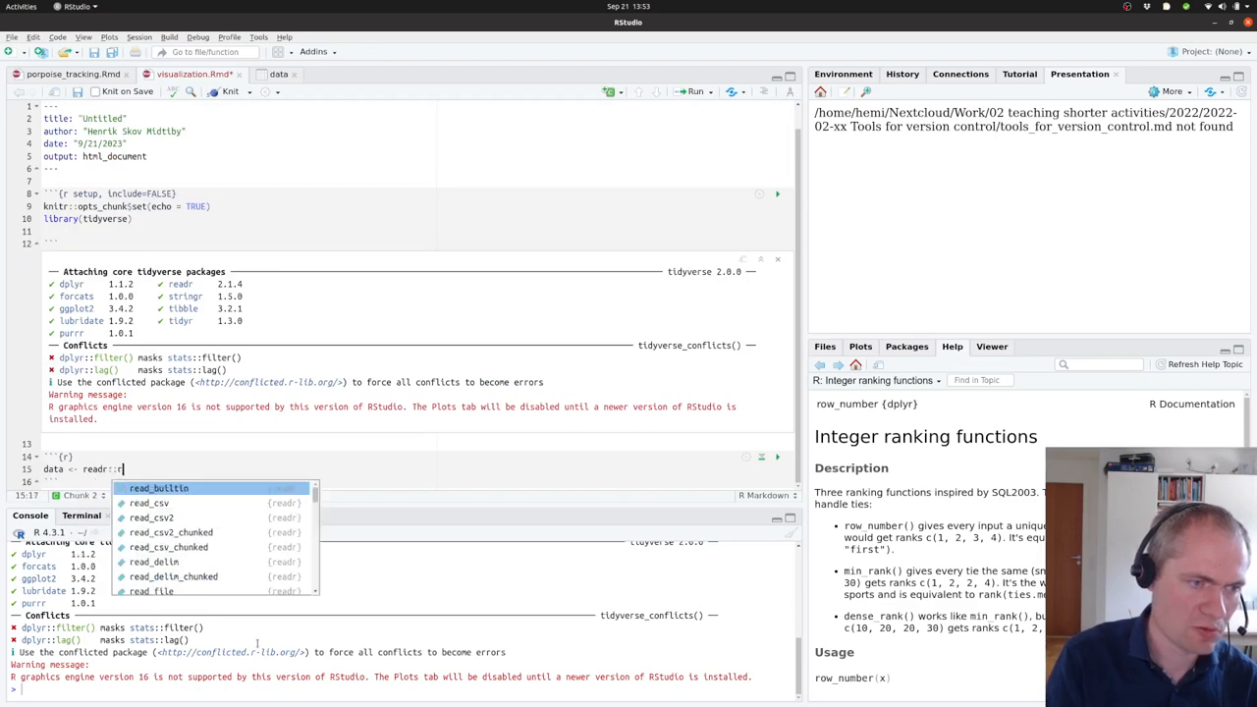
type("ead")
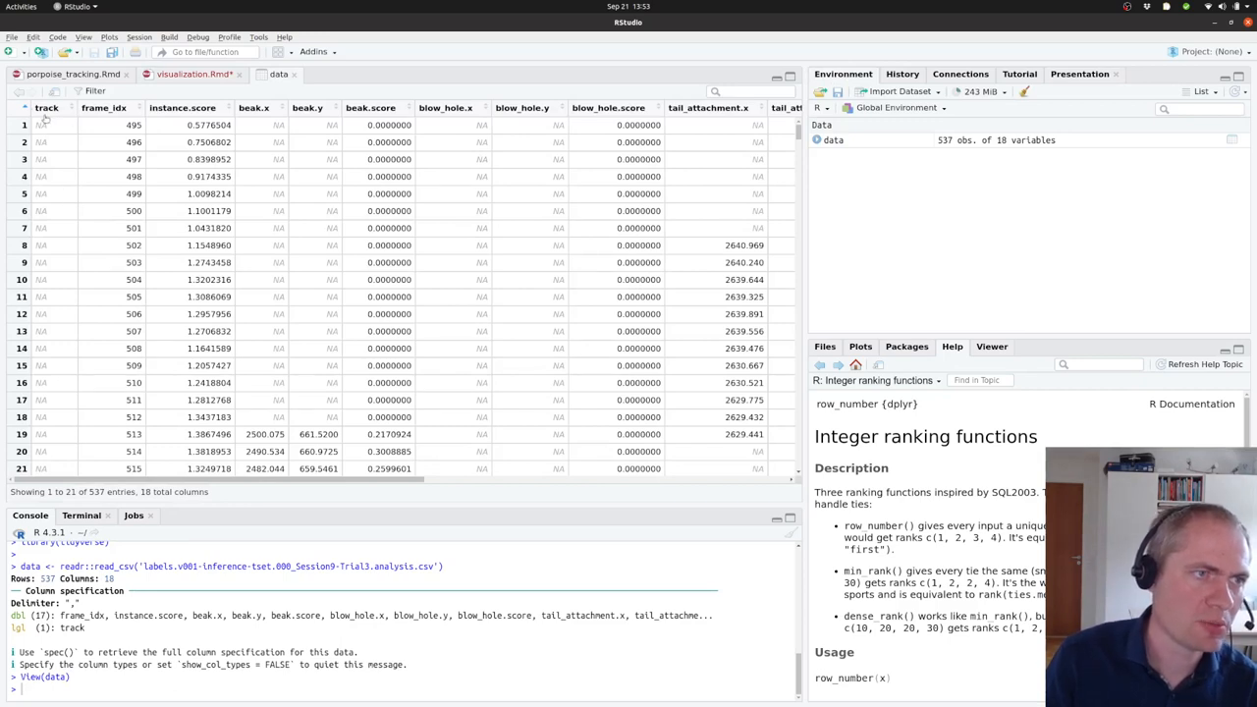
mouse_move(46, 117)
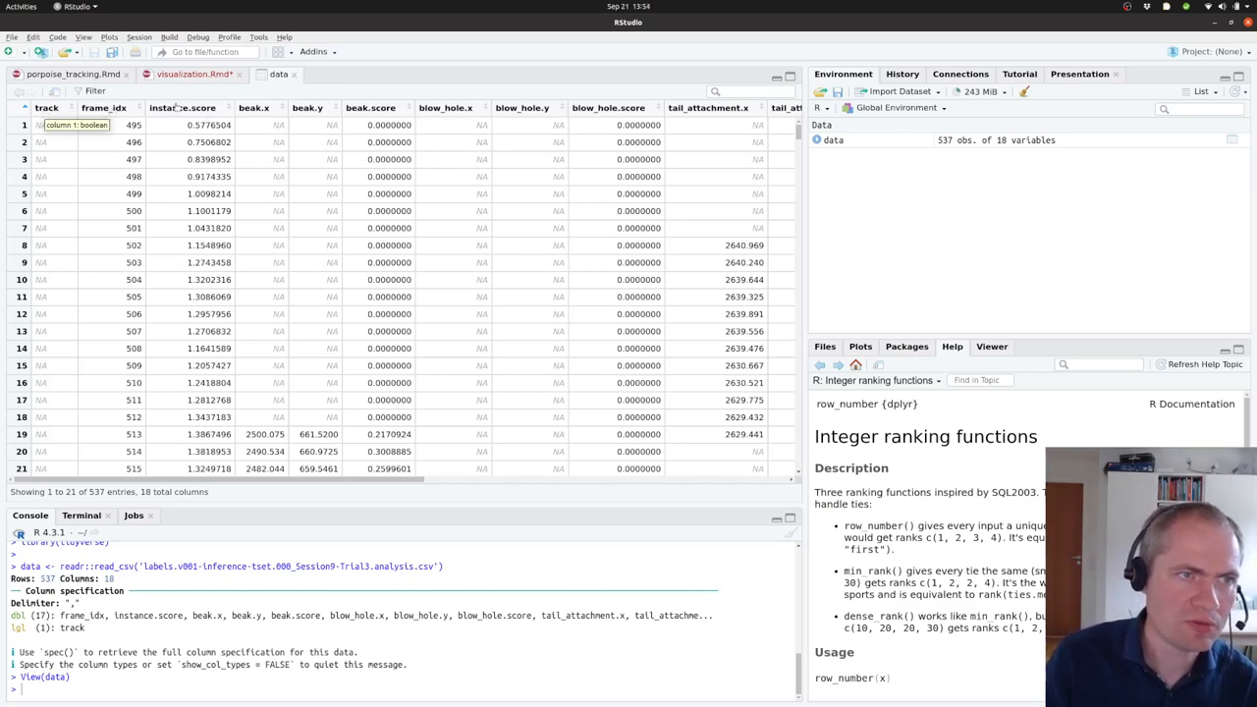
mouse_move(182, 108)
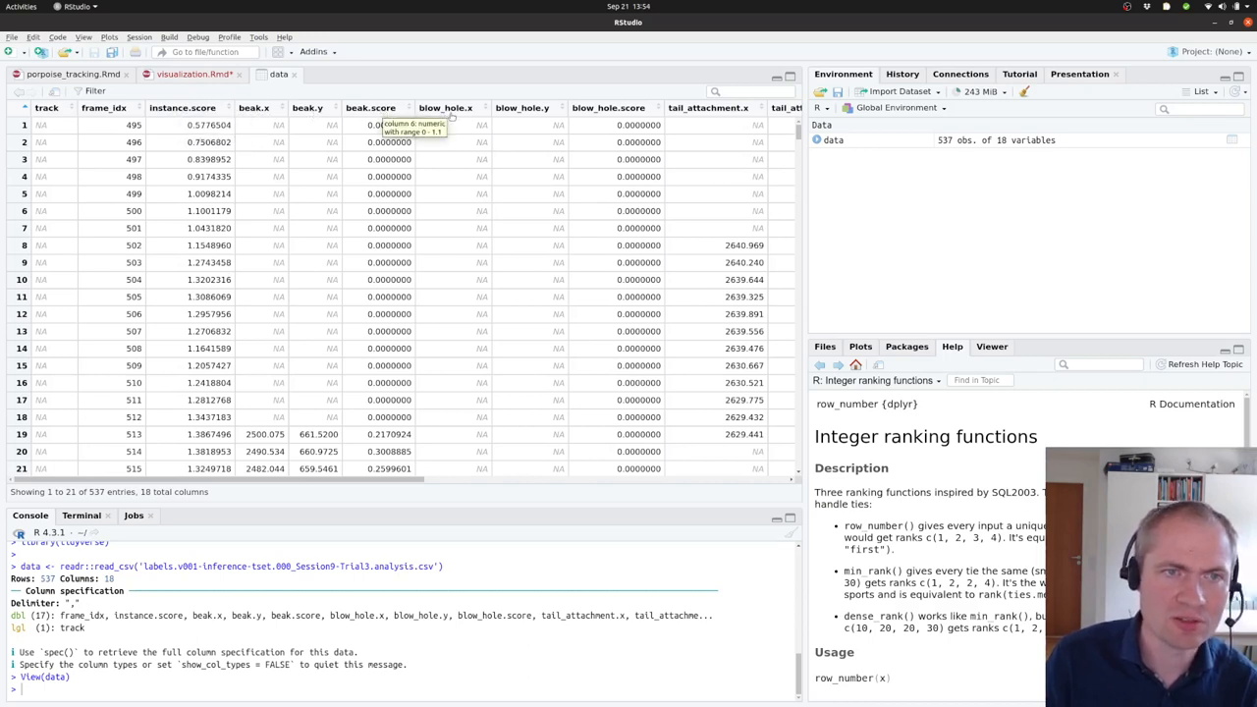
mouse_move(609, 125)
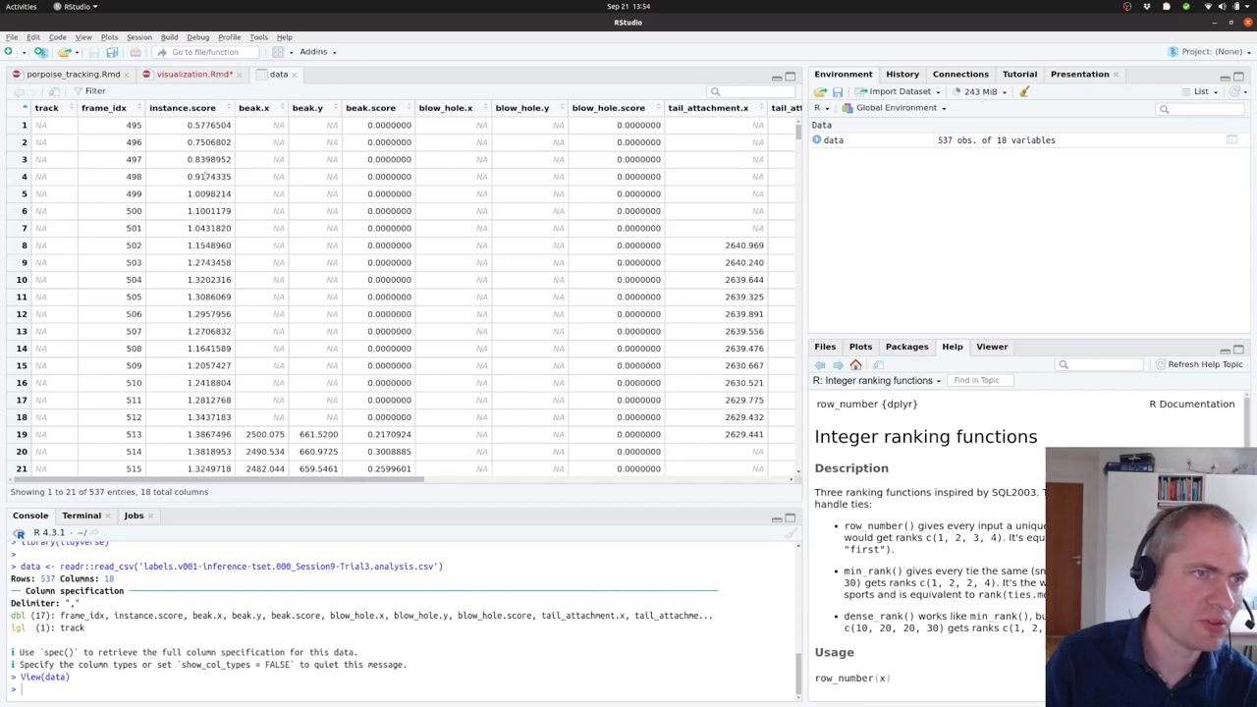
Step: Return to the visualization.Rmd tab after browsing the 537-row, 18-column data table
left_click(192, 74)
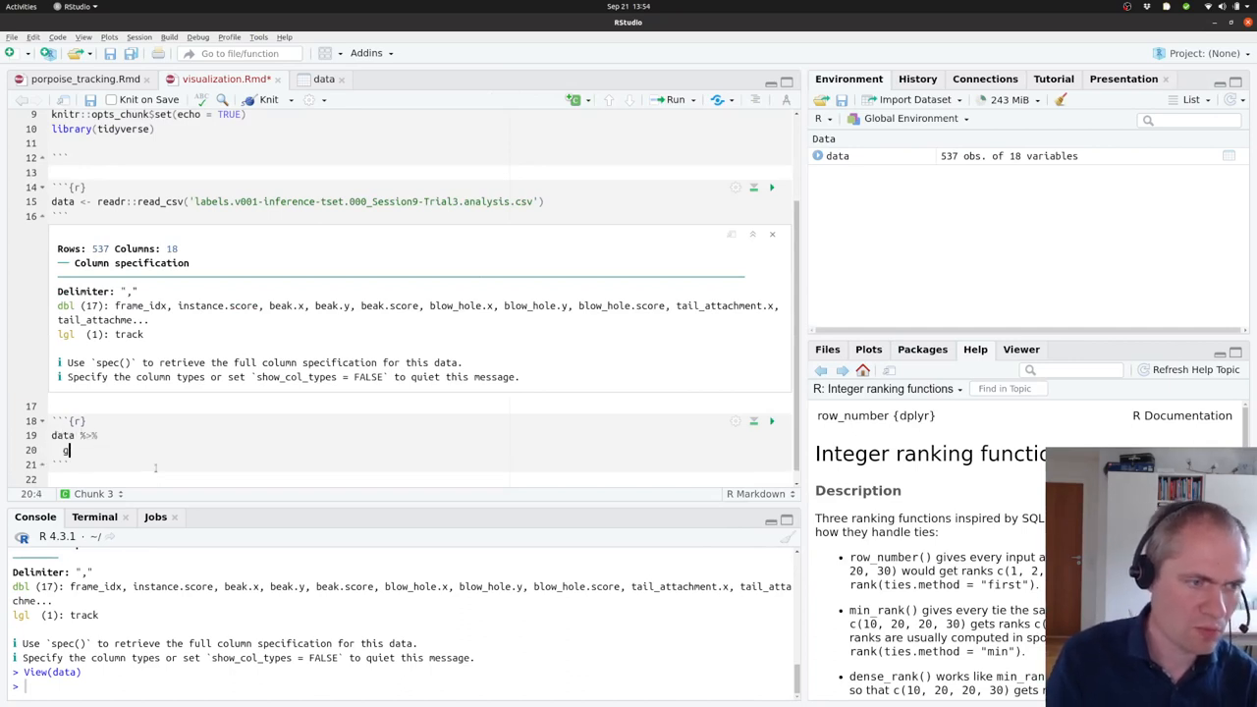
Step: Write a ggplot chunk of instance.score vs frame_idx with geom_point and theme_cowplot, plus library(cowplot)
type("gplot() +")
type("aes(")
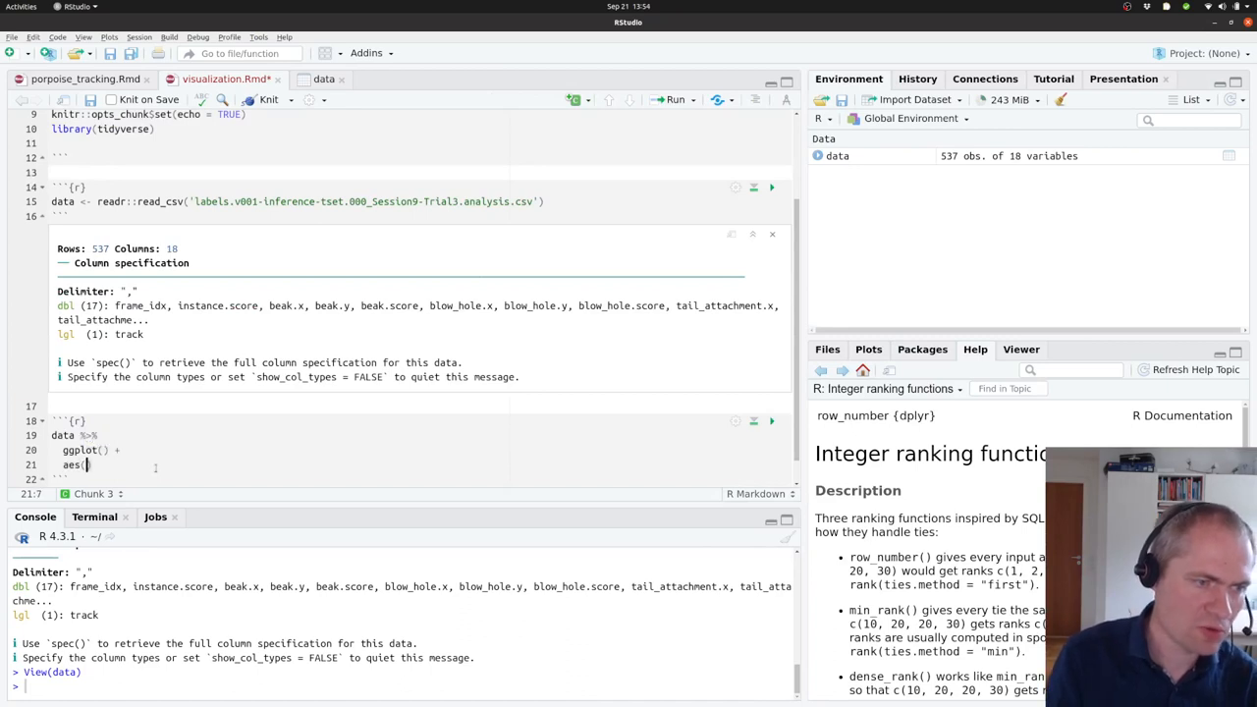
type("frame_id")
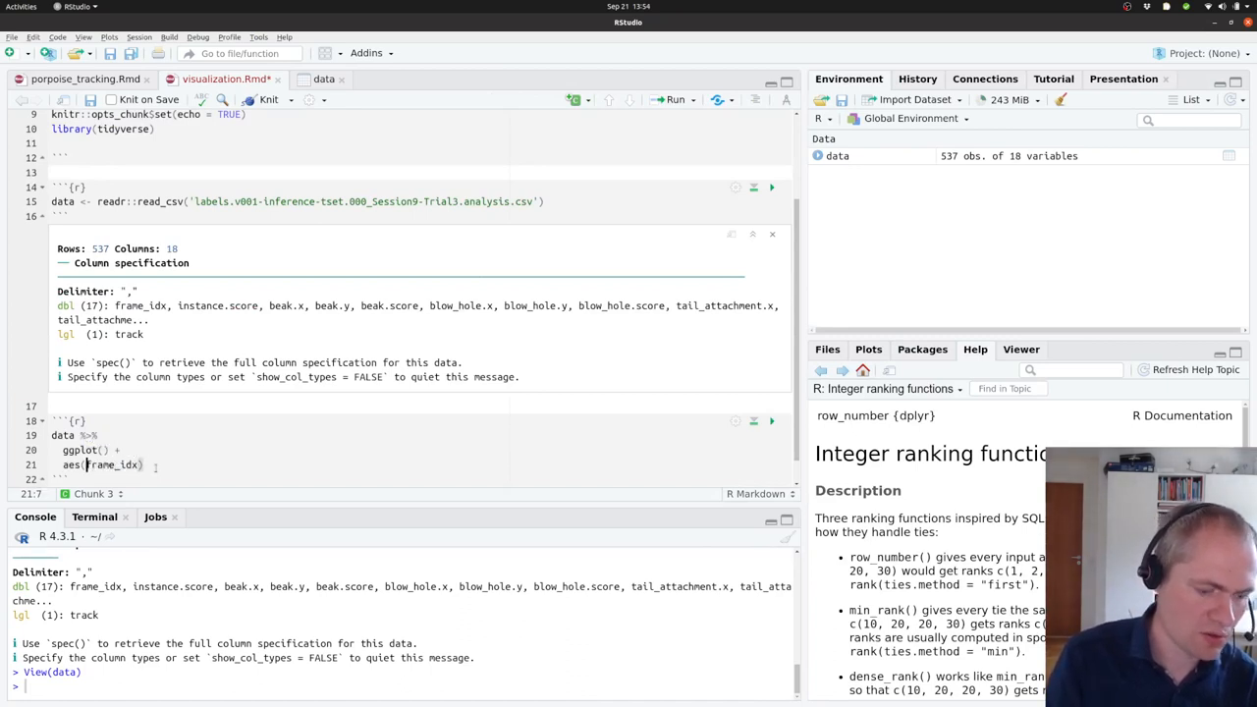
type("x =")
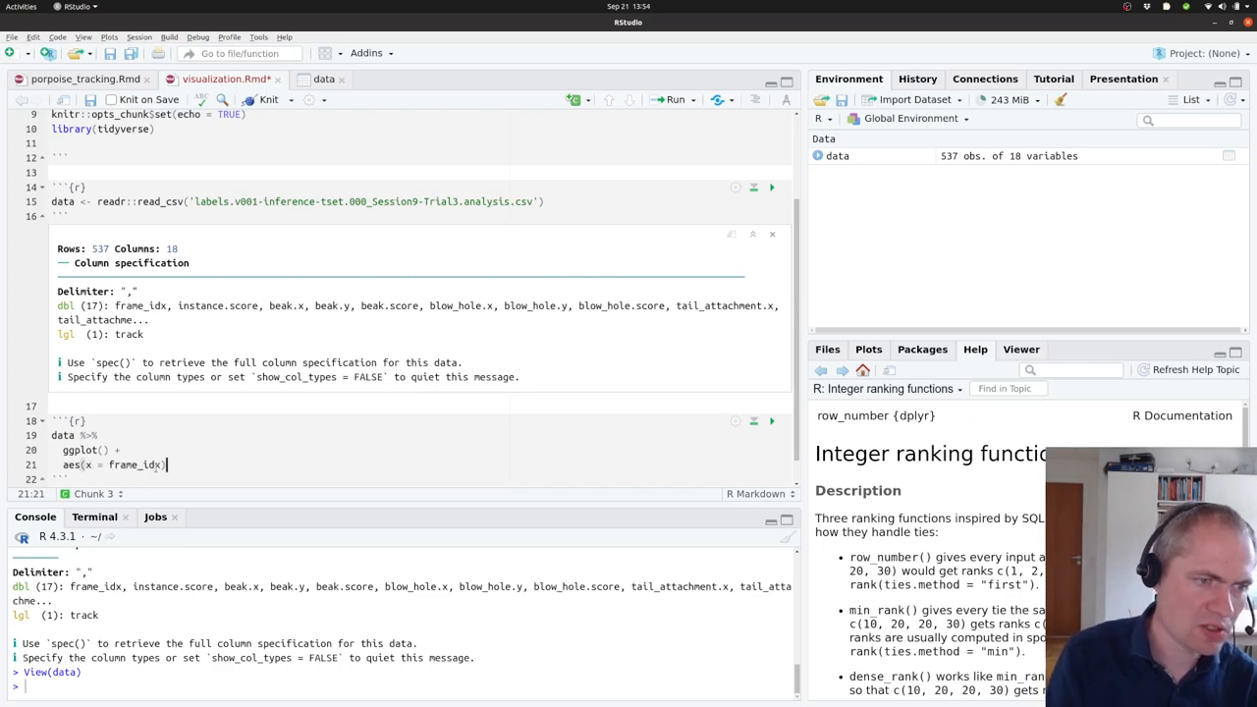
type("aes(y =")
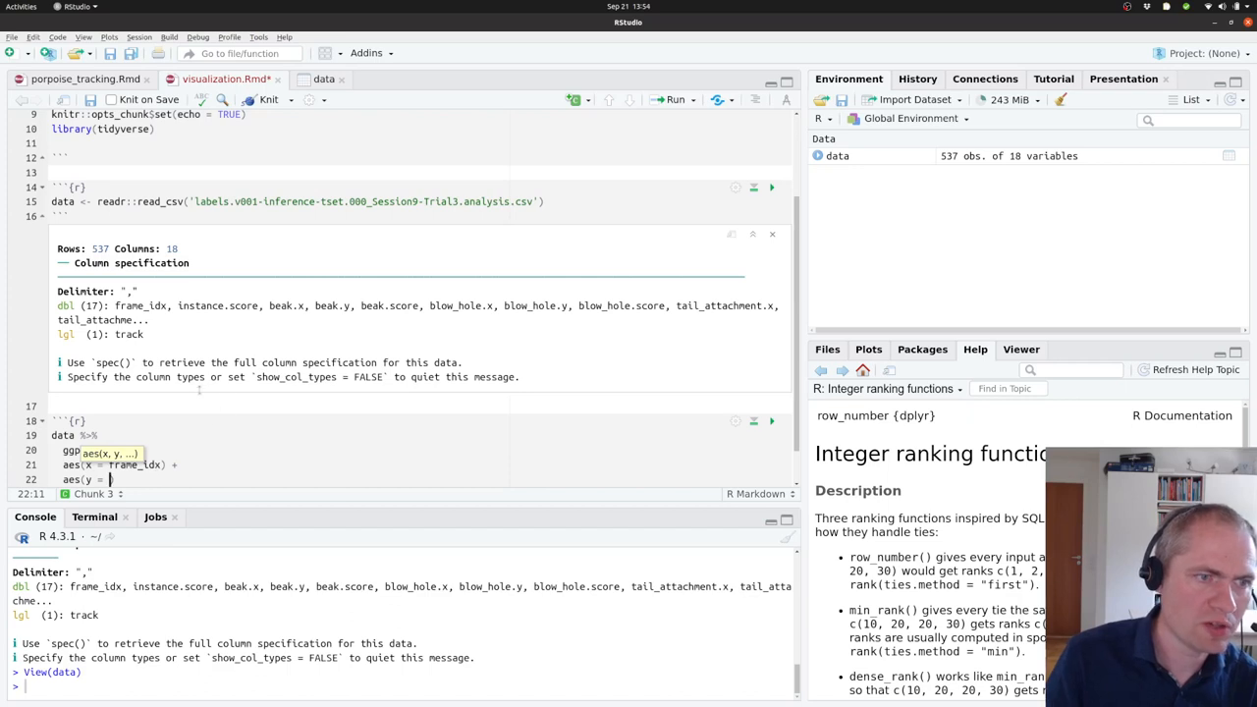
type("instance.score) +")
type("geom_point() +")
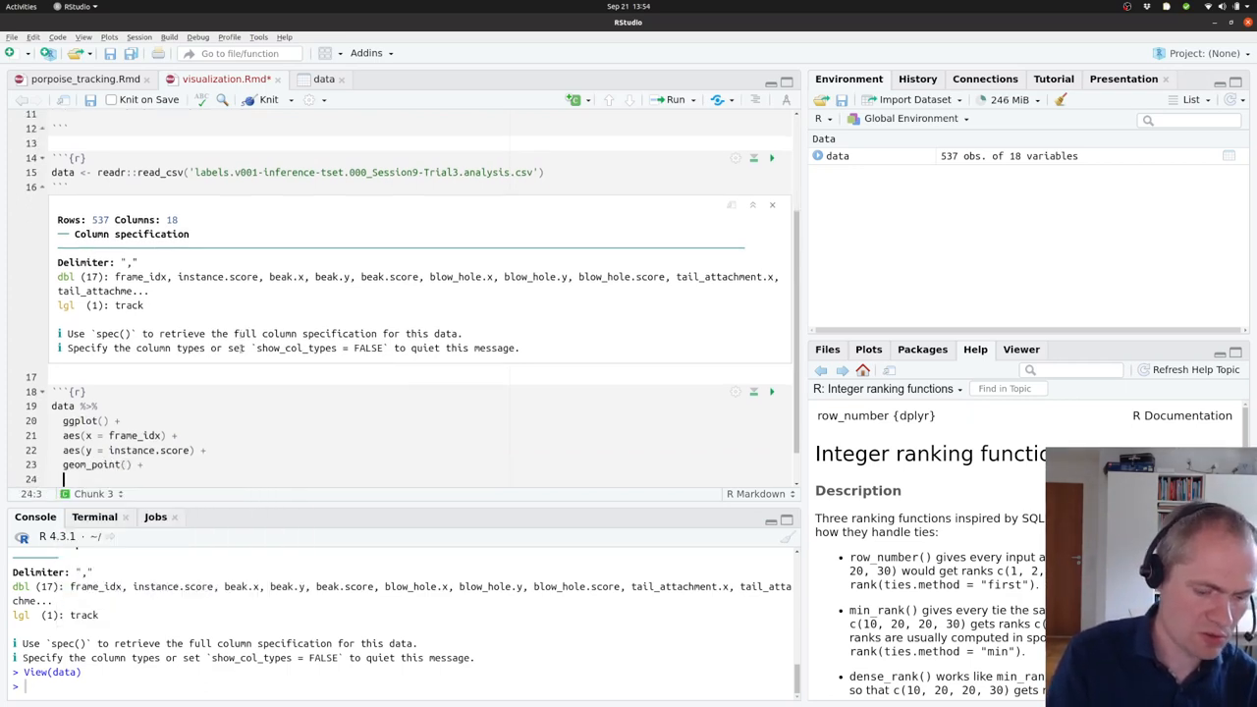
type("theme_c")
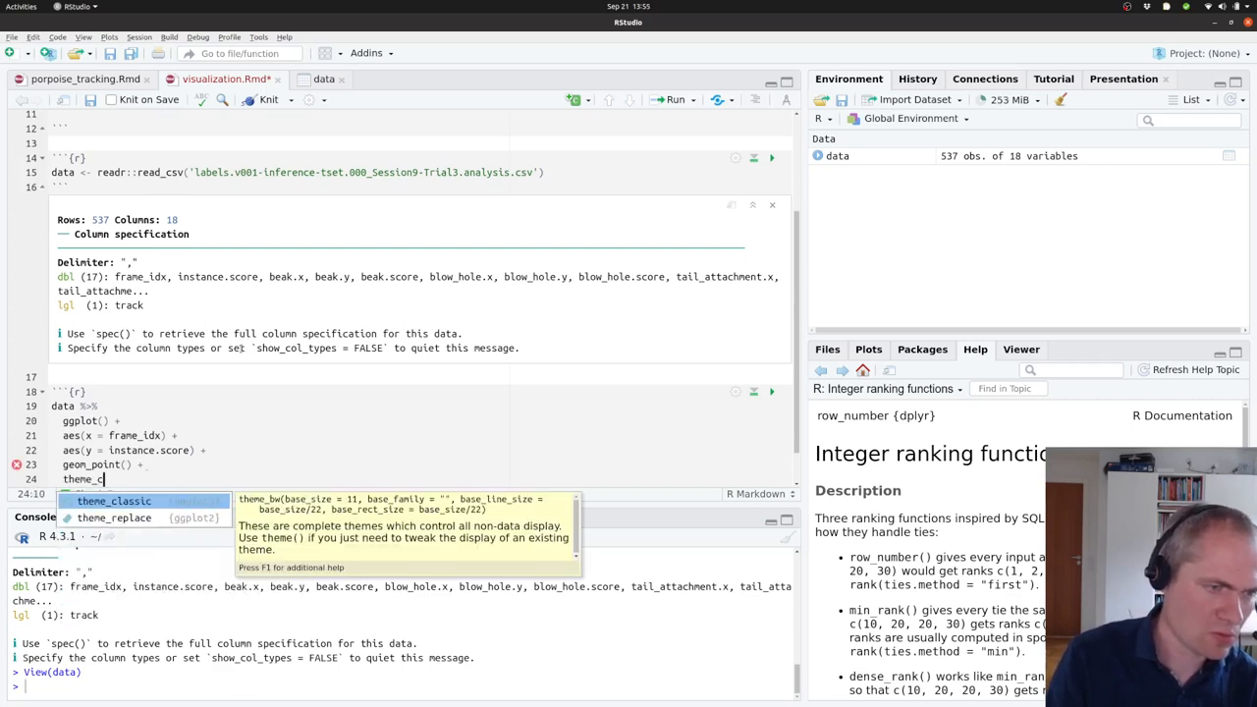
type("owplot()")
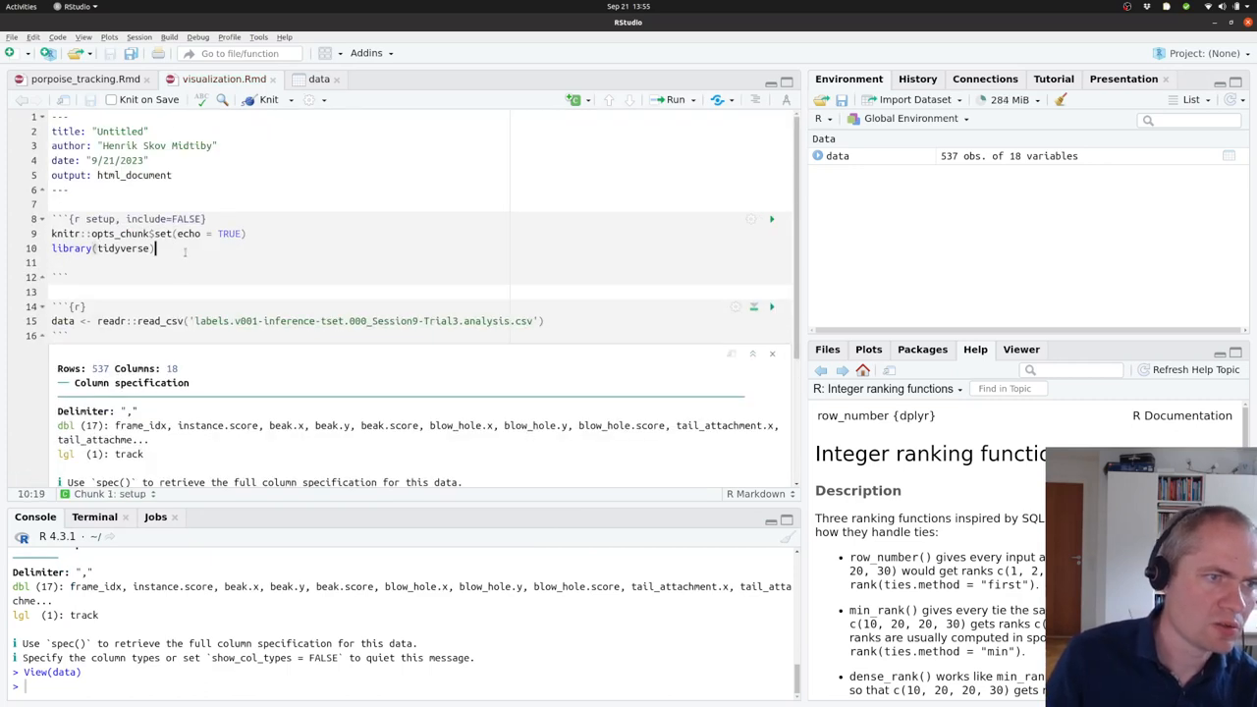
type("library")
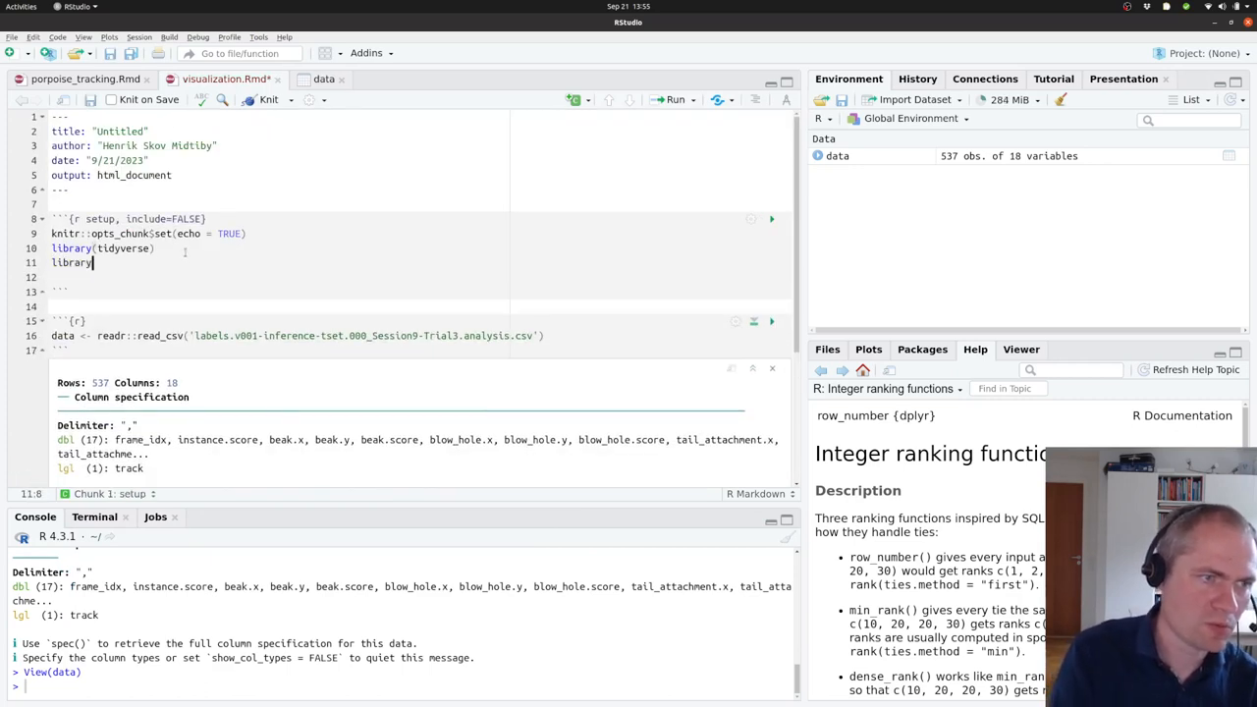
type("cor")
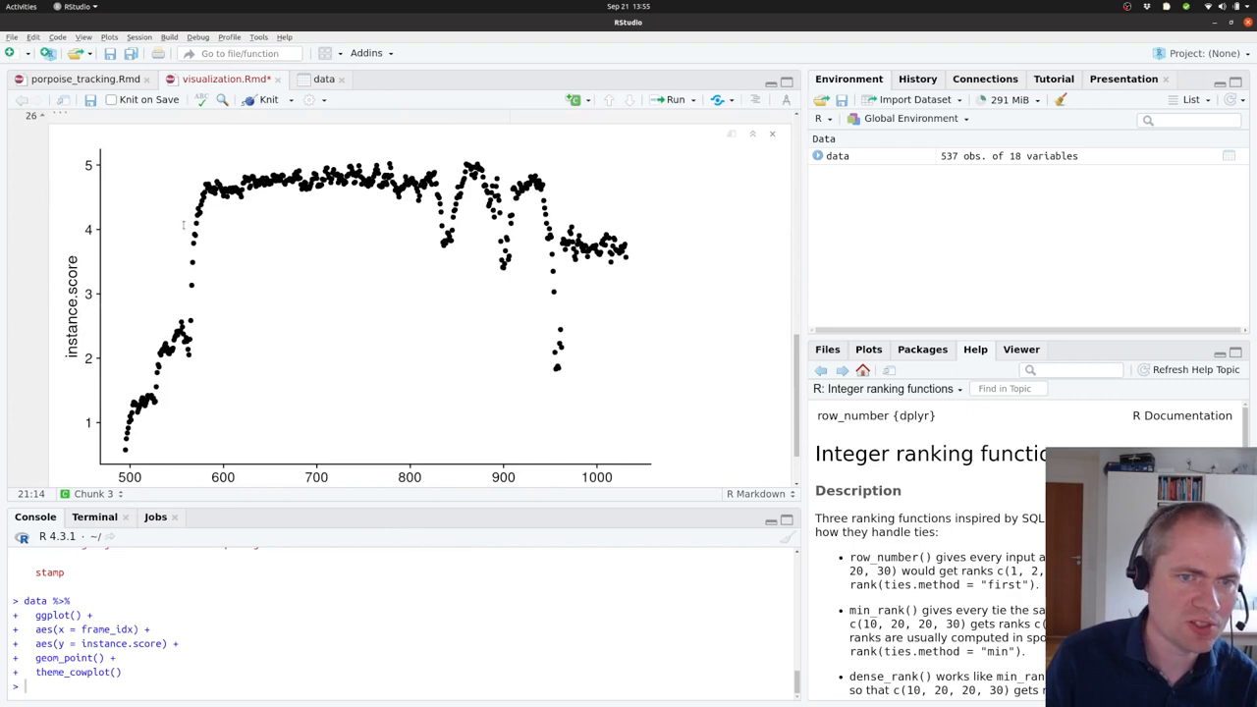
mouse_move(319, 210)
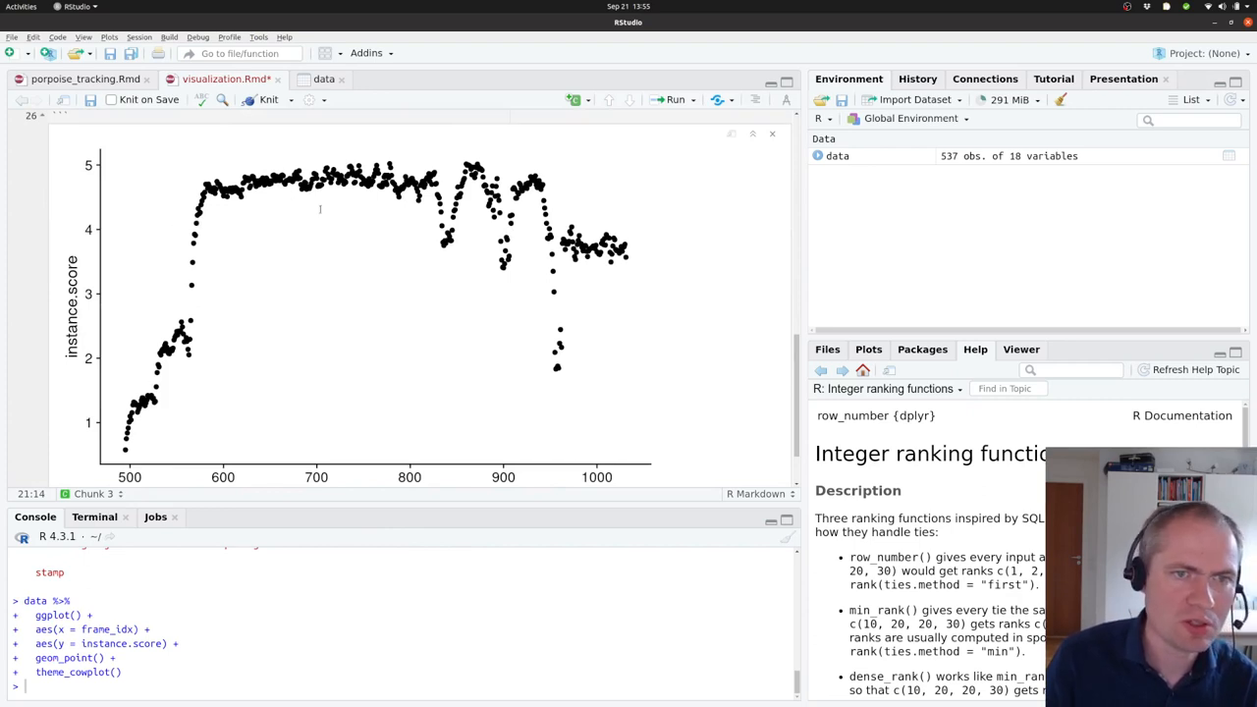
mouse_move(515, 285)
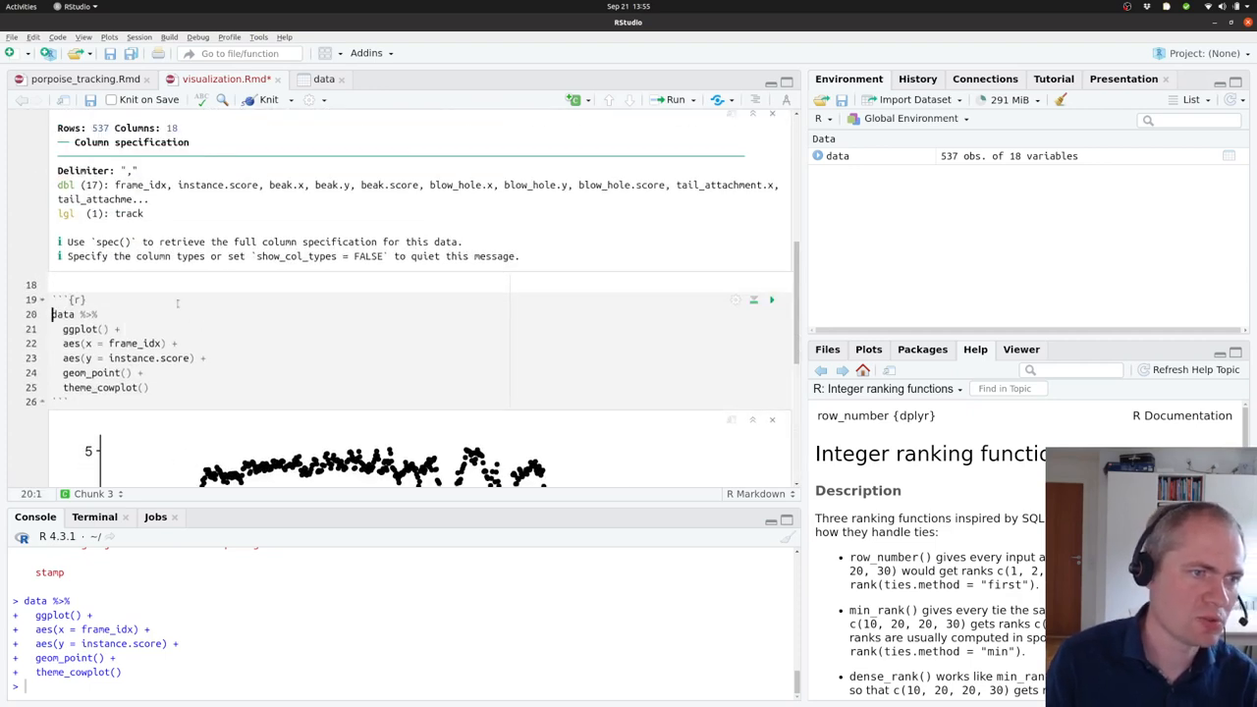
Step: Scroll to view the instance.score over frame_idx scatter plot below the chunk
scroll("down", 3)
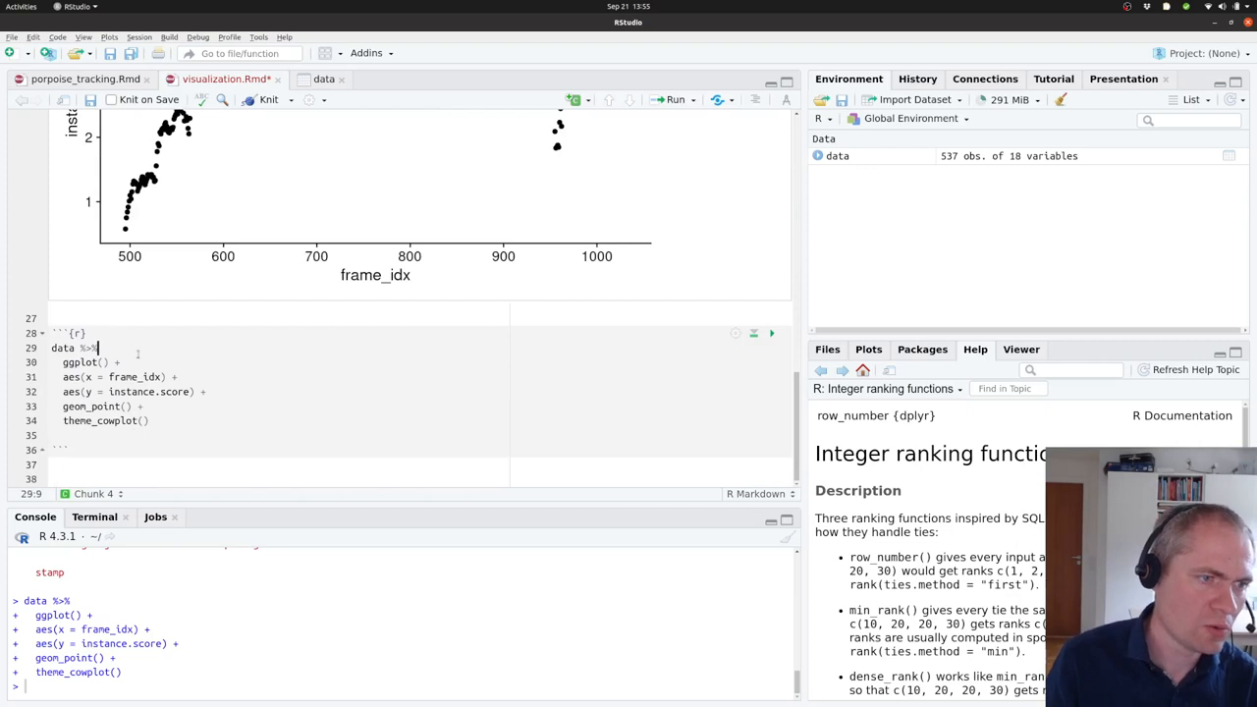
Step: Filter chunk 4 to instance.score > 3 and draw geom_segment from blowhole to beak.x/beak.y
type("filter() %>%")
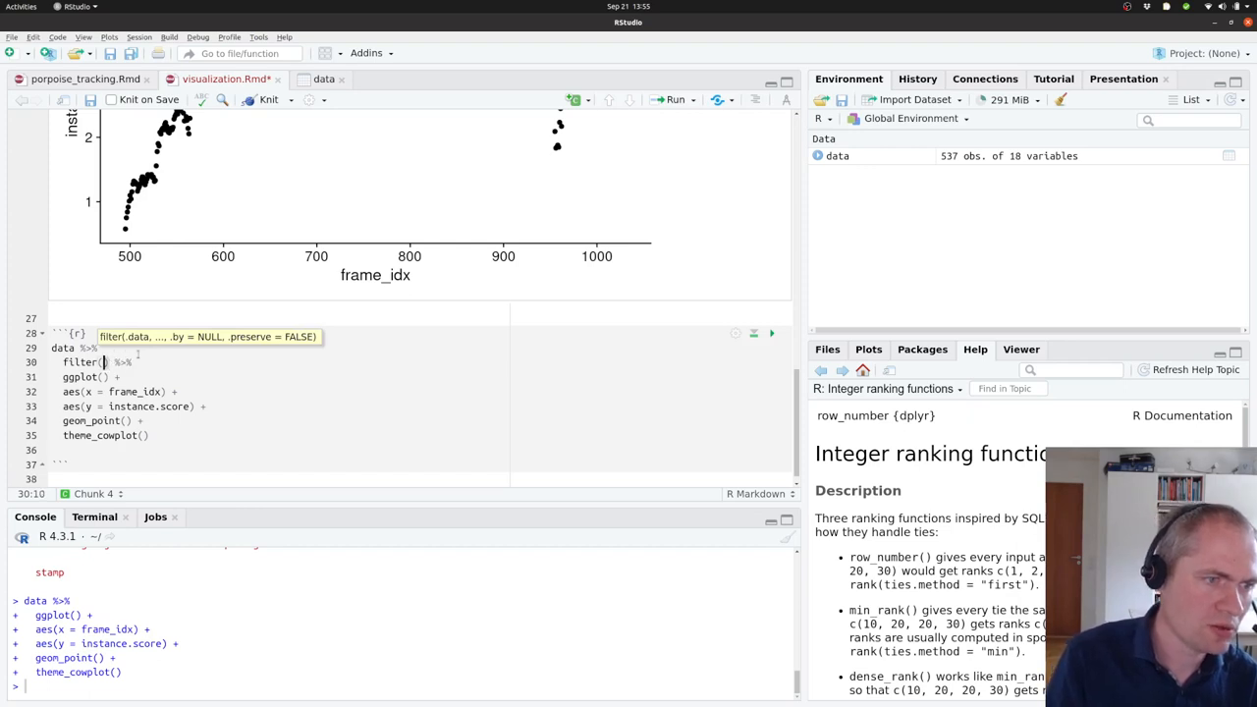
type("instance.score > 3")
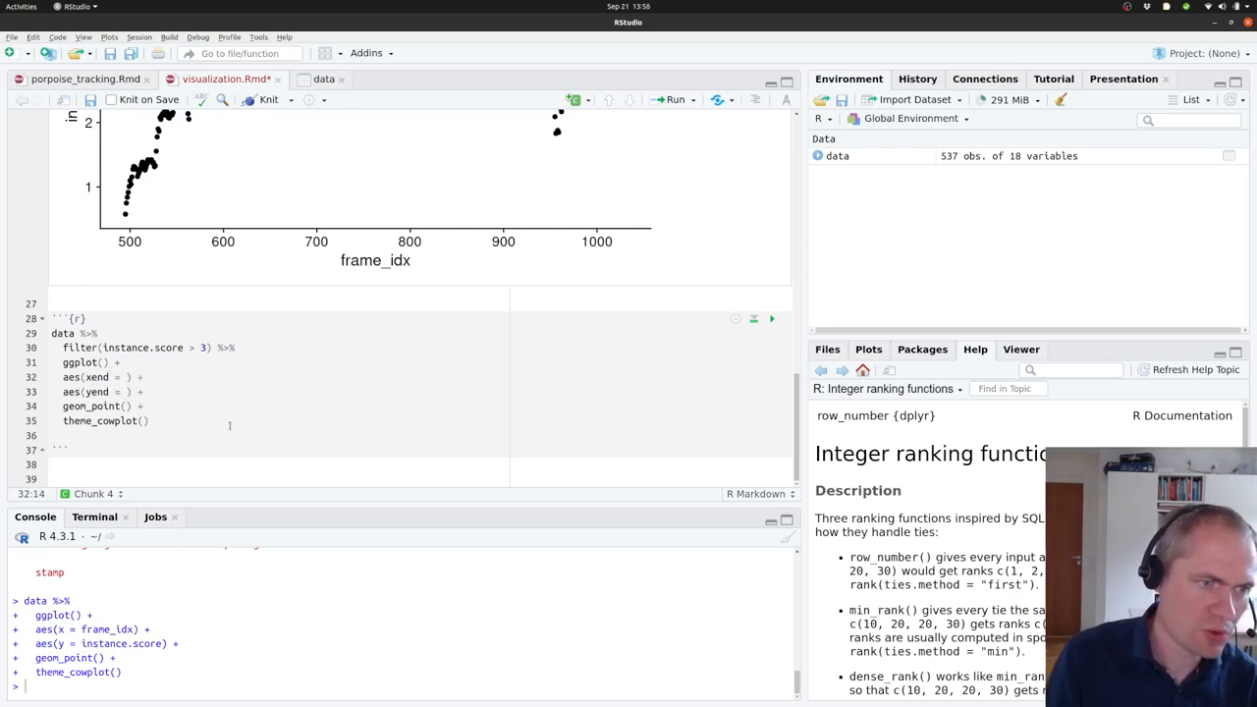
type("beak.x")
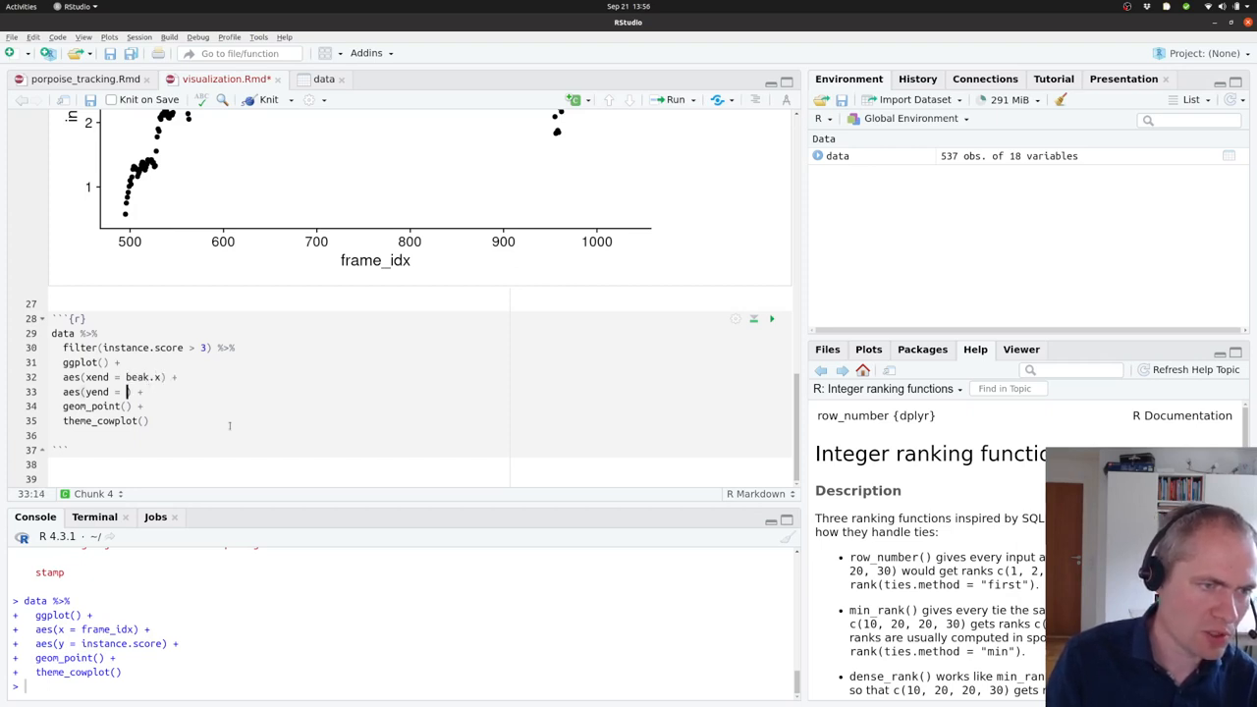
type("beak.y")
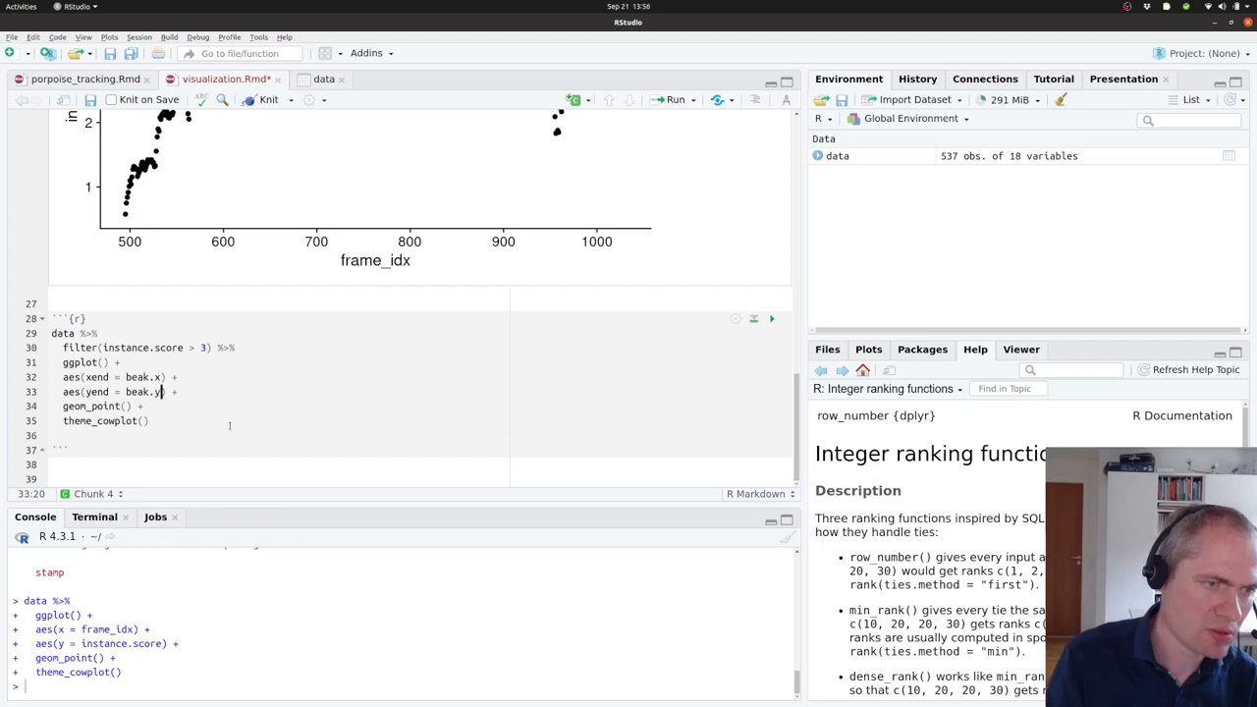
type("ea")
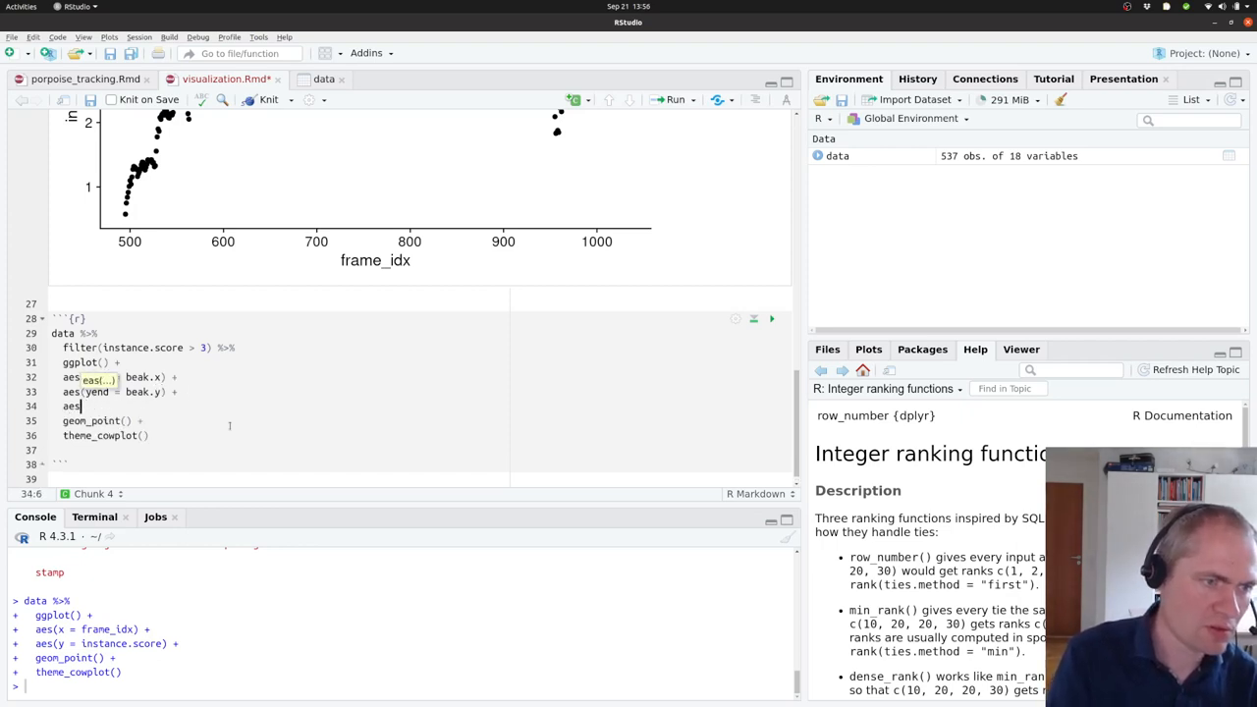
type("(x = )")
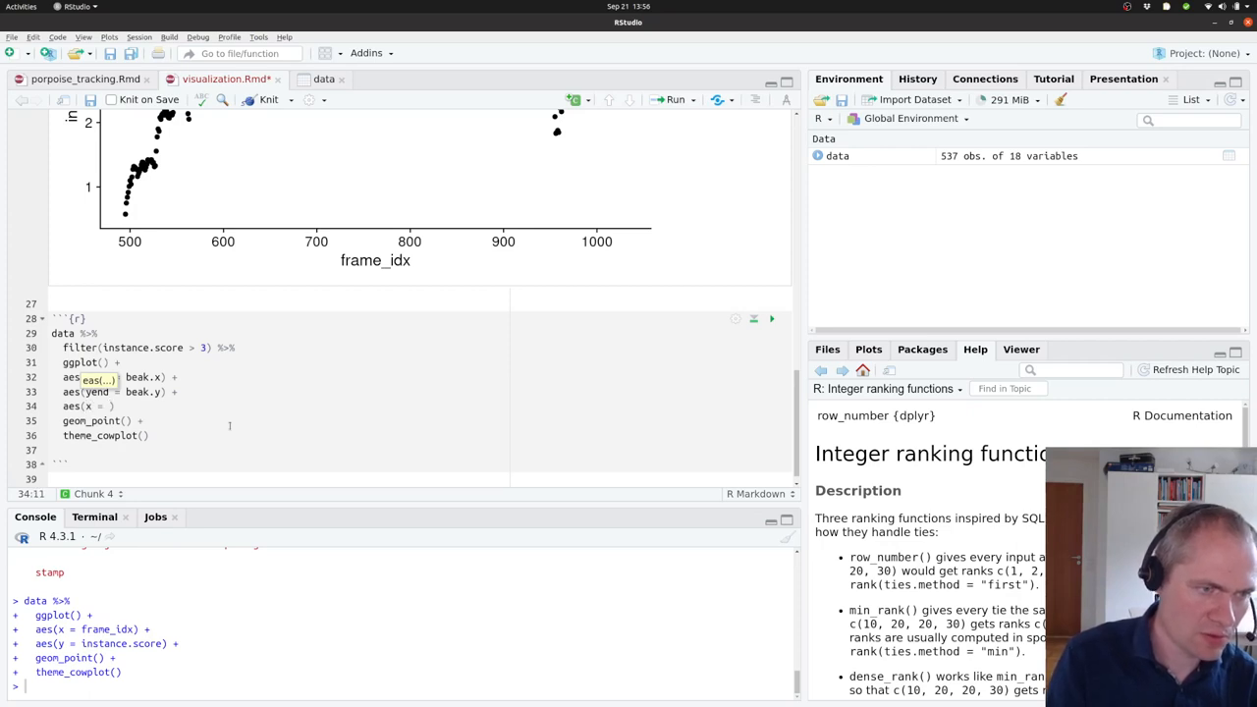
type("blowhole.x")
type("aes(y = blowhole.y) +")
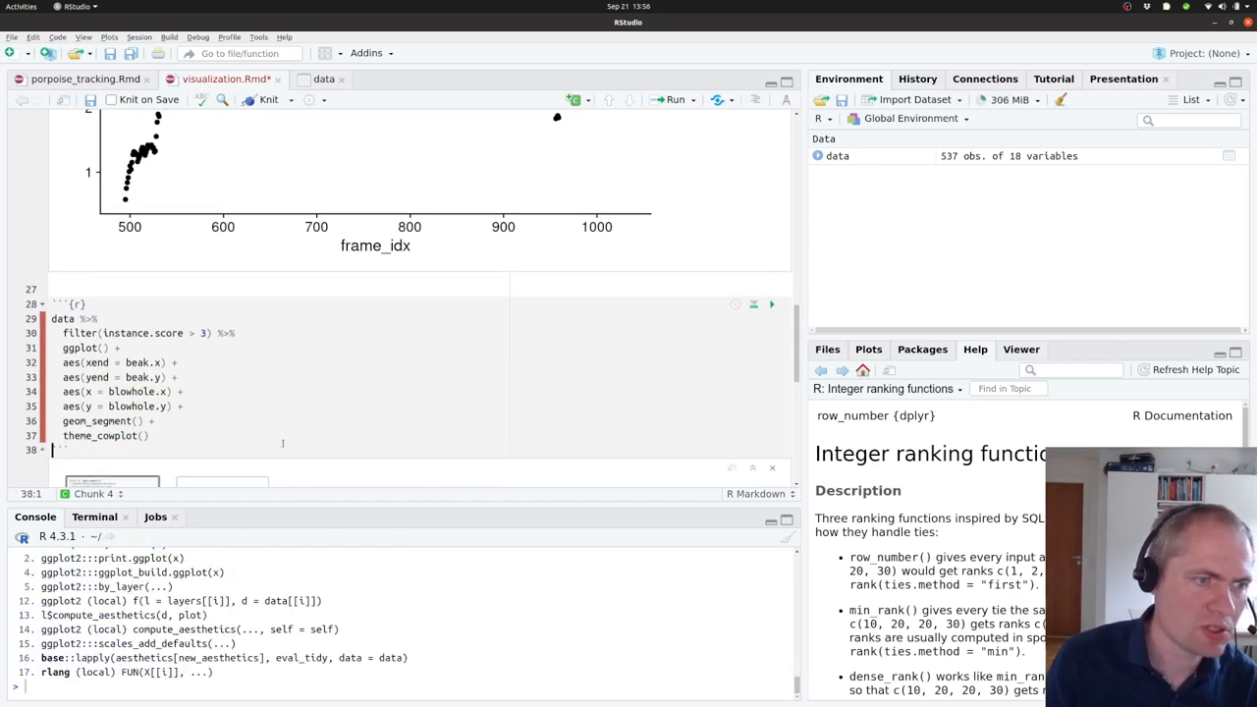
Step: Check the data's column names and correct blowhole.x/blowhole.y to blow_hole.x/blow_hole.y
left_click(674, 99)
type("_")
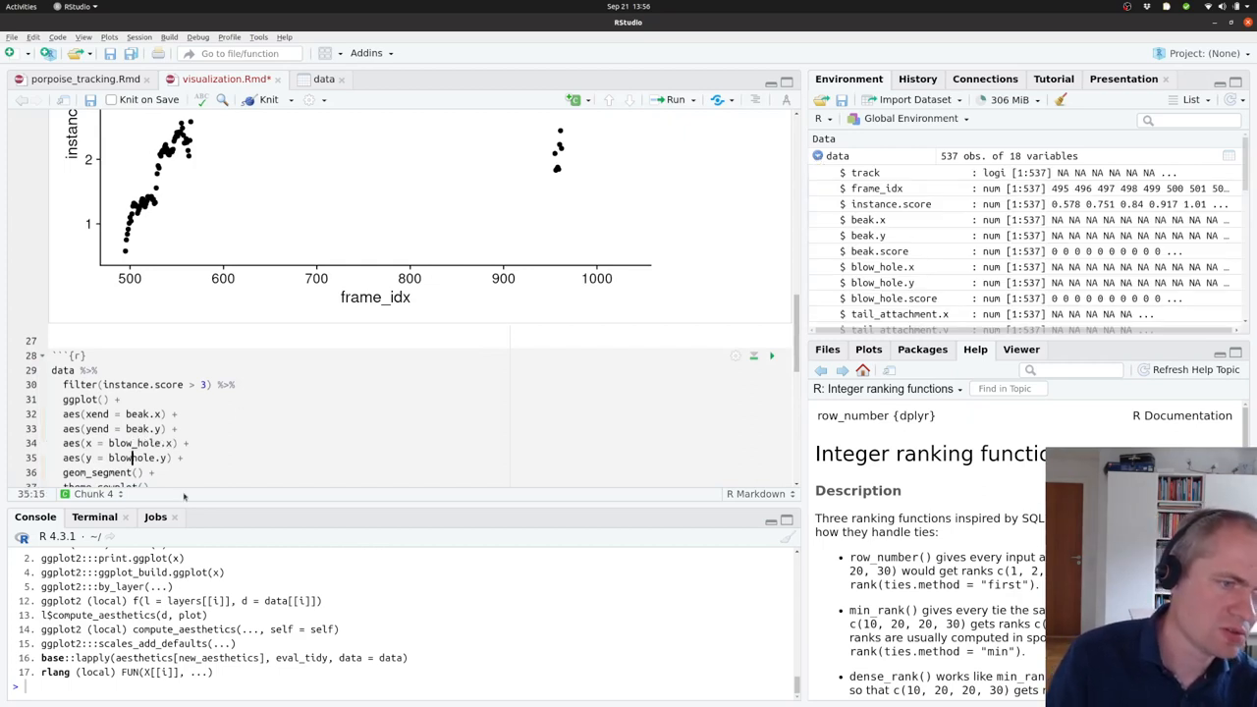
left_click(676, 99)
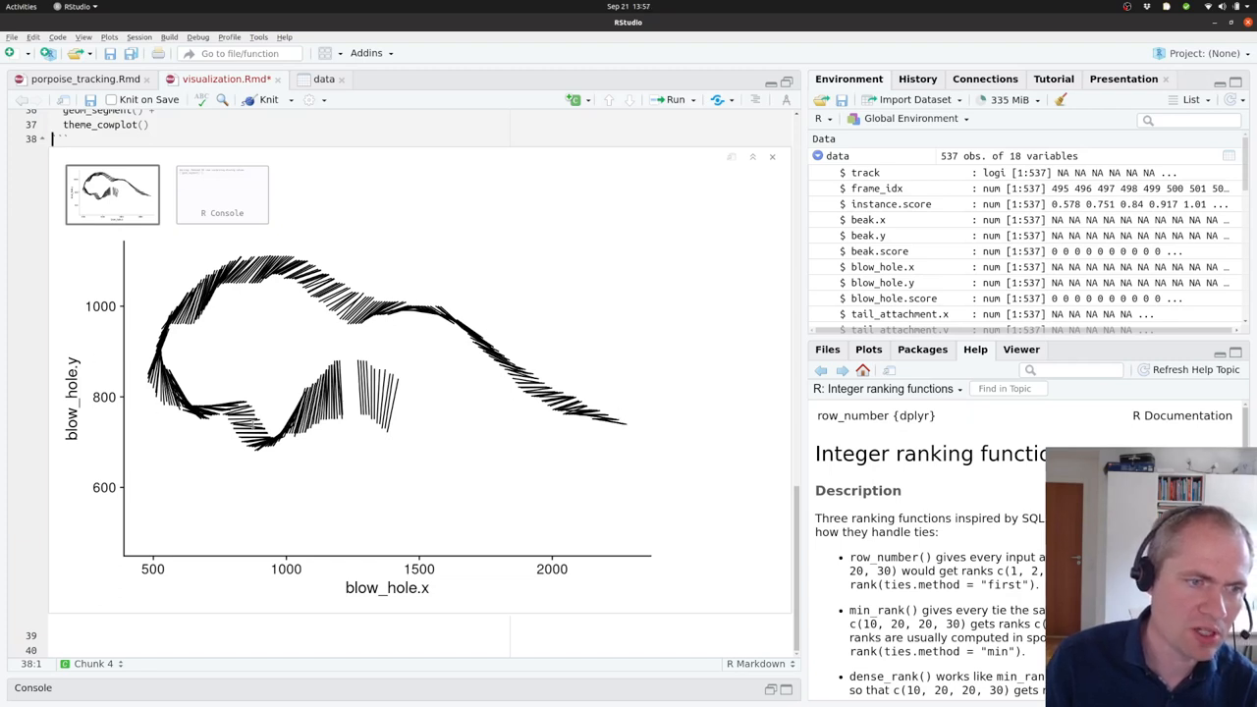
mouse_move(329, 433)
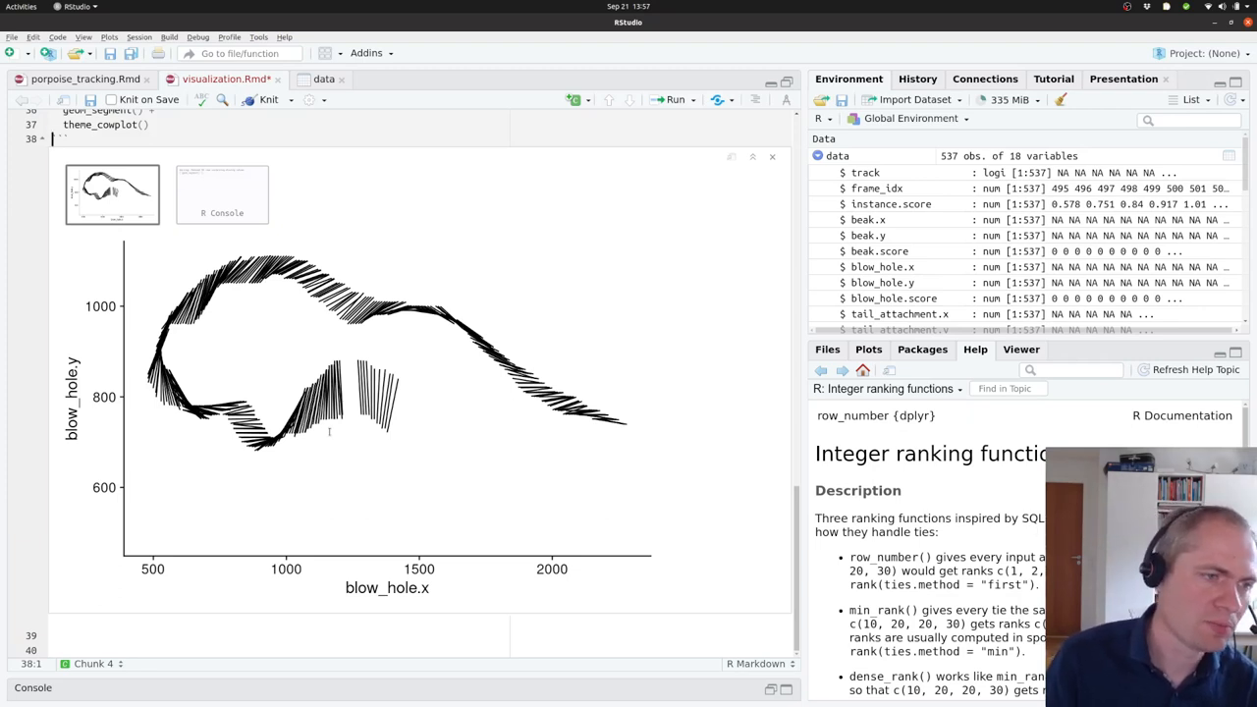
mouse_move(252, 464)
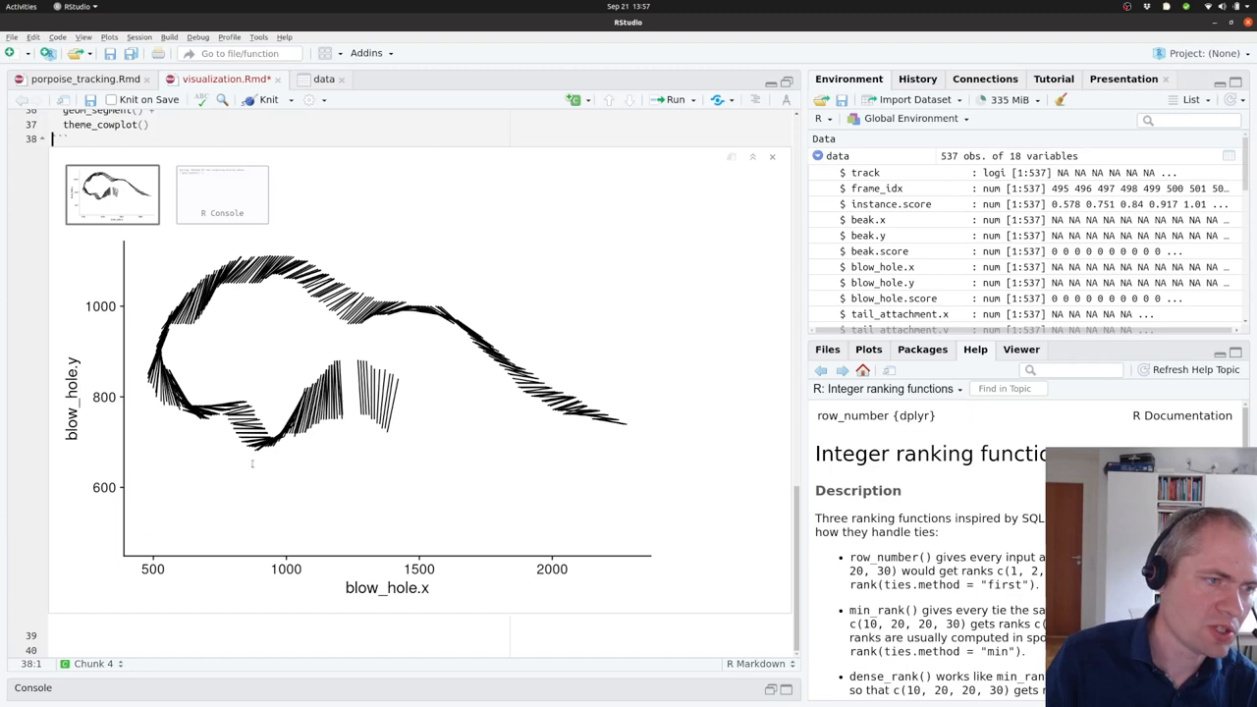
Step: Flip the track plot upright by negating blow_hole.y in the y and yend aesthetics
scroll("up", 3)
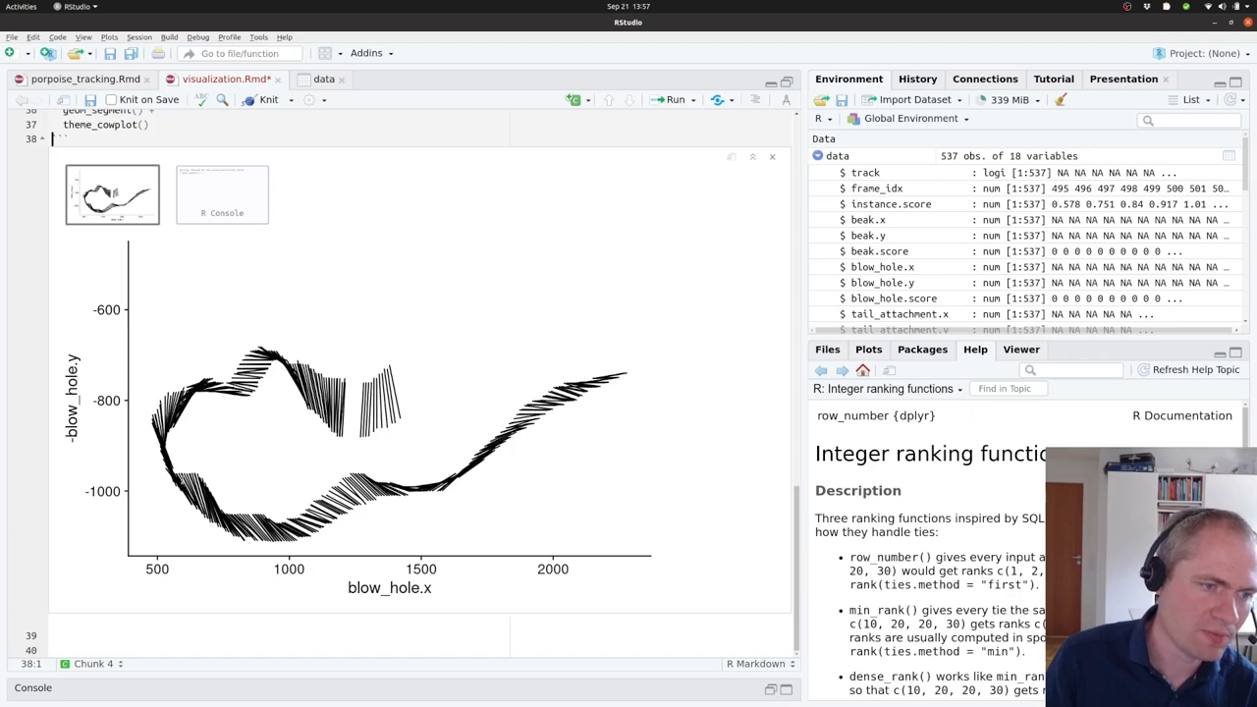
mouse_move(545, 360)
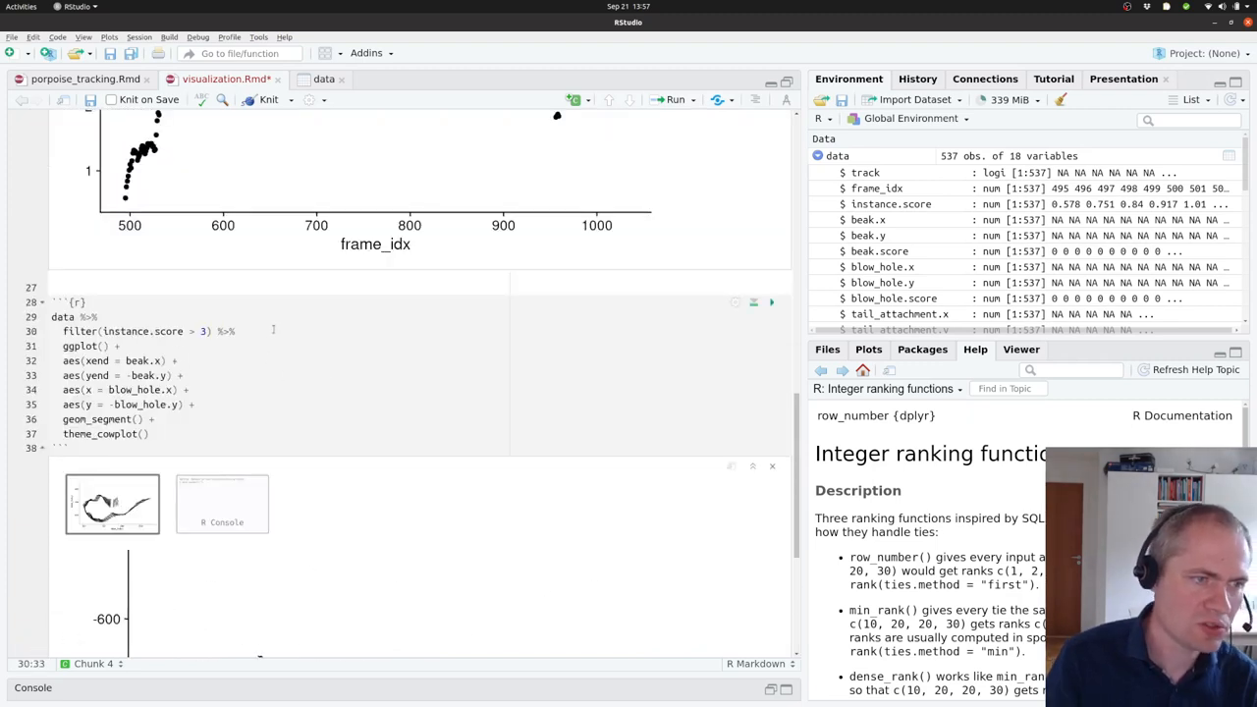
Step: Add mutate(head_direction = atan2(beak.y-blow_hole.y, ...)) to the segment plot chunk
type("mutate(")
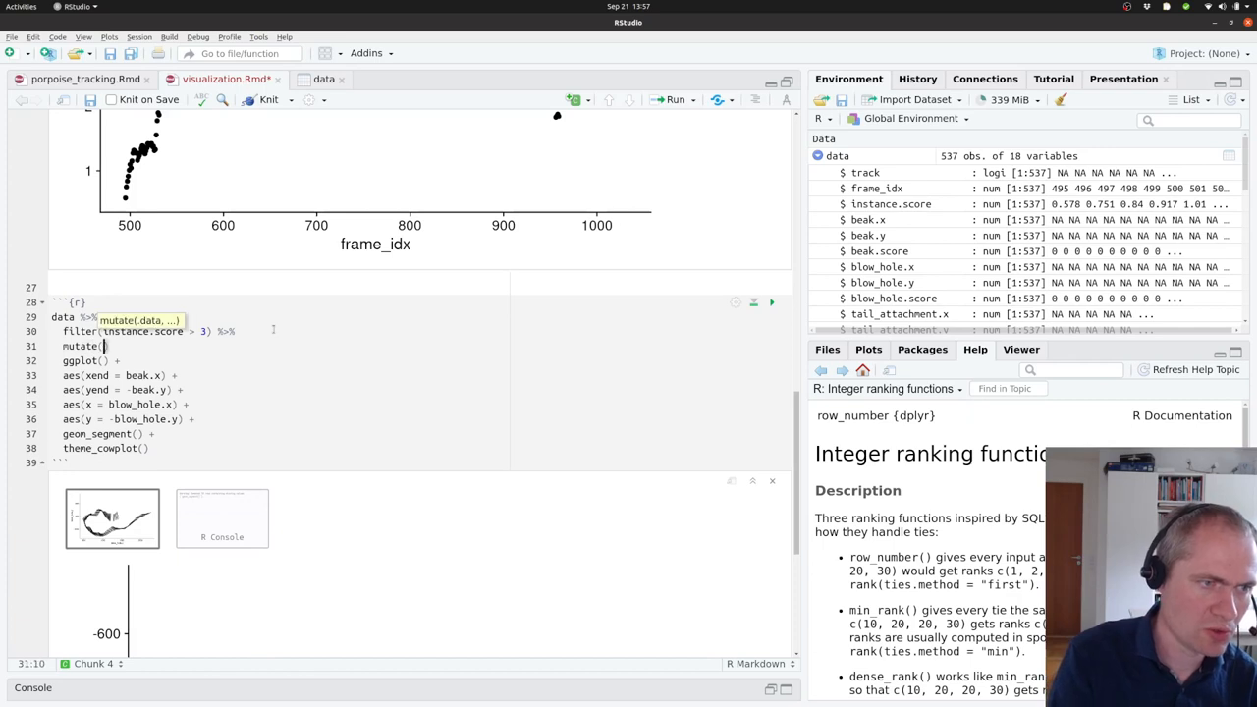
type("head_d")
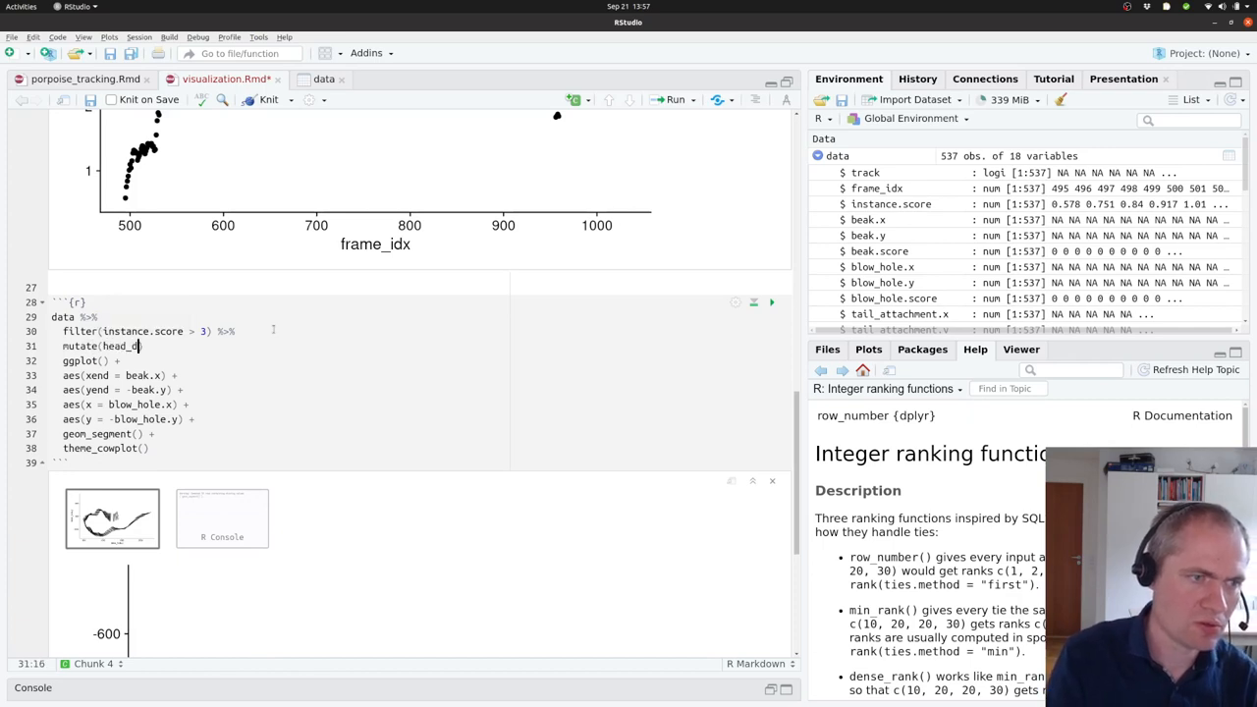
type("irection =")
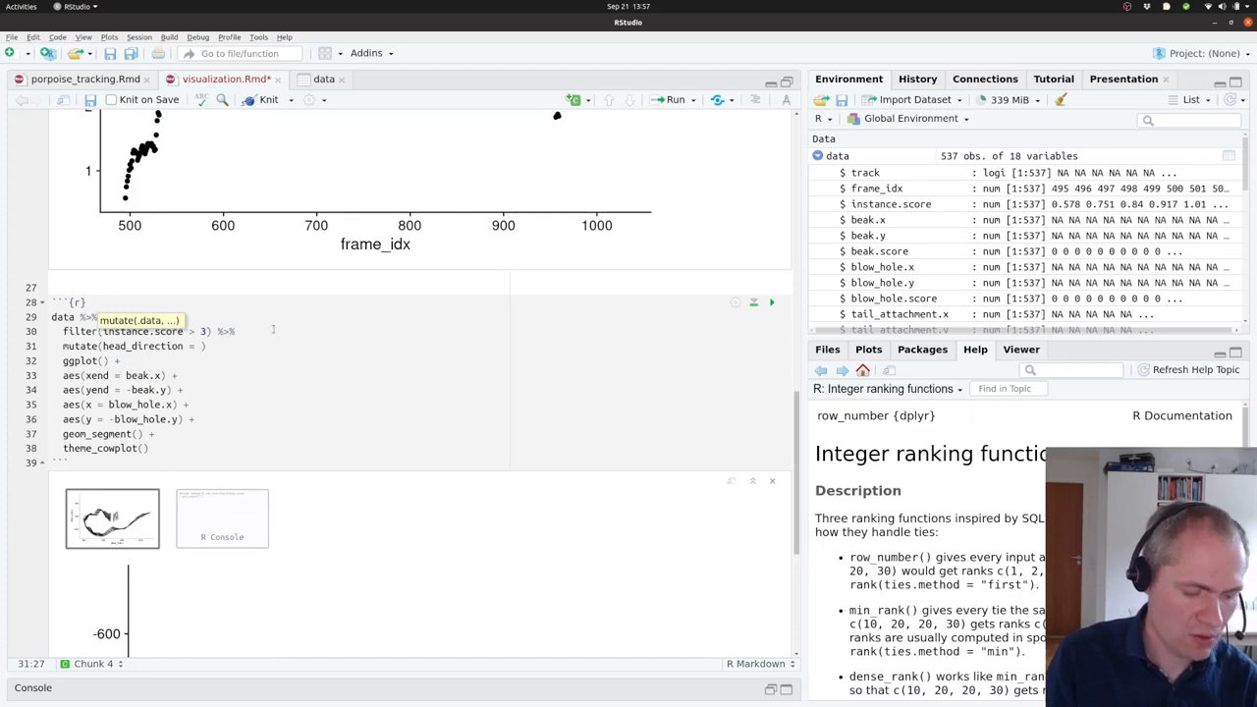
type("atan2(")
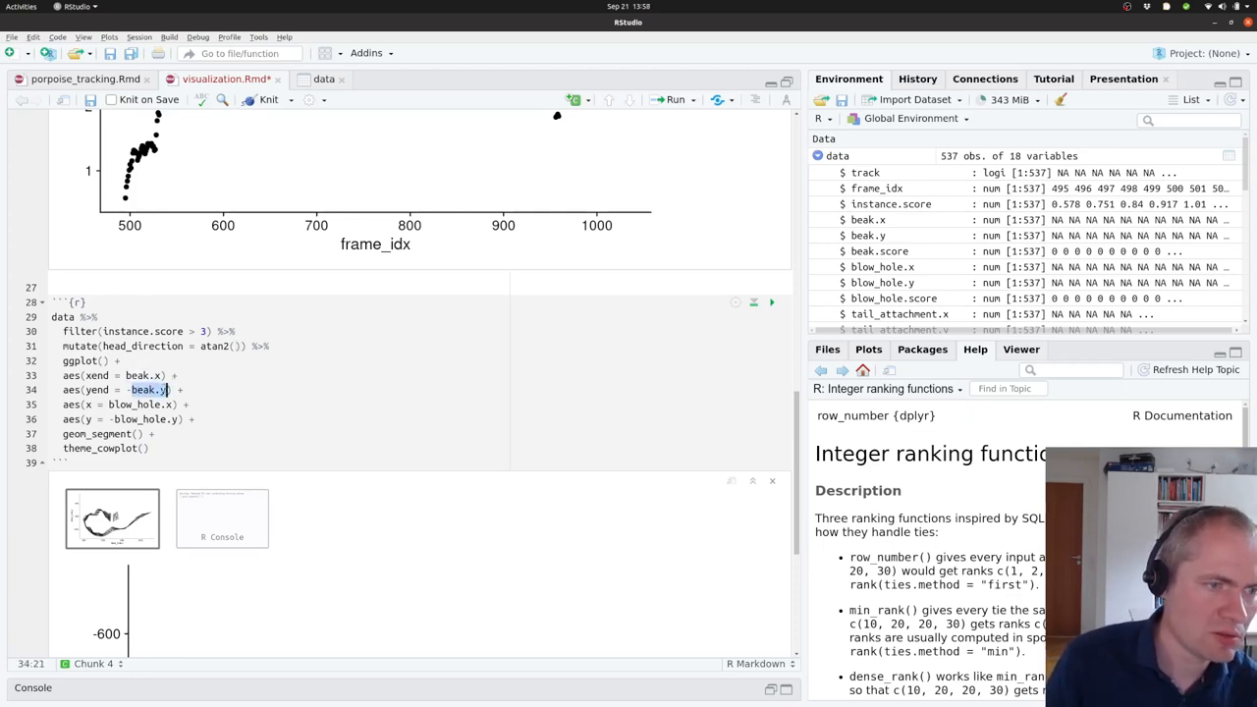
type("beak.y")
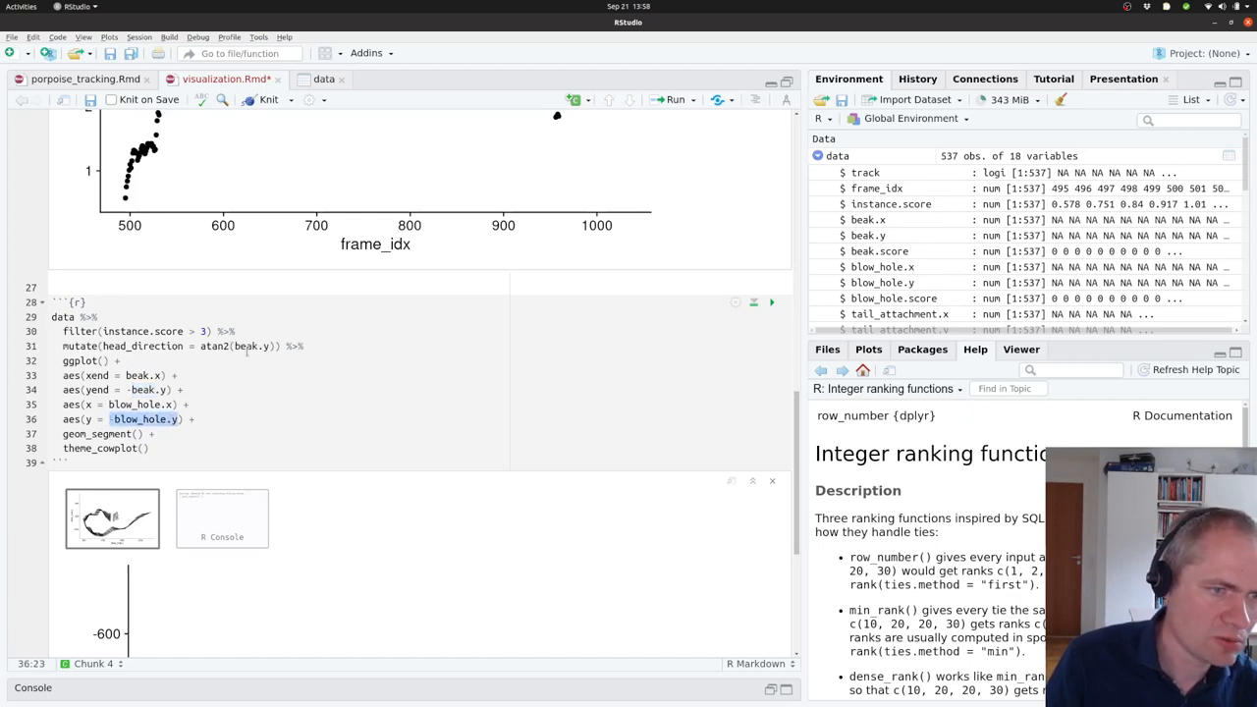
type("-blow_hole.y, beak.x-blow_hole.x")
type("aes(color = head_direction) +")
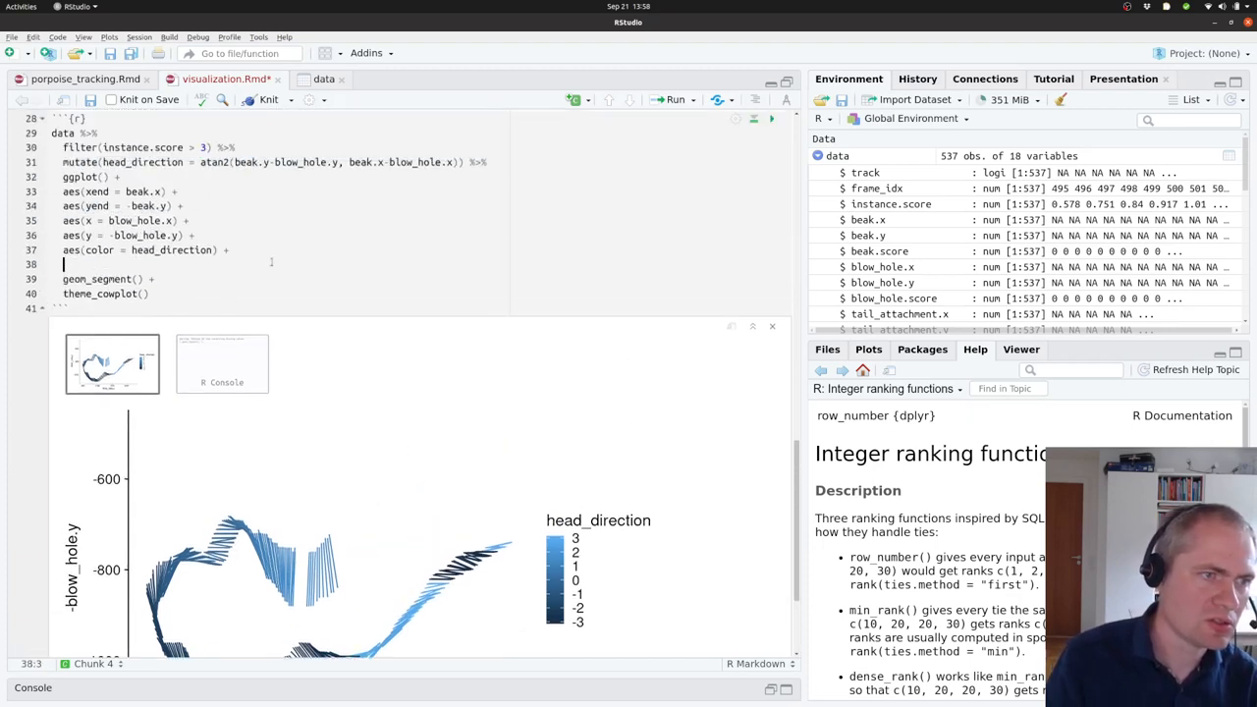
Step: Add scale_color_continuous(type = 'viridis') after reading its help, then re-run the chunk
type("scale_c")
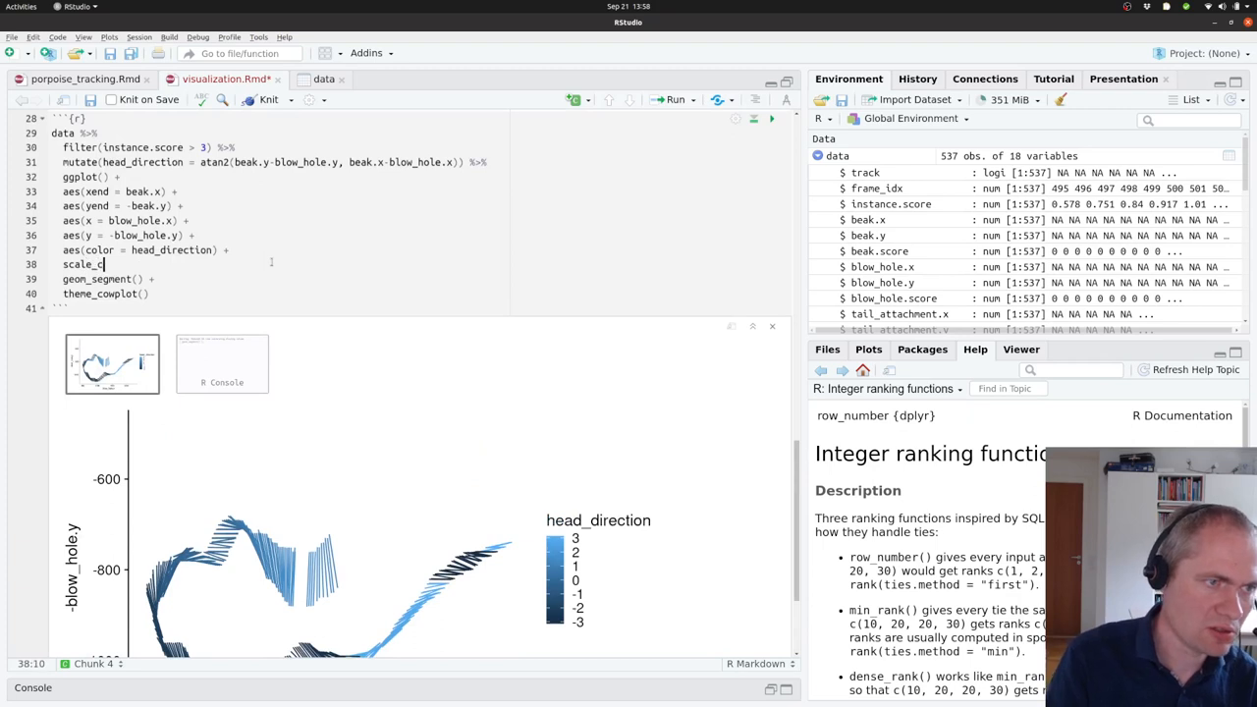
type("or")
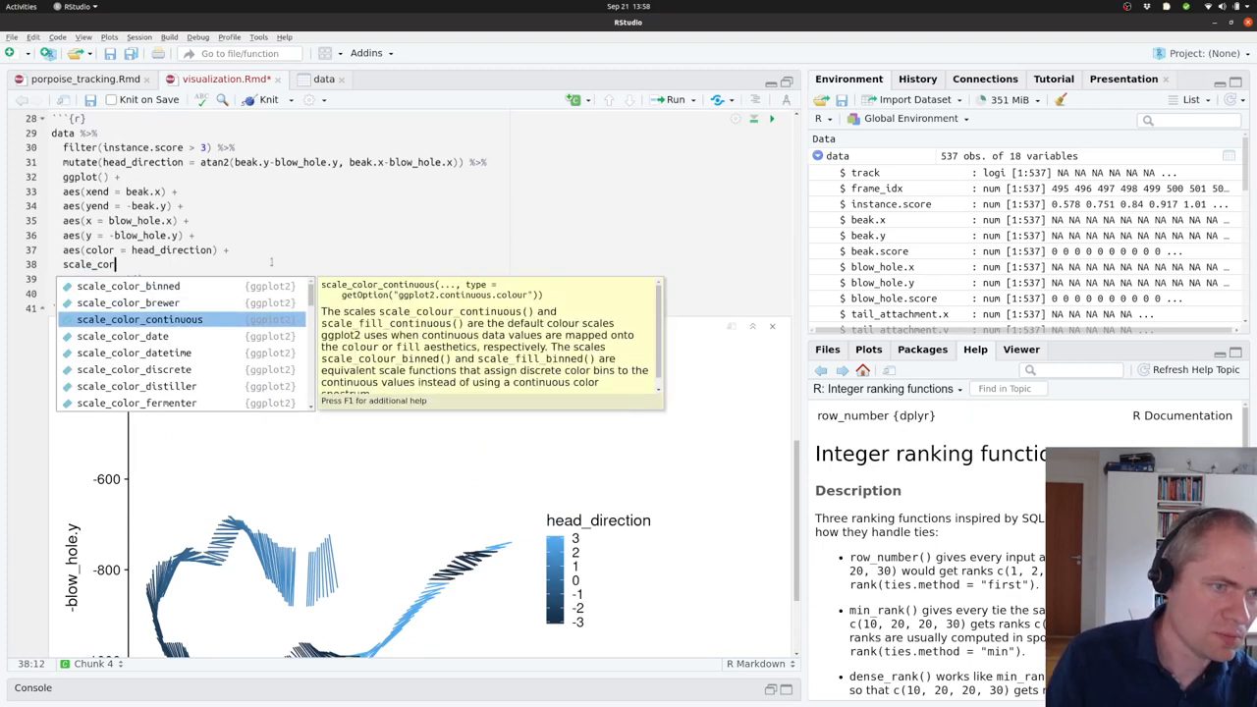
key("Tab")
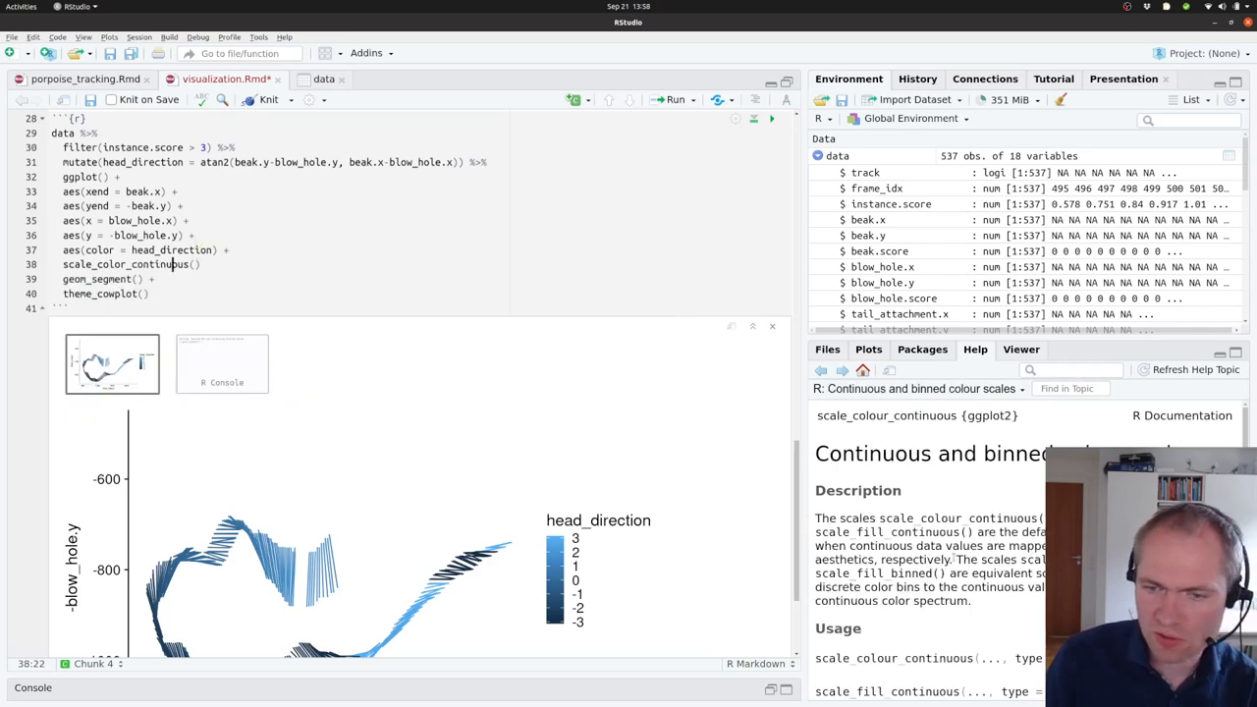
scroll("down", 3)
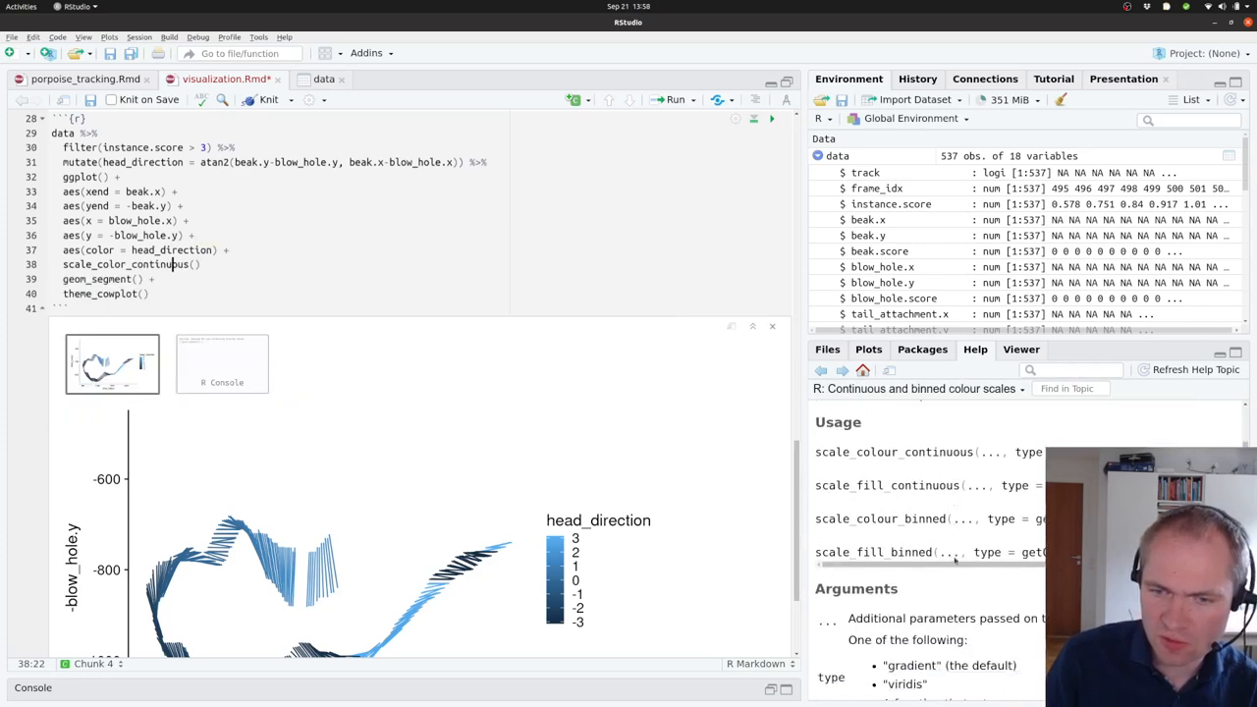
scroll("down", 3)
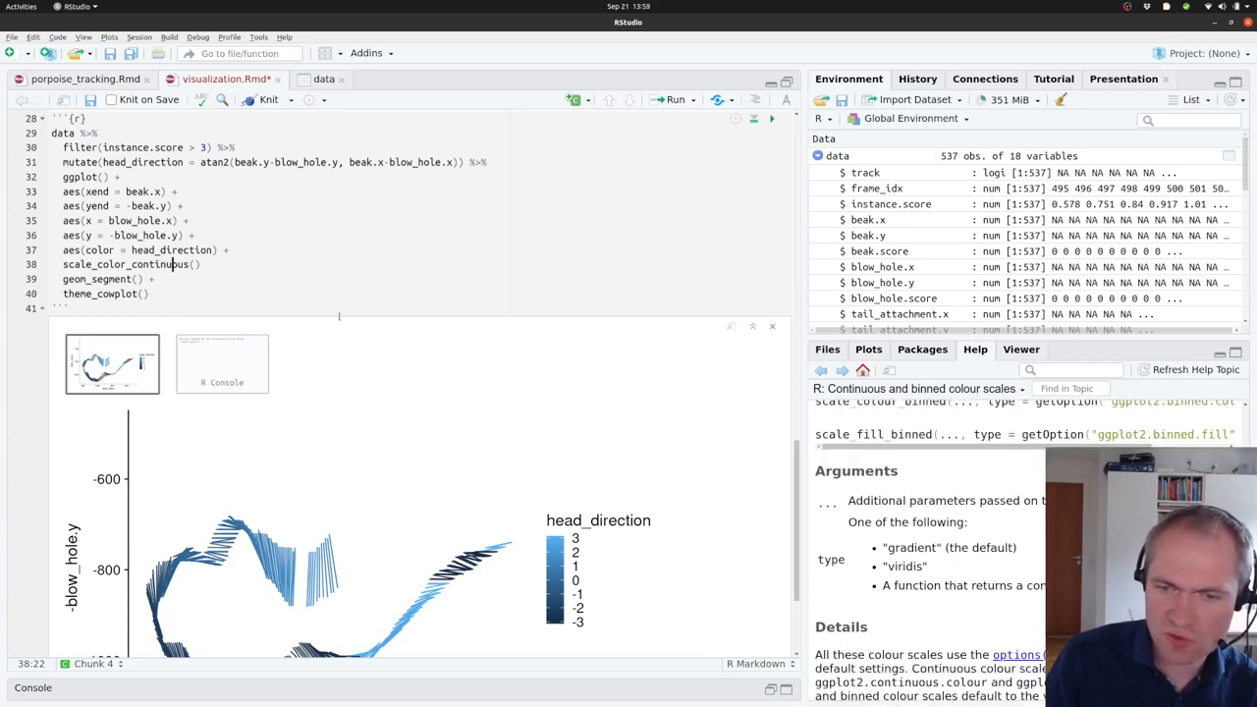
scroll("down", 3)
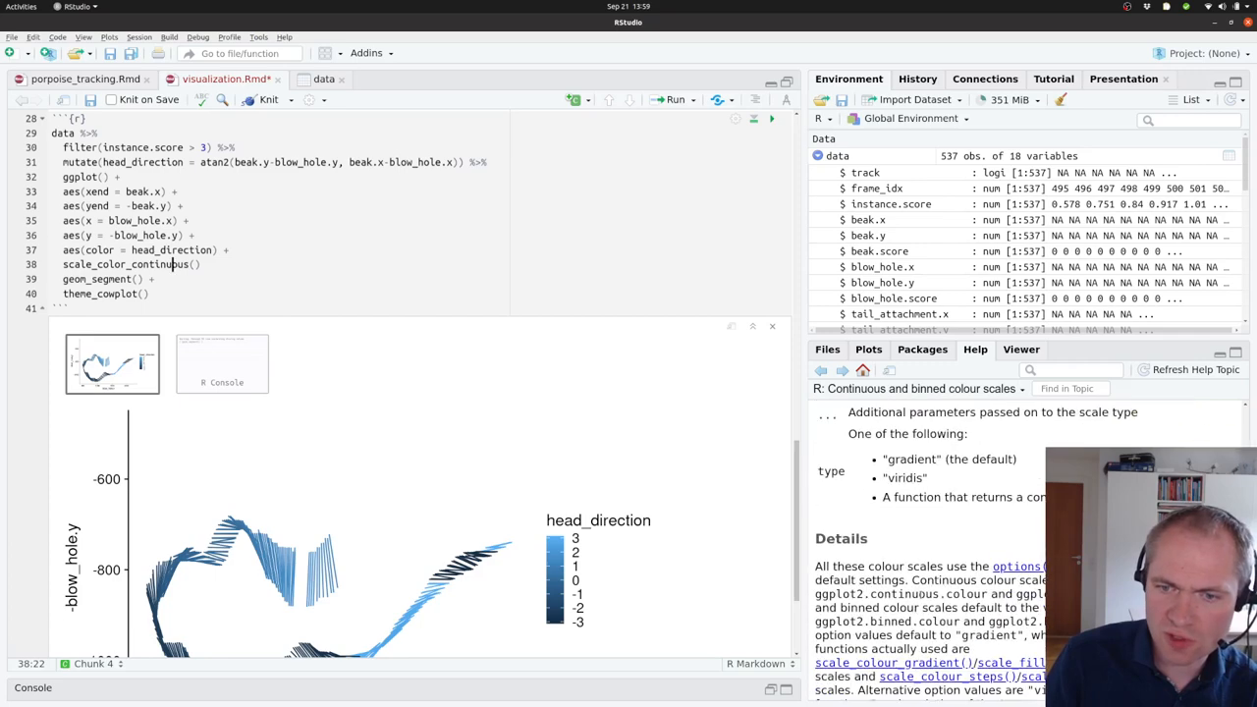
scroll("down", 3)
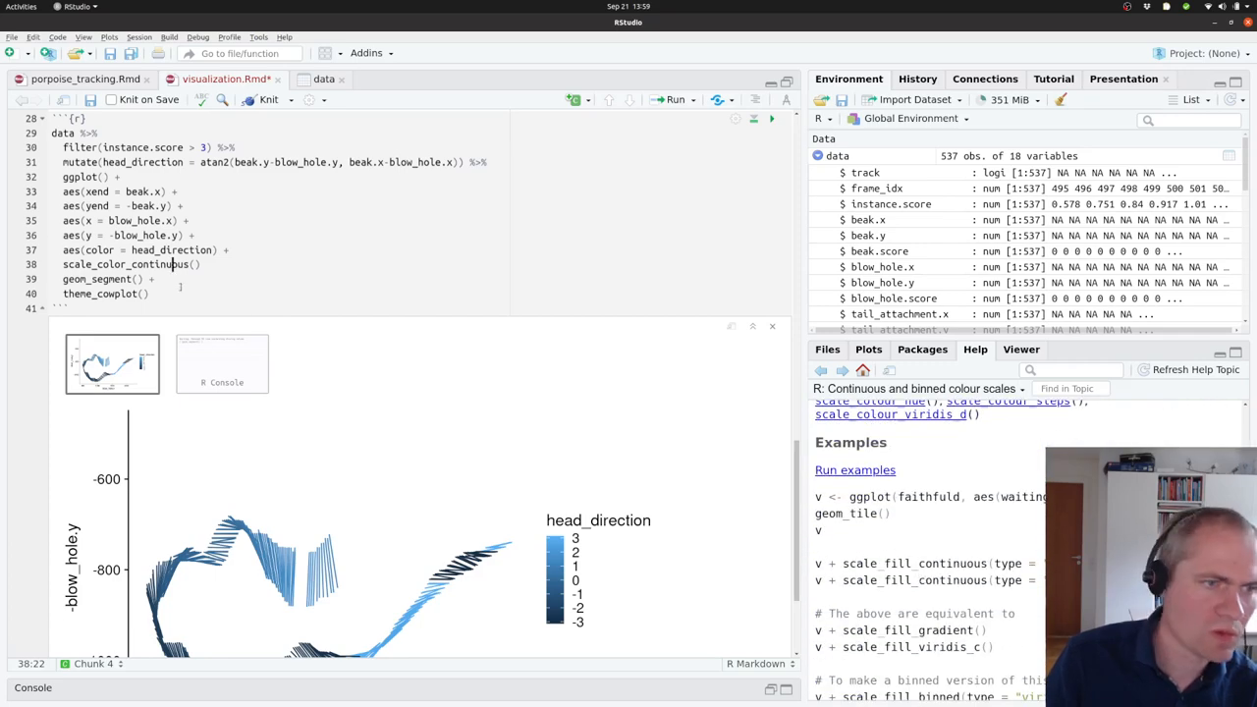
type("(type = 'viri")
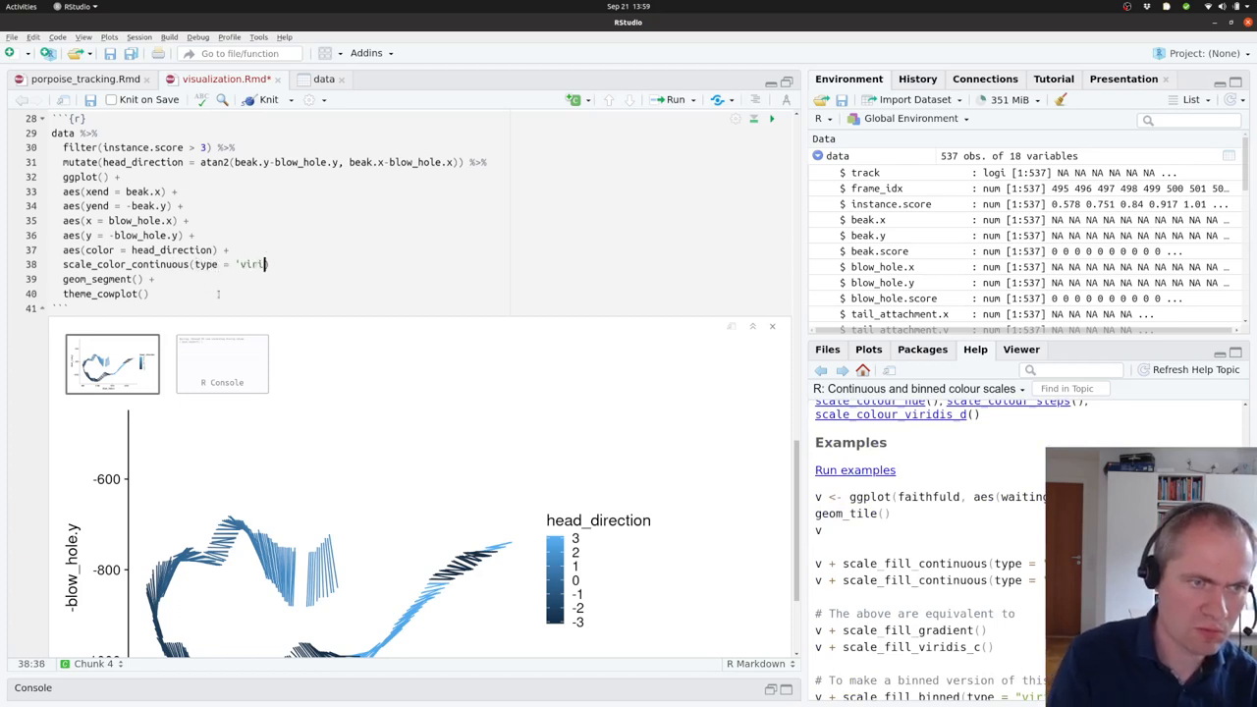
left_click(673, 99)
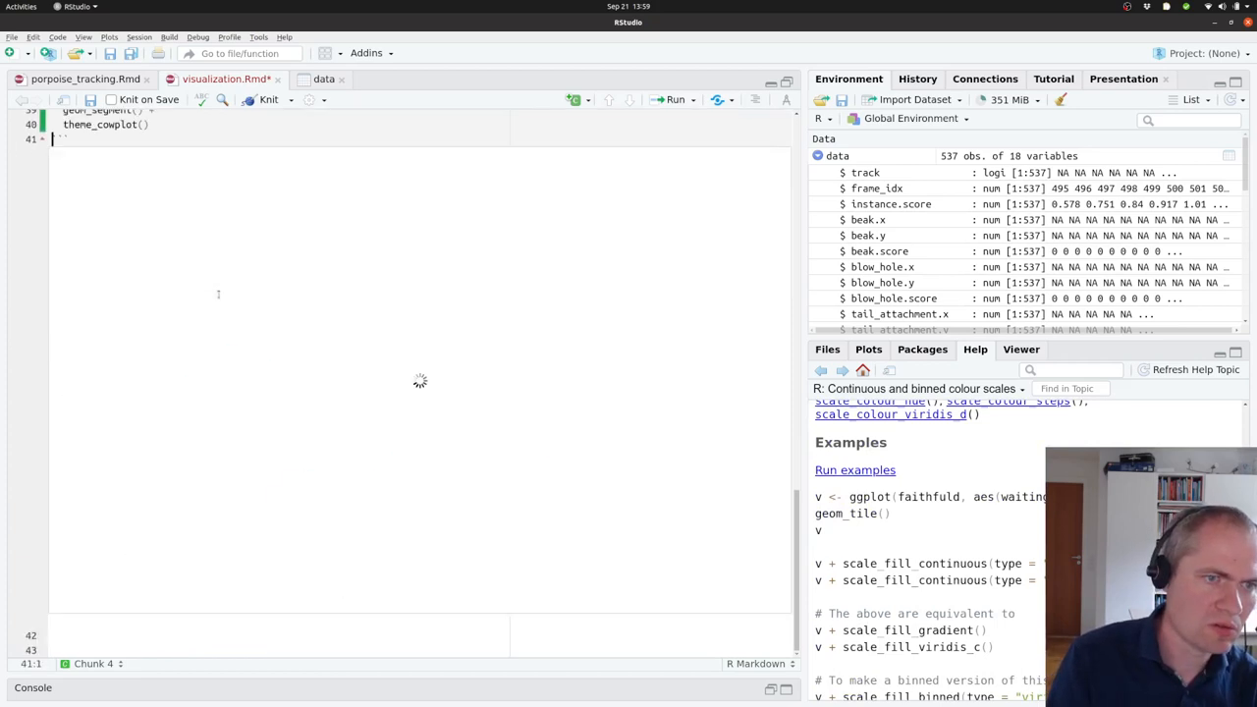